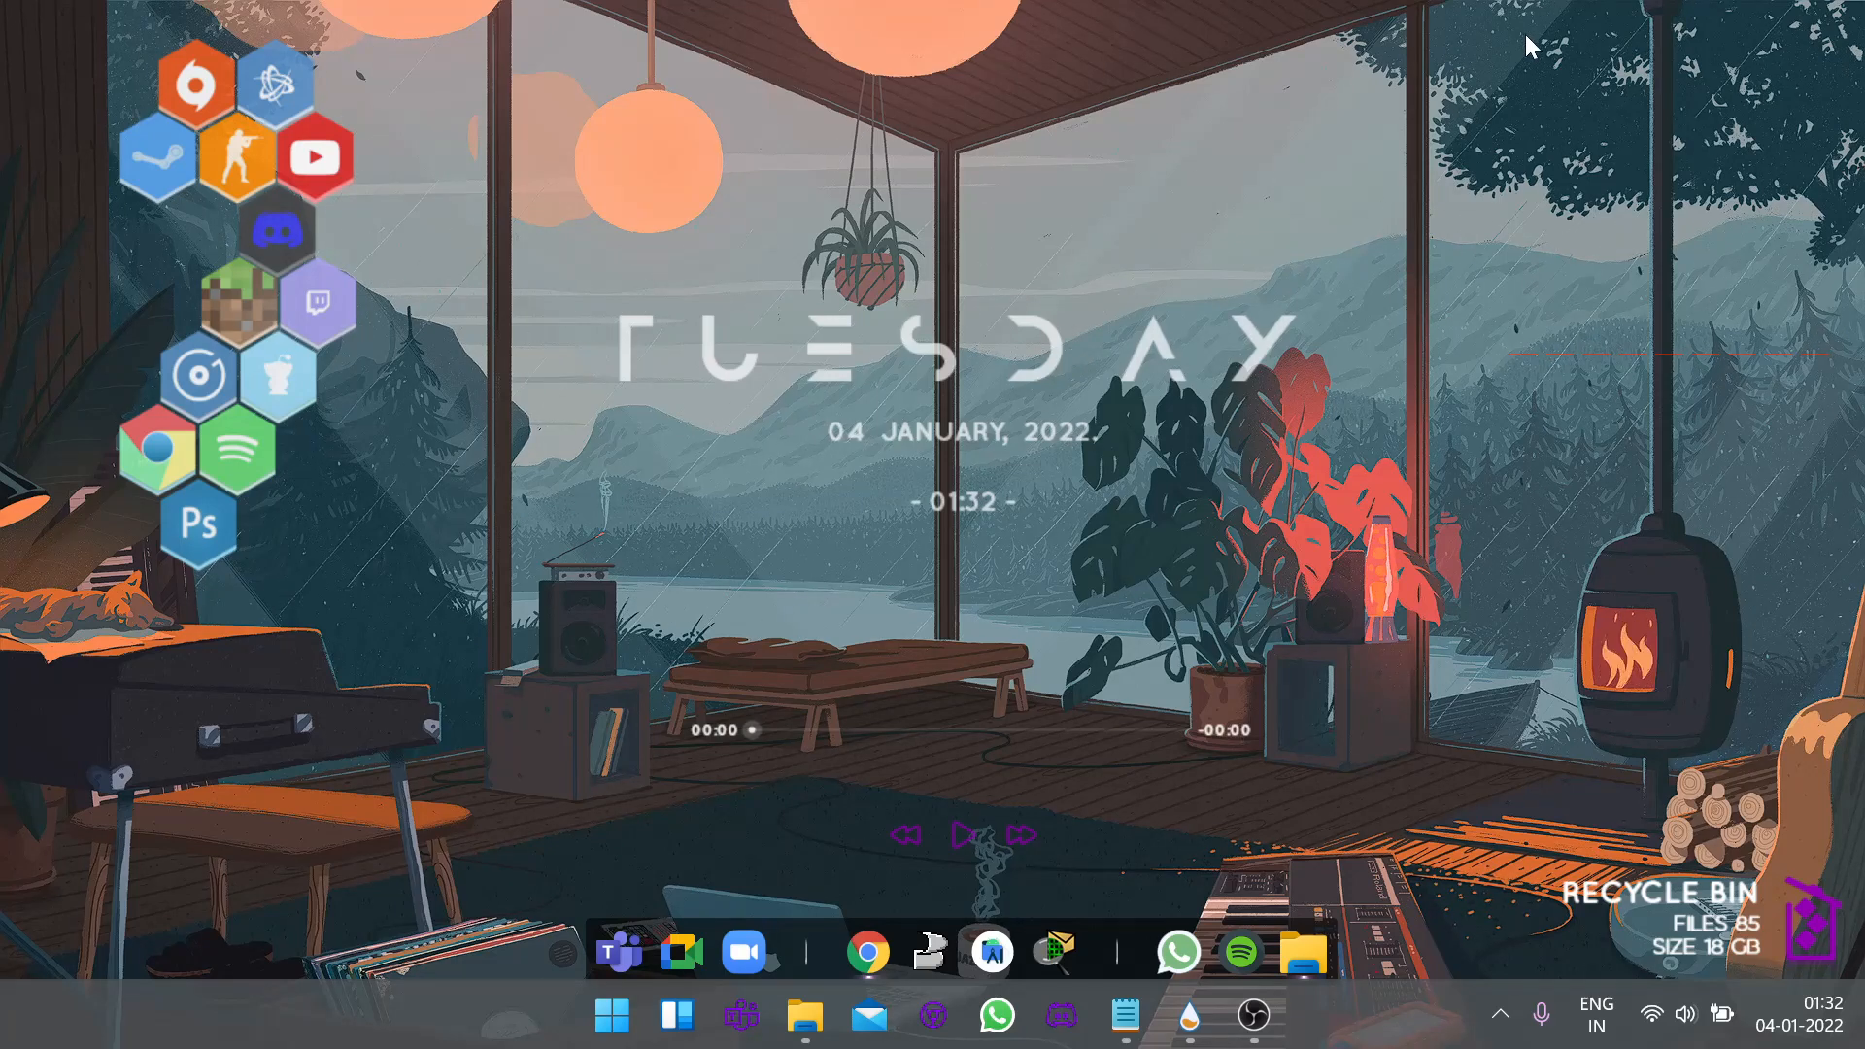
pyautogui.moveTo(1110, 796)
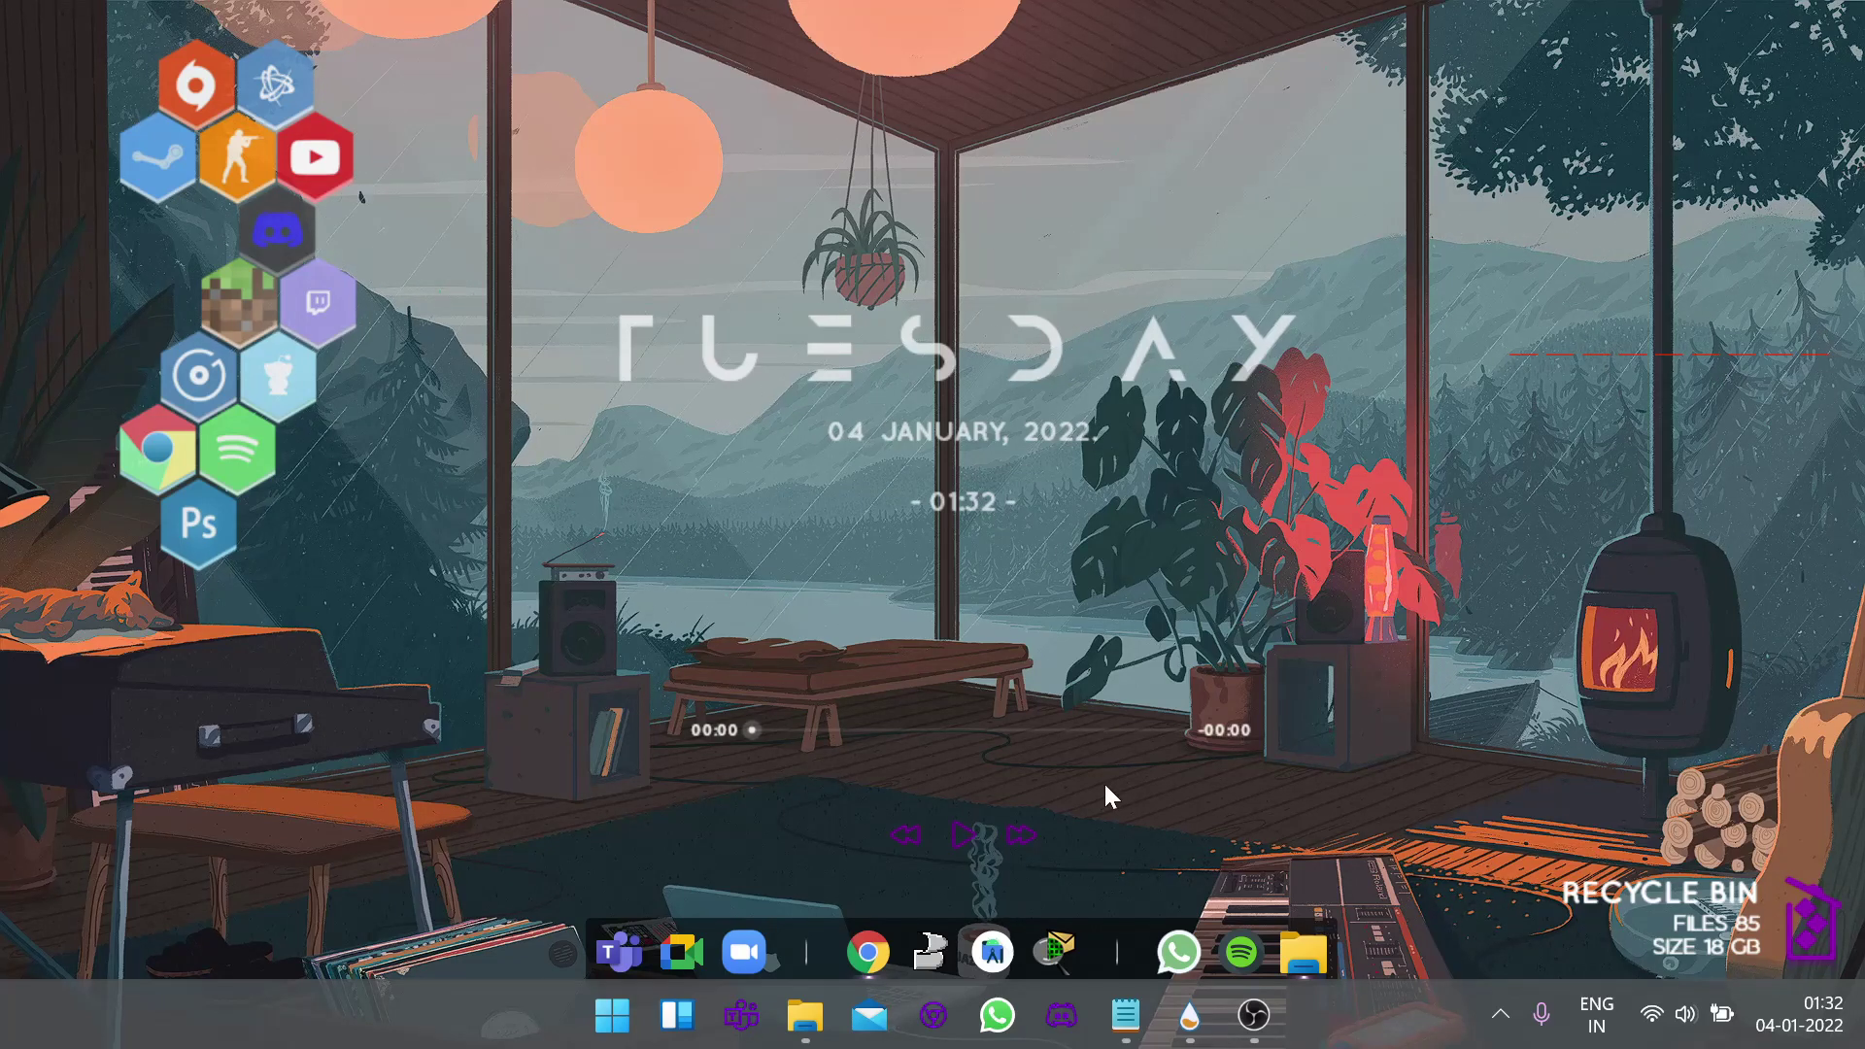
pyautogui.moveTo(1067, 779)
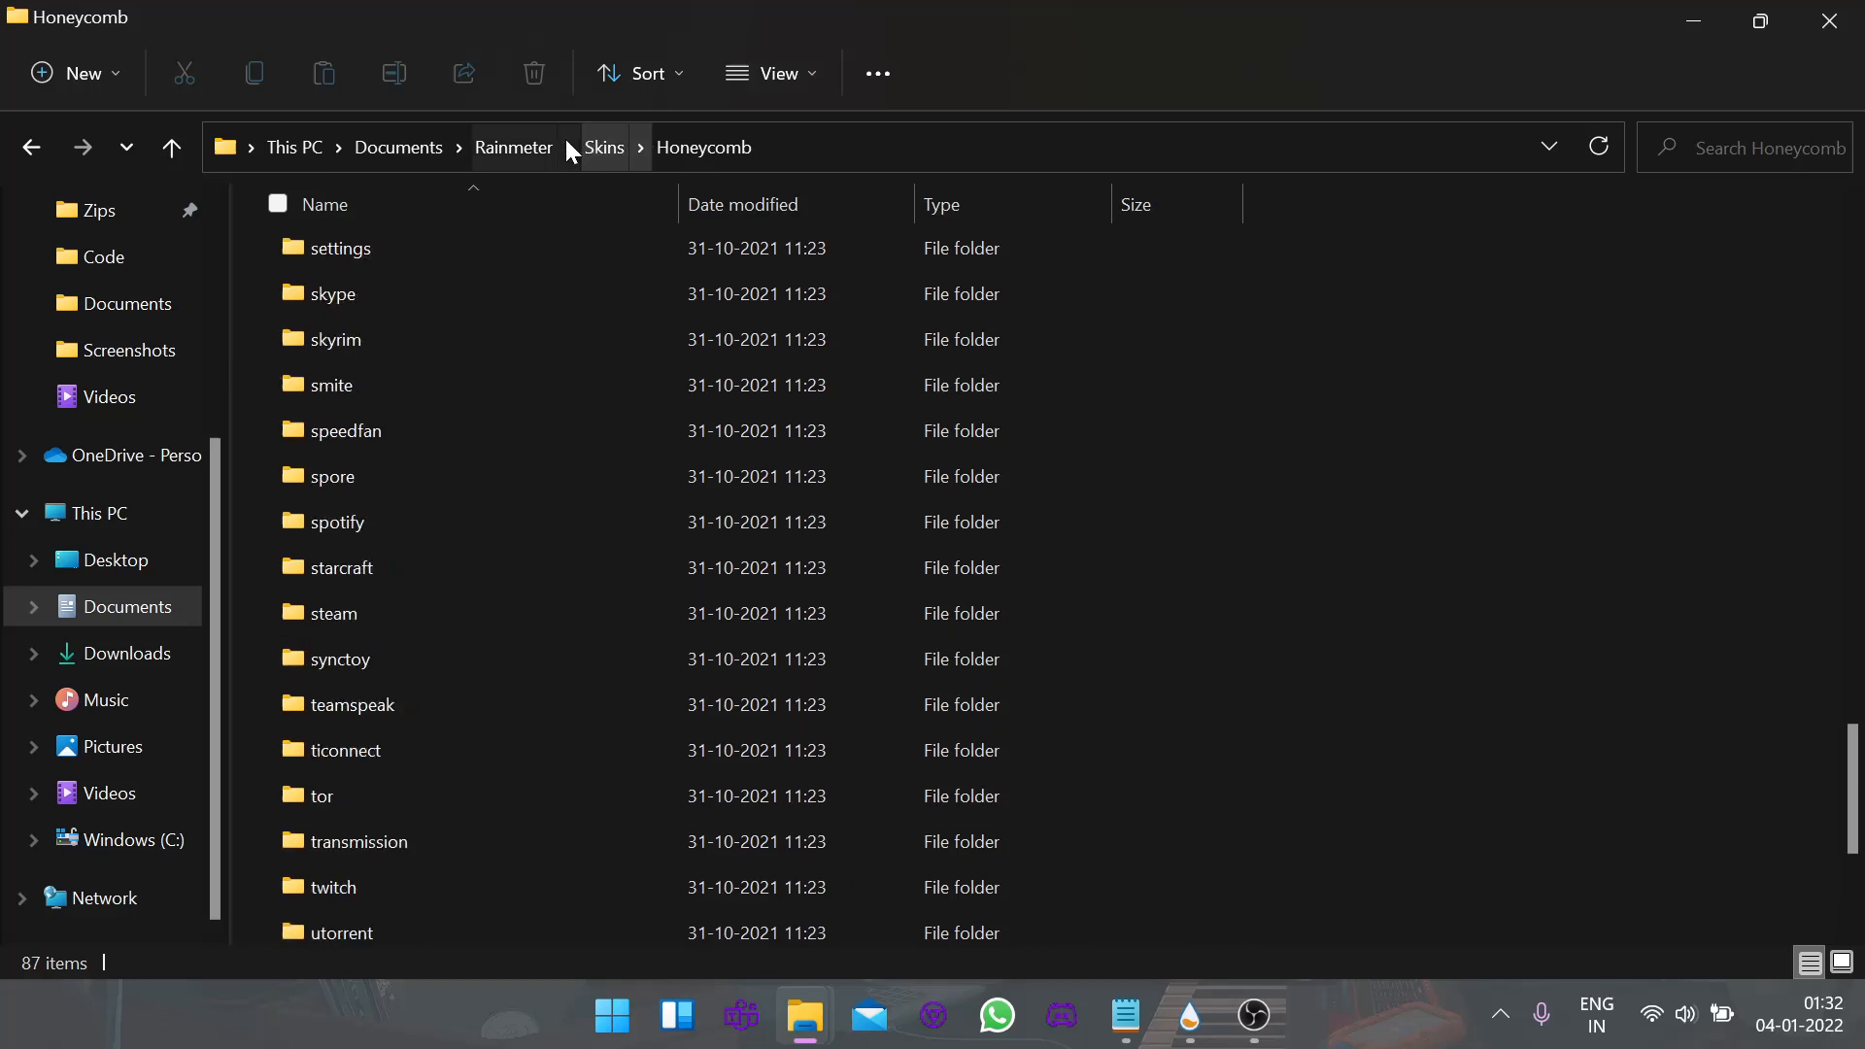
pyautogui.click(604, 146)
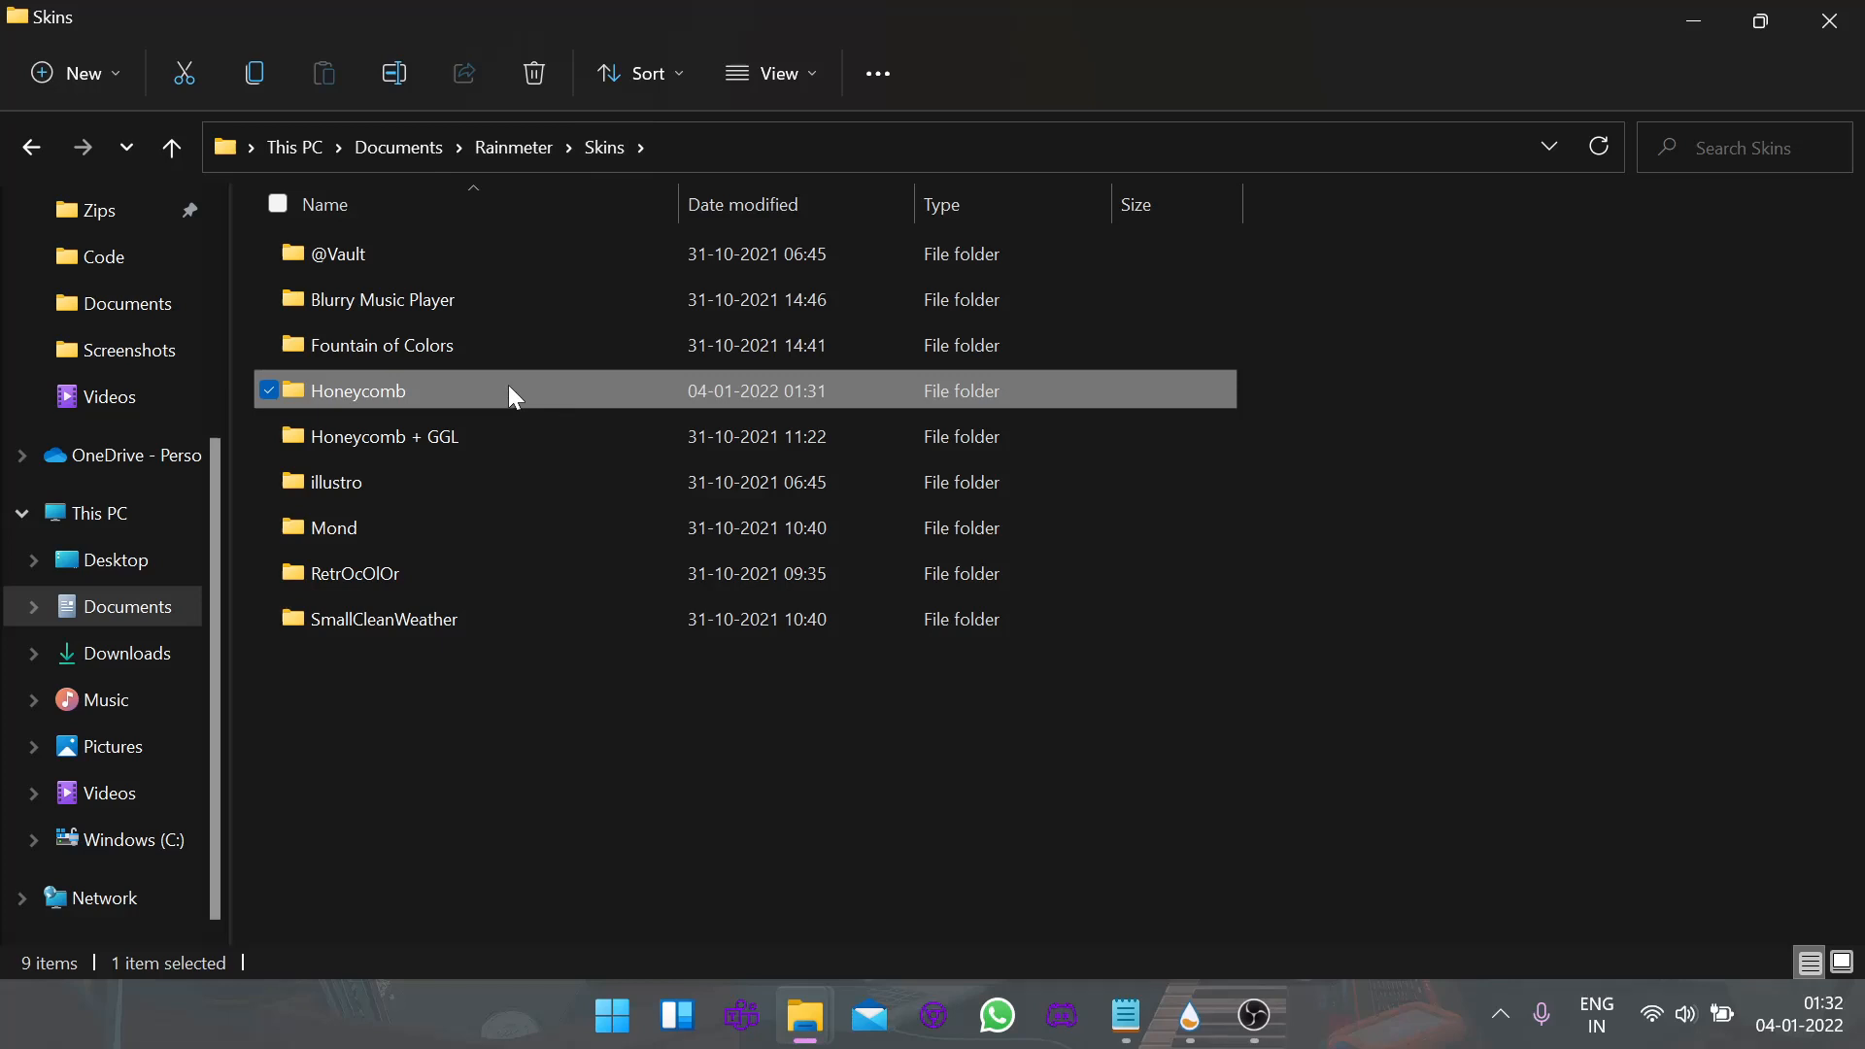
pyautogui.doubleClick(358, 390)
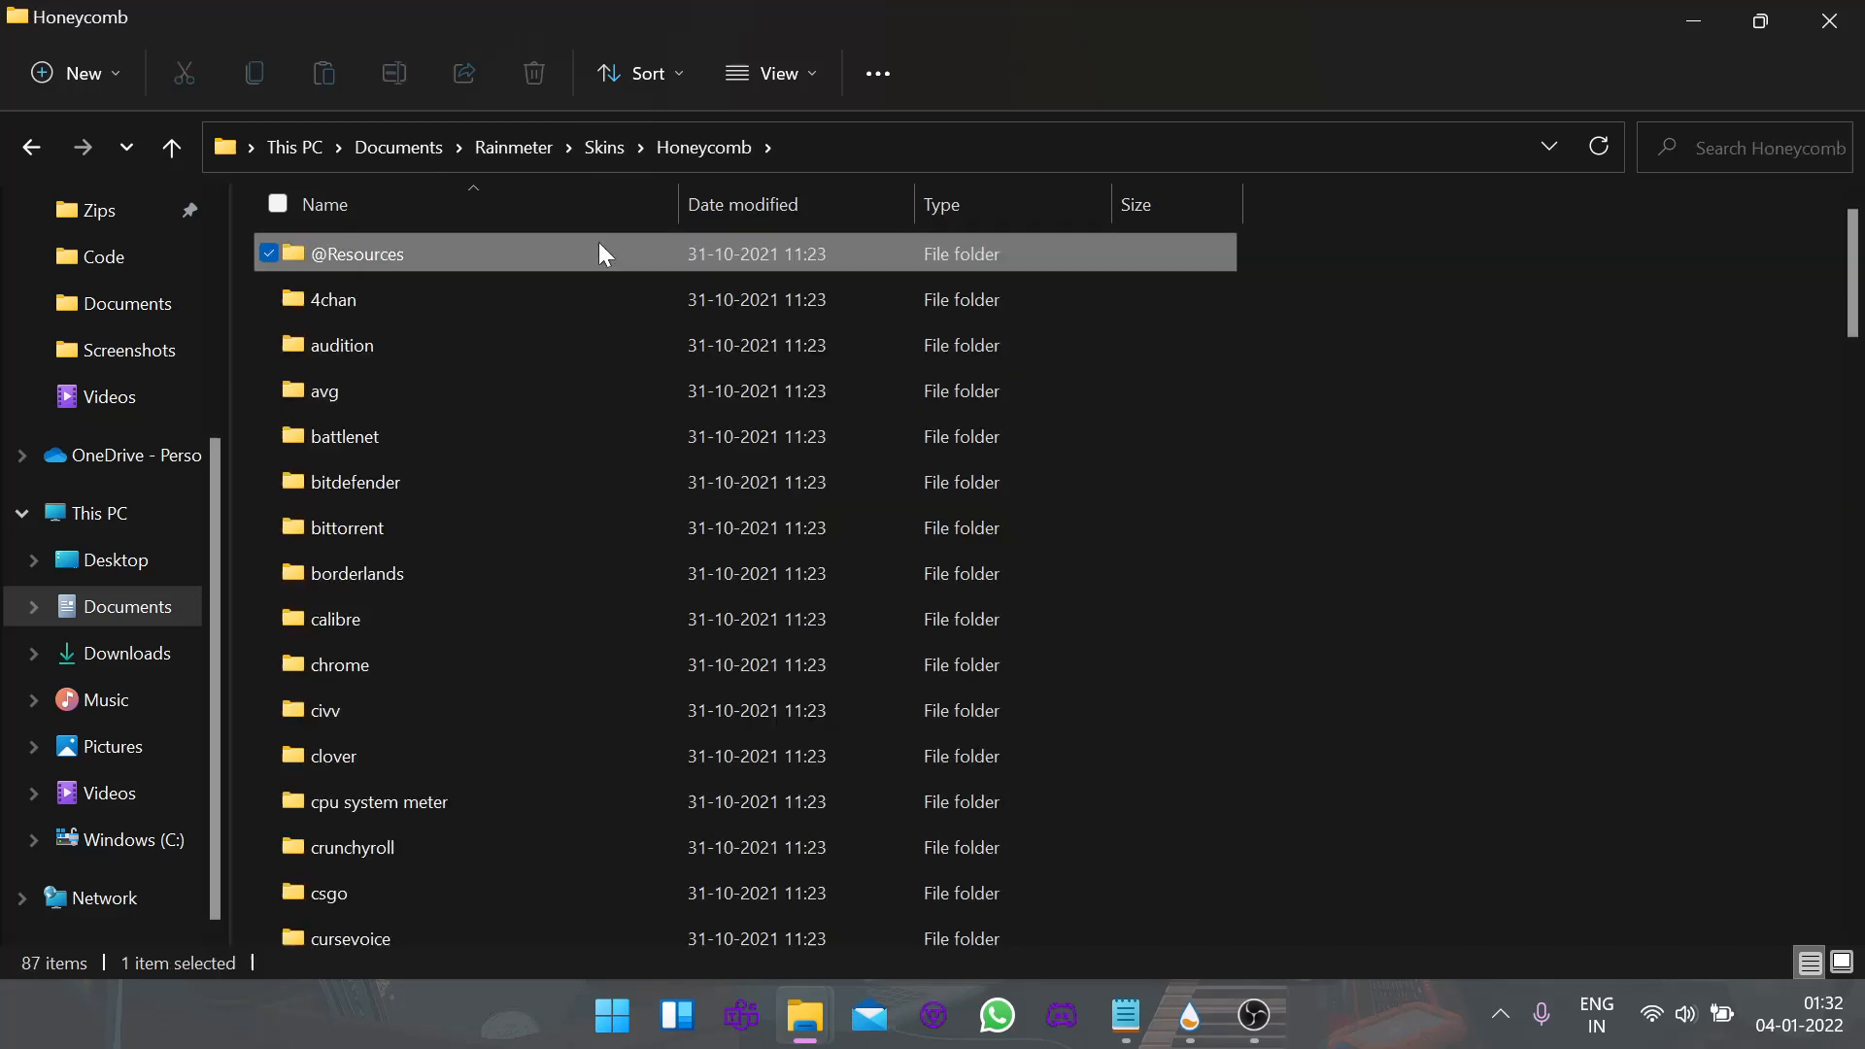
pyautogui.doubleClick(356, 254)
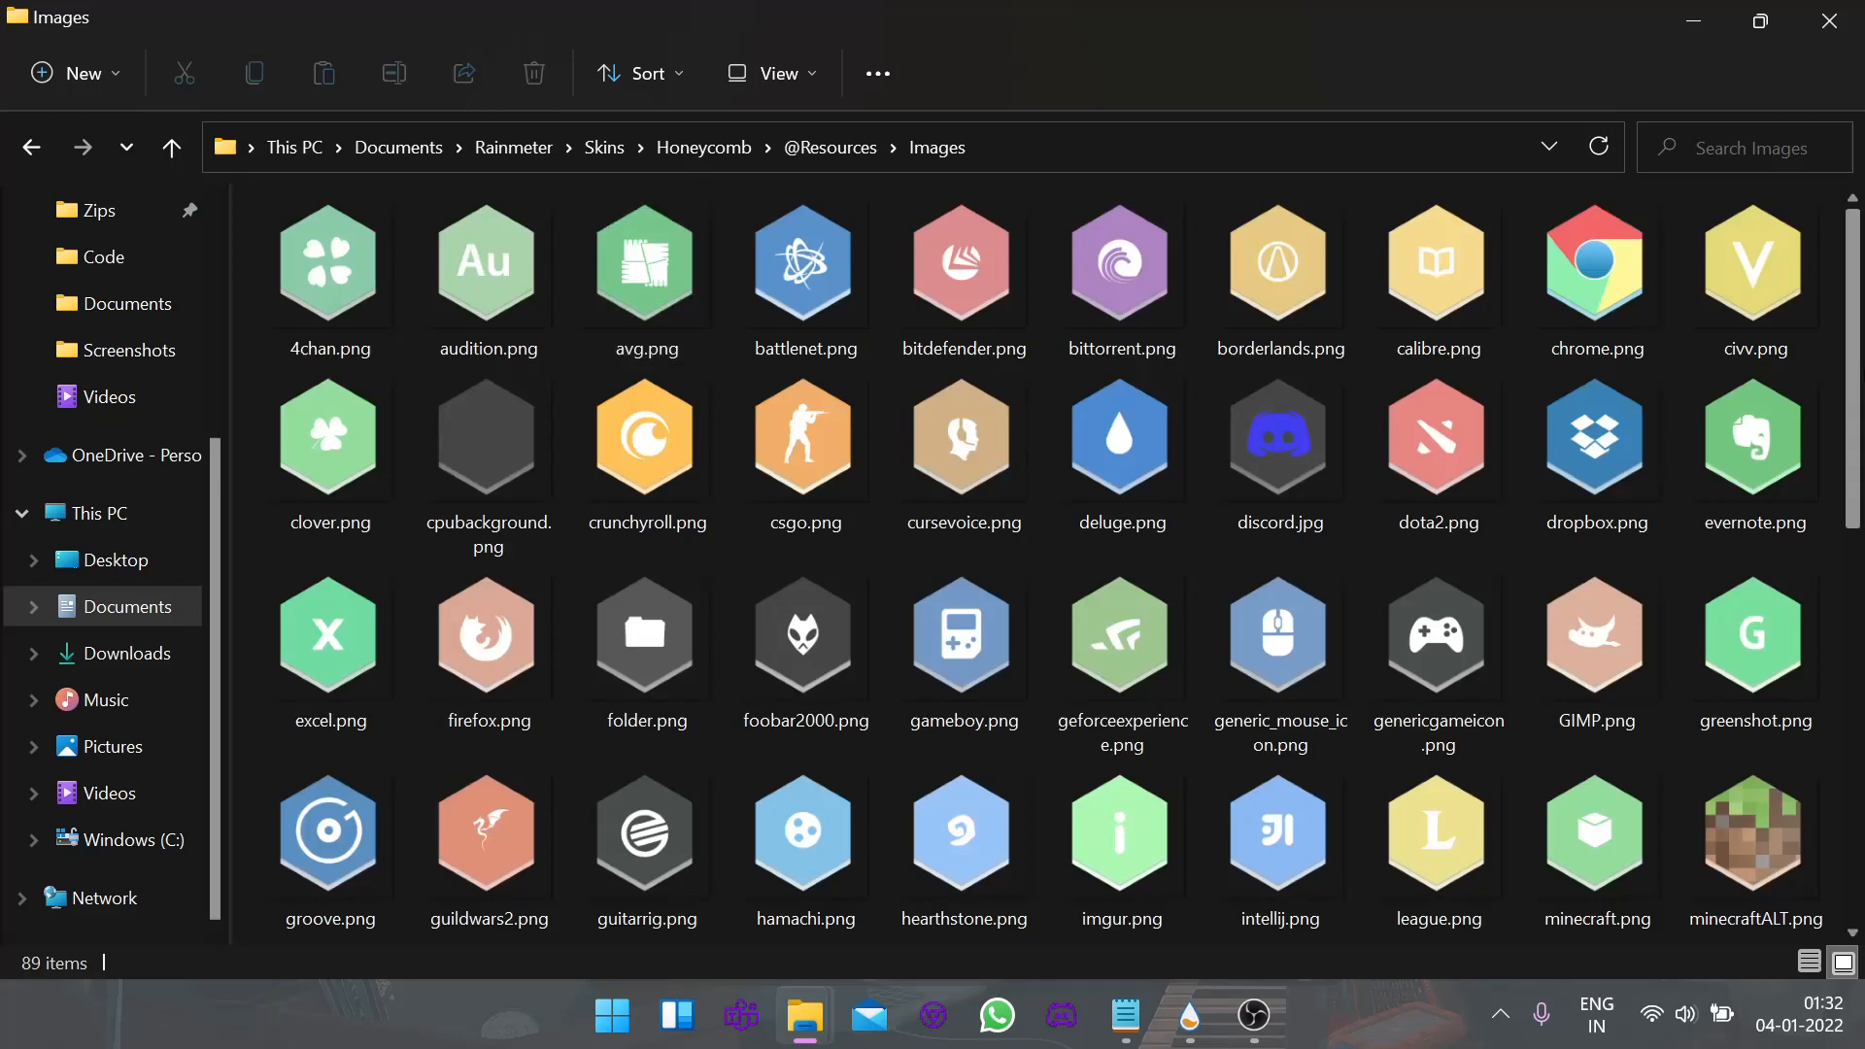
pyautogui.scroll(-3)
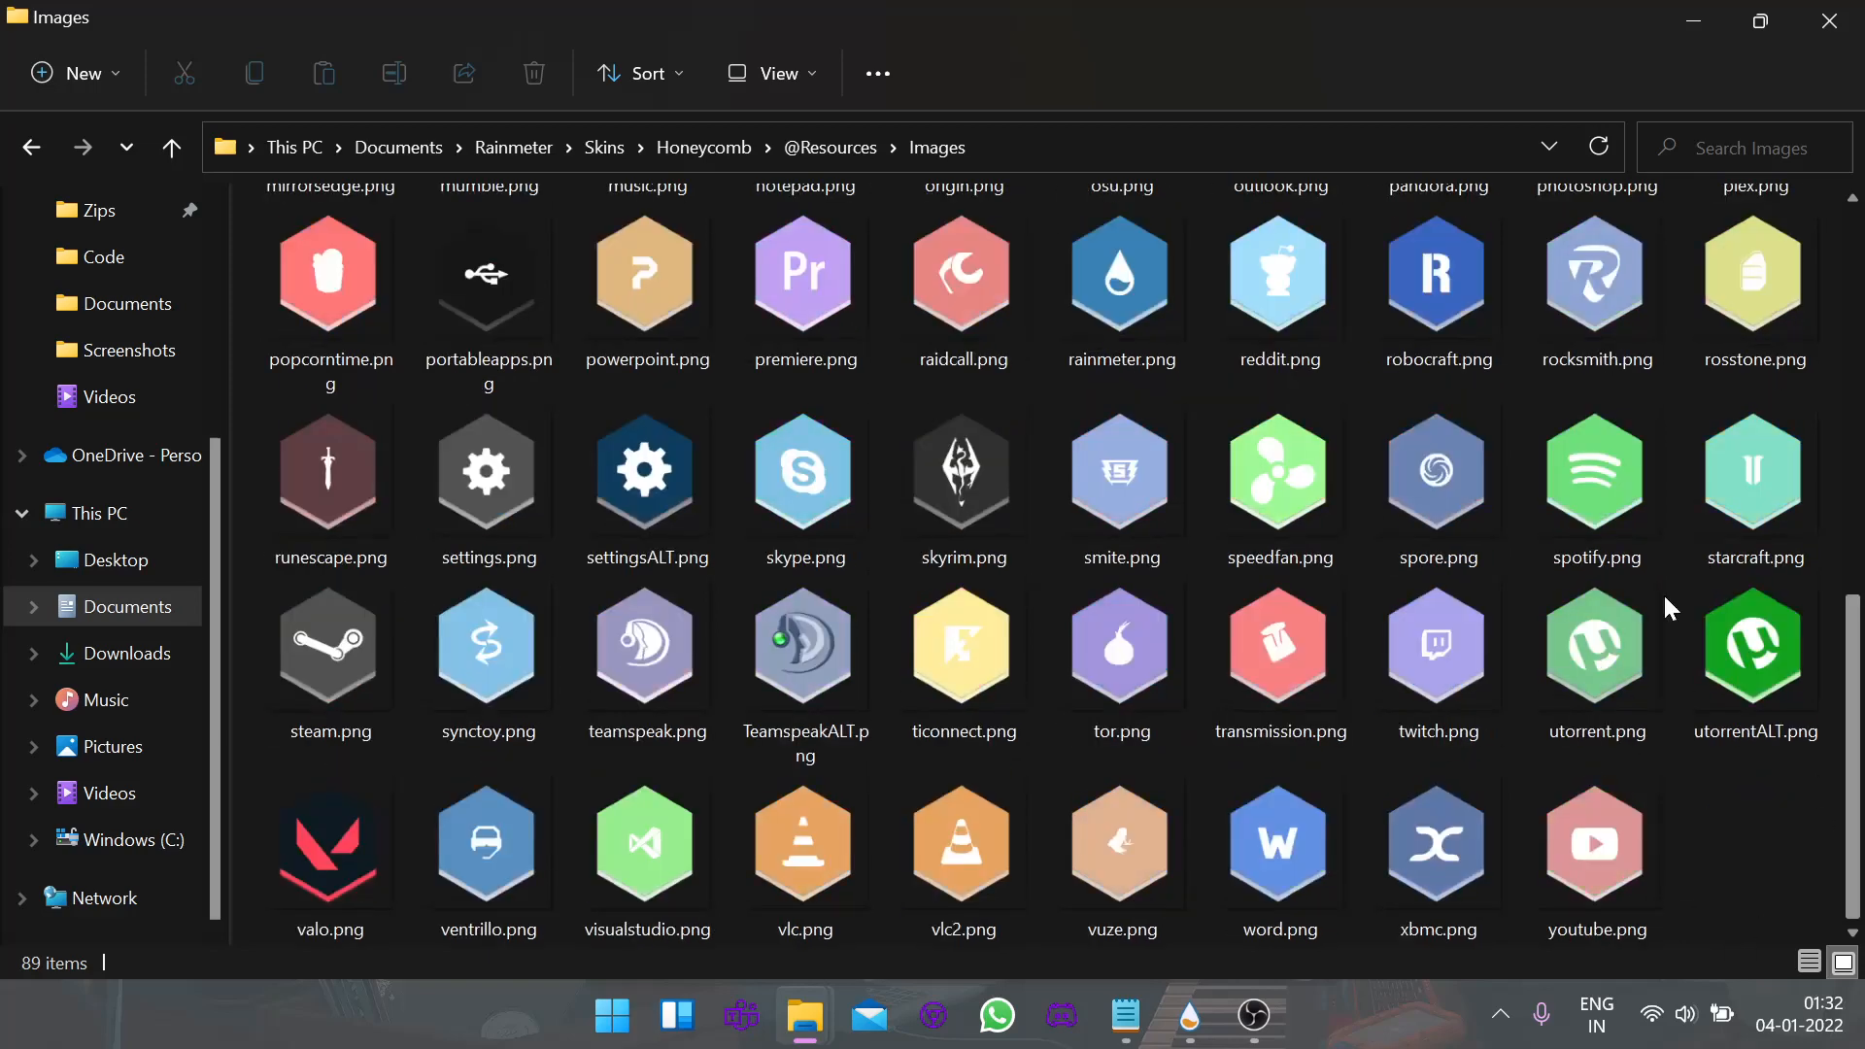
pyautogui.moveTo(333, 851)
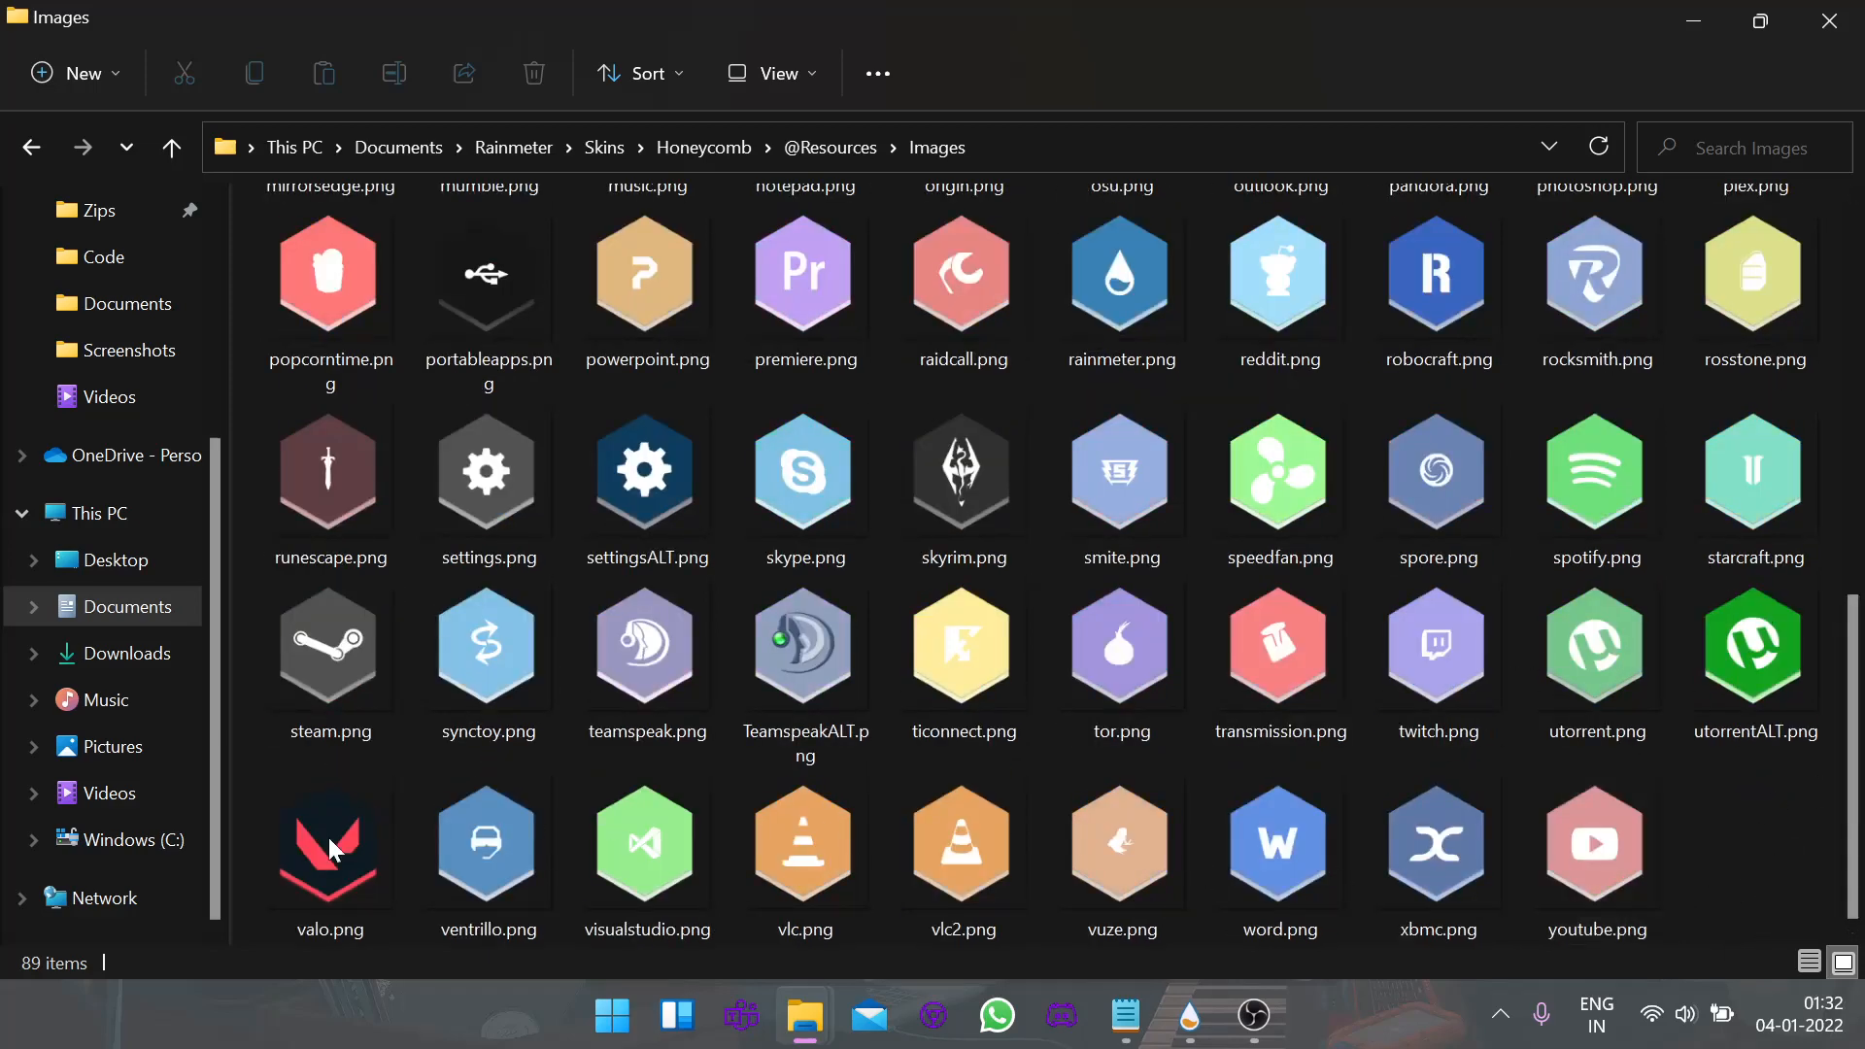
pyautogui.click(328, 849)
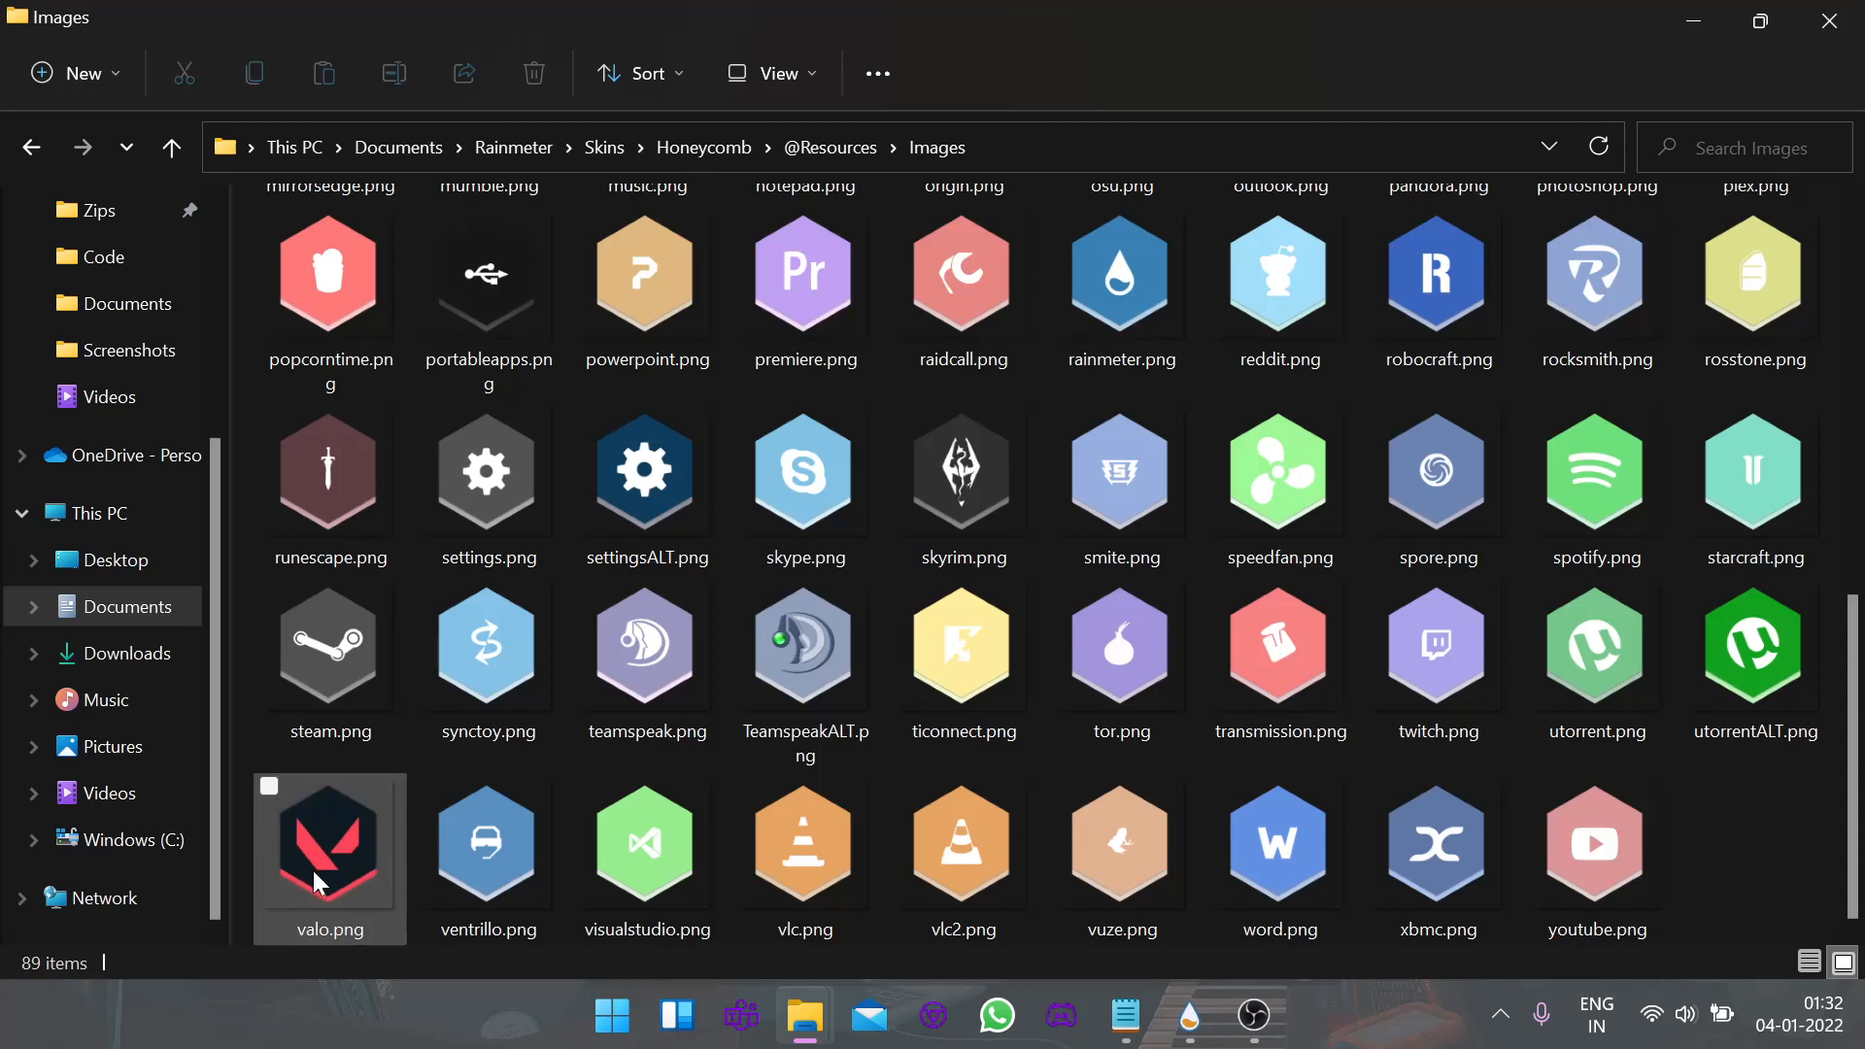
pyautogui.moveTo(319, 883)
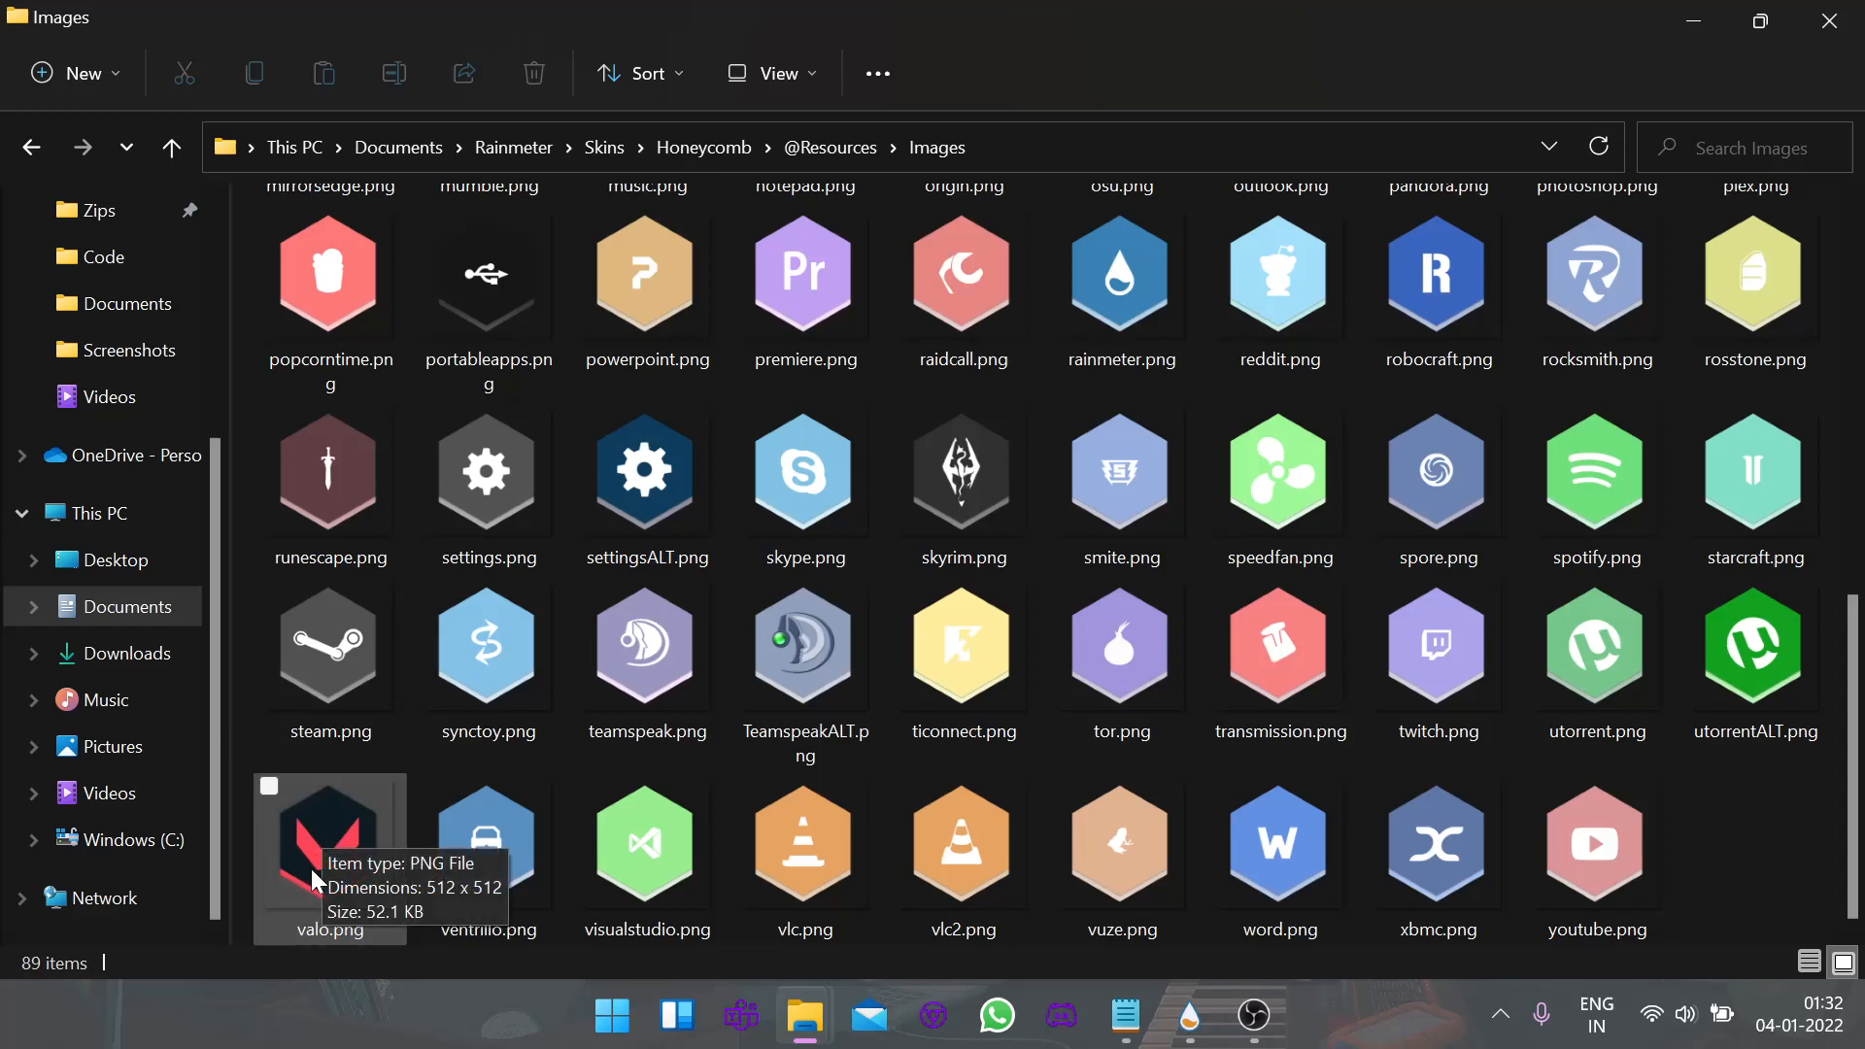
pyautogui.moveTo(324, 943)
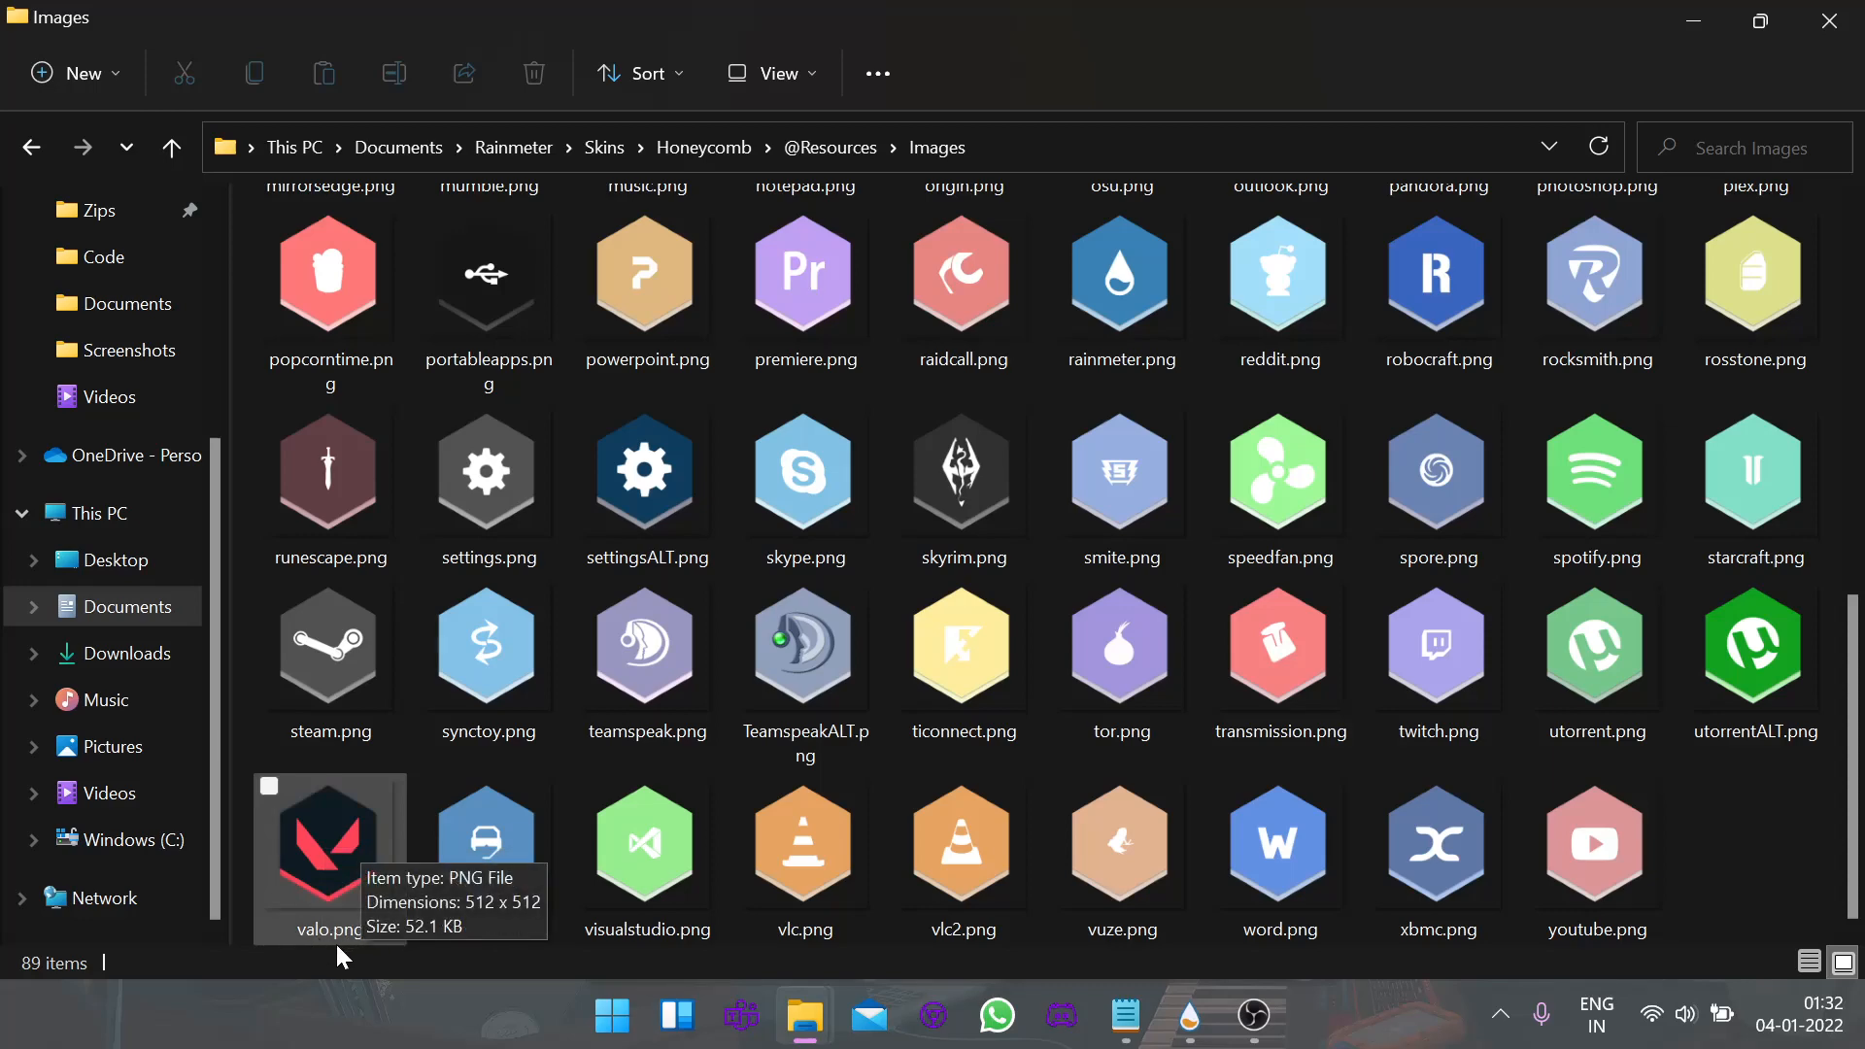
pyautogui.click(1189, 1015)
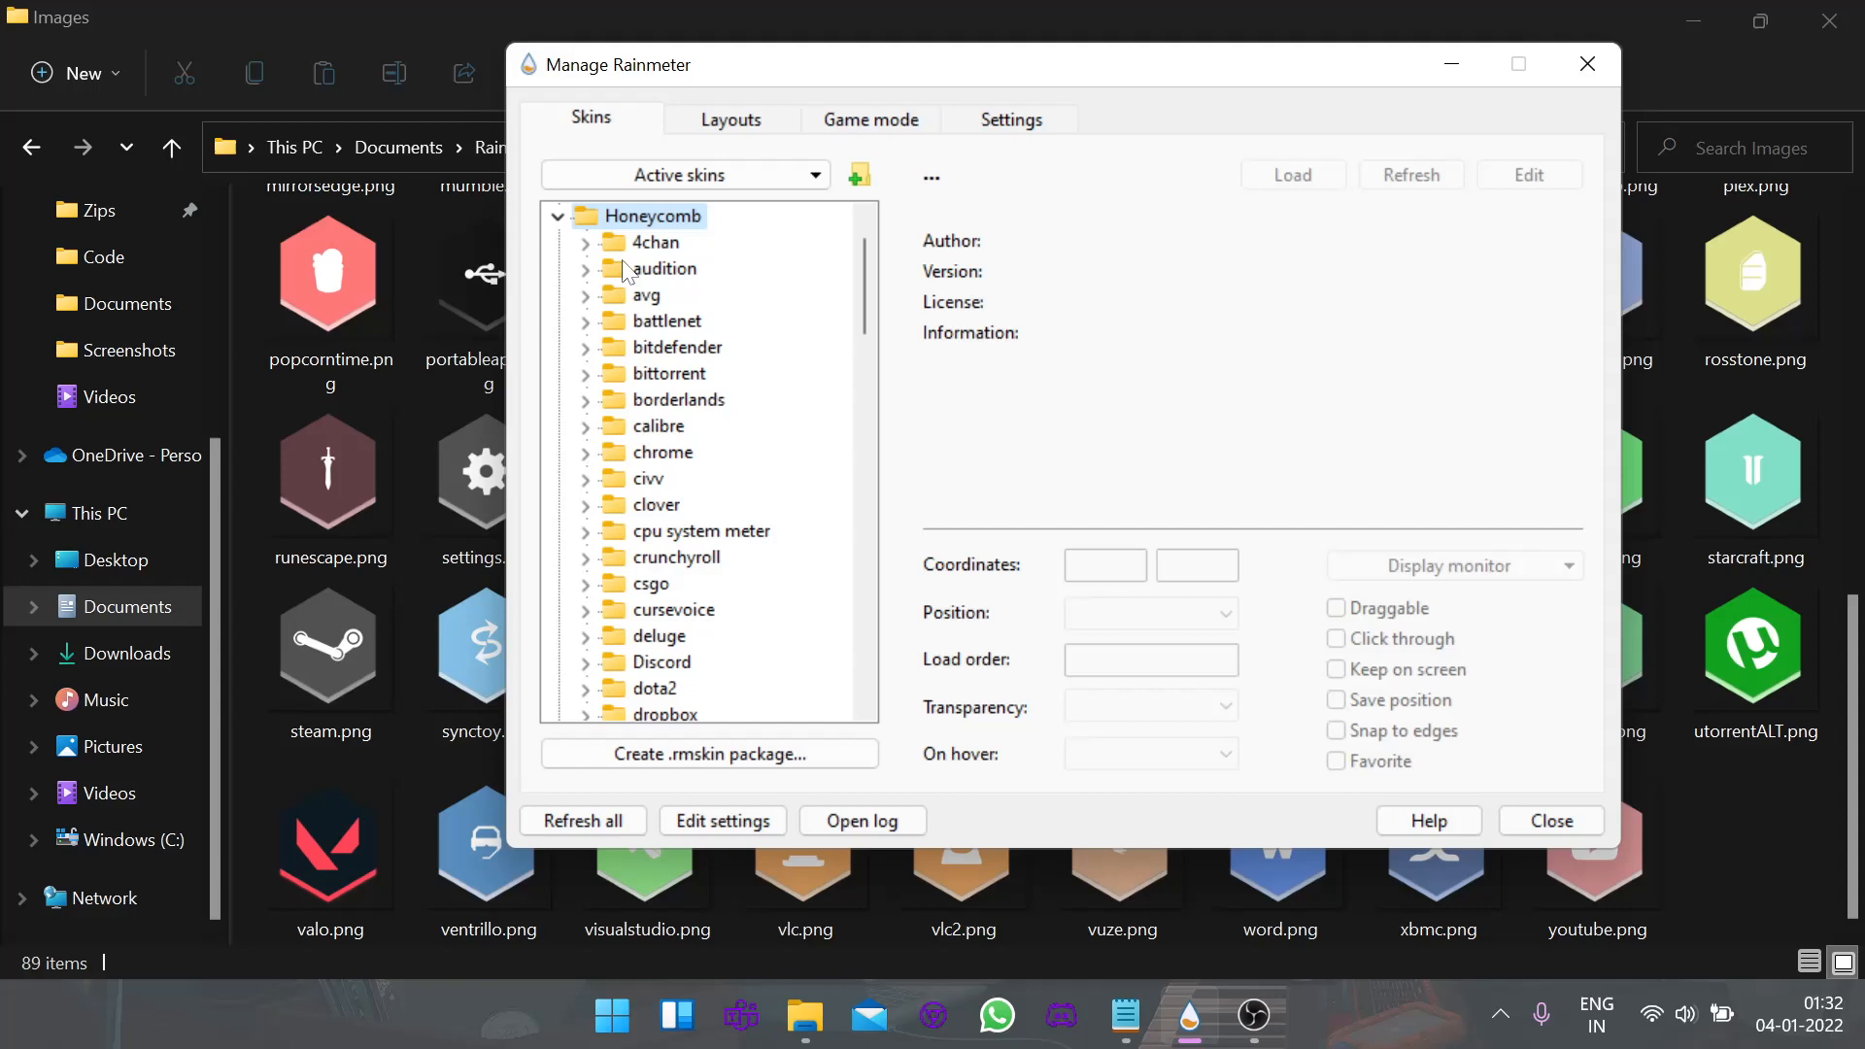
# - Add a Valorant folder with a Valorant.ini skin under Honeycomb and edit it in Notepad
pyautogui.rightClick(655, 215)
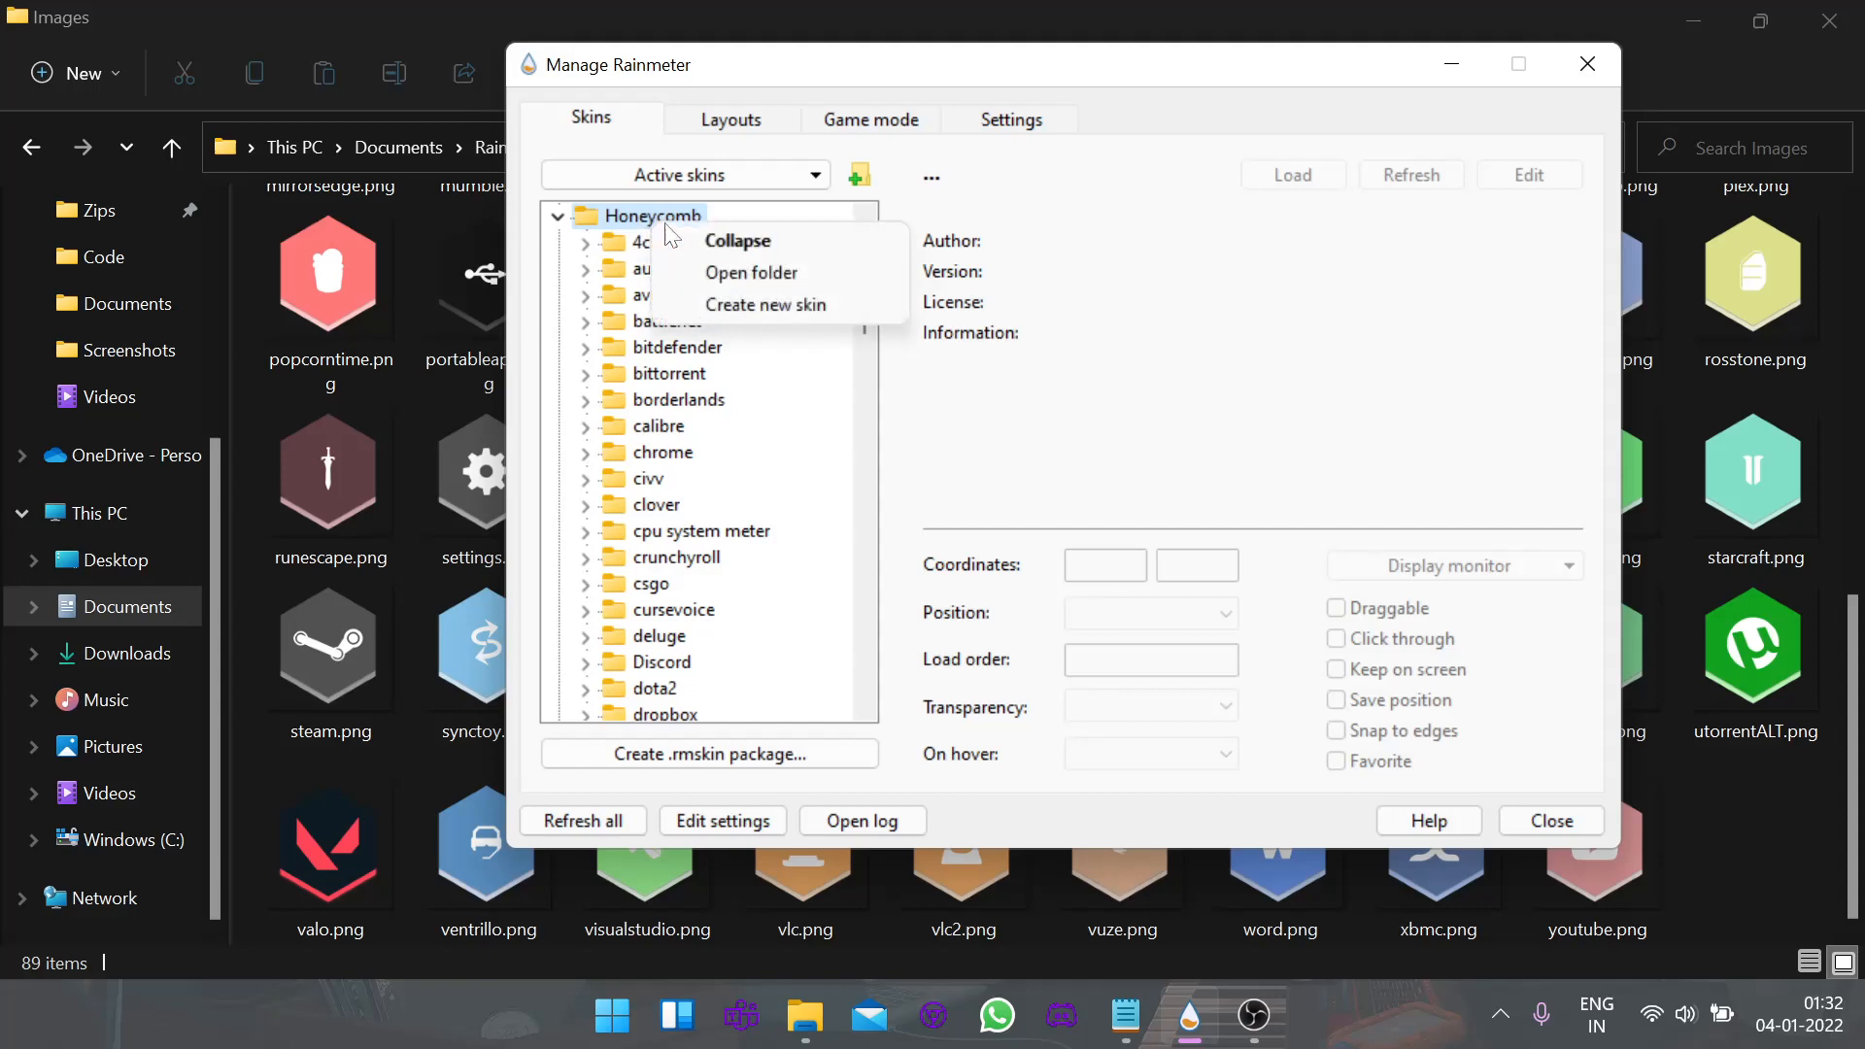
pyautogui.click(764, 304)
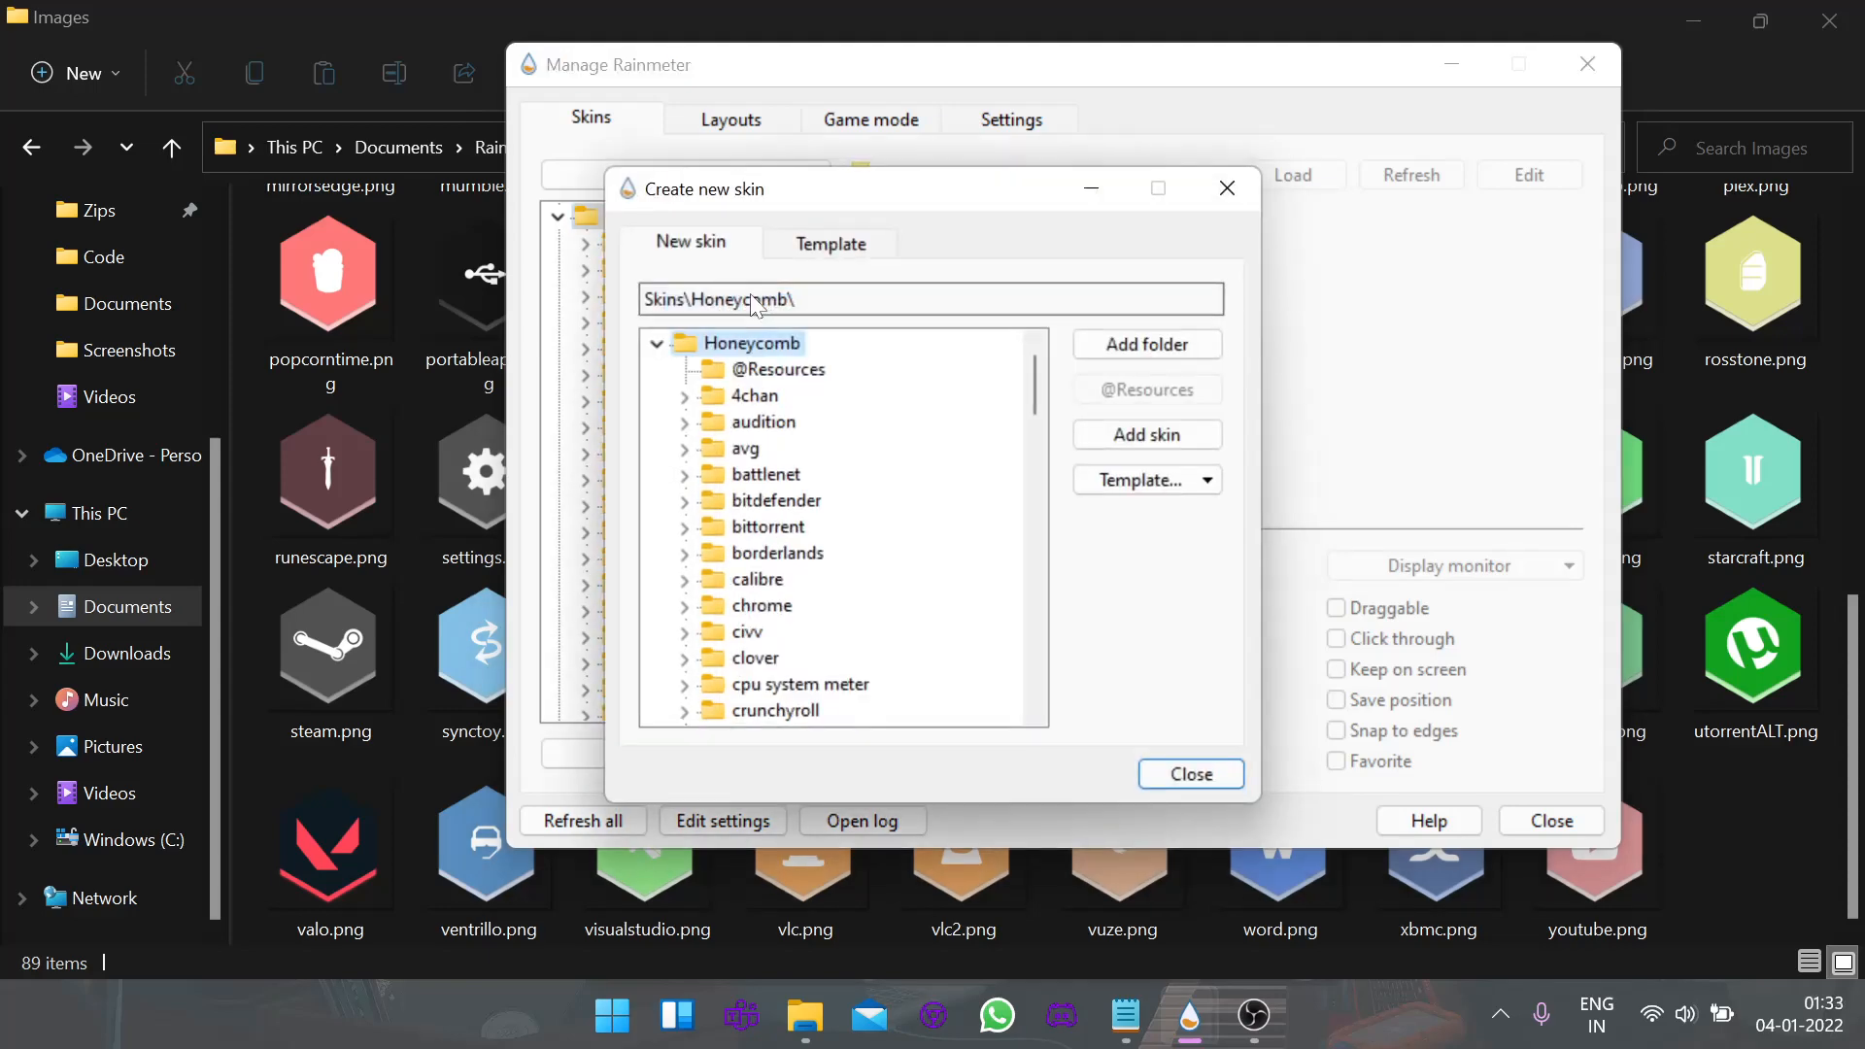
pyautogui.click(1147, 344)
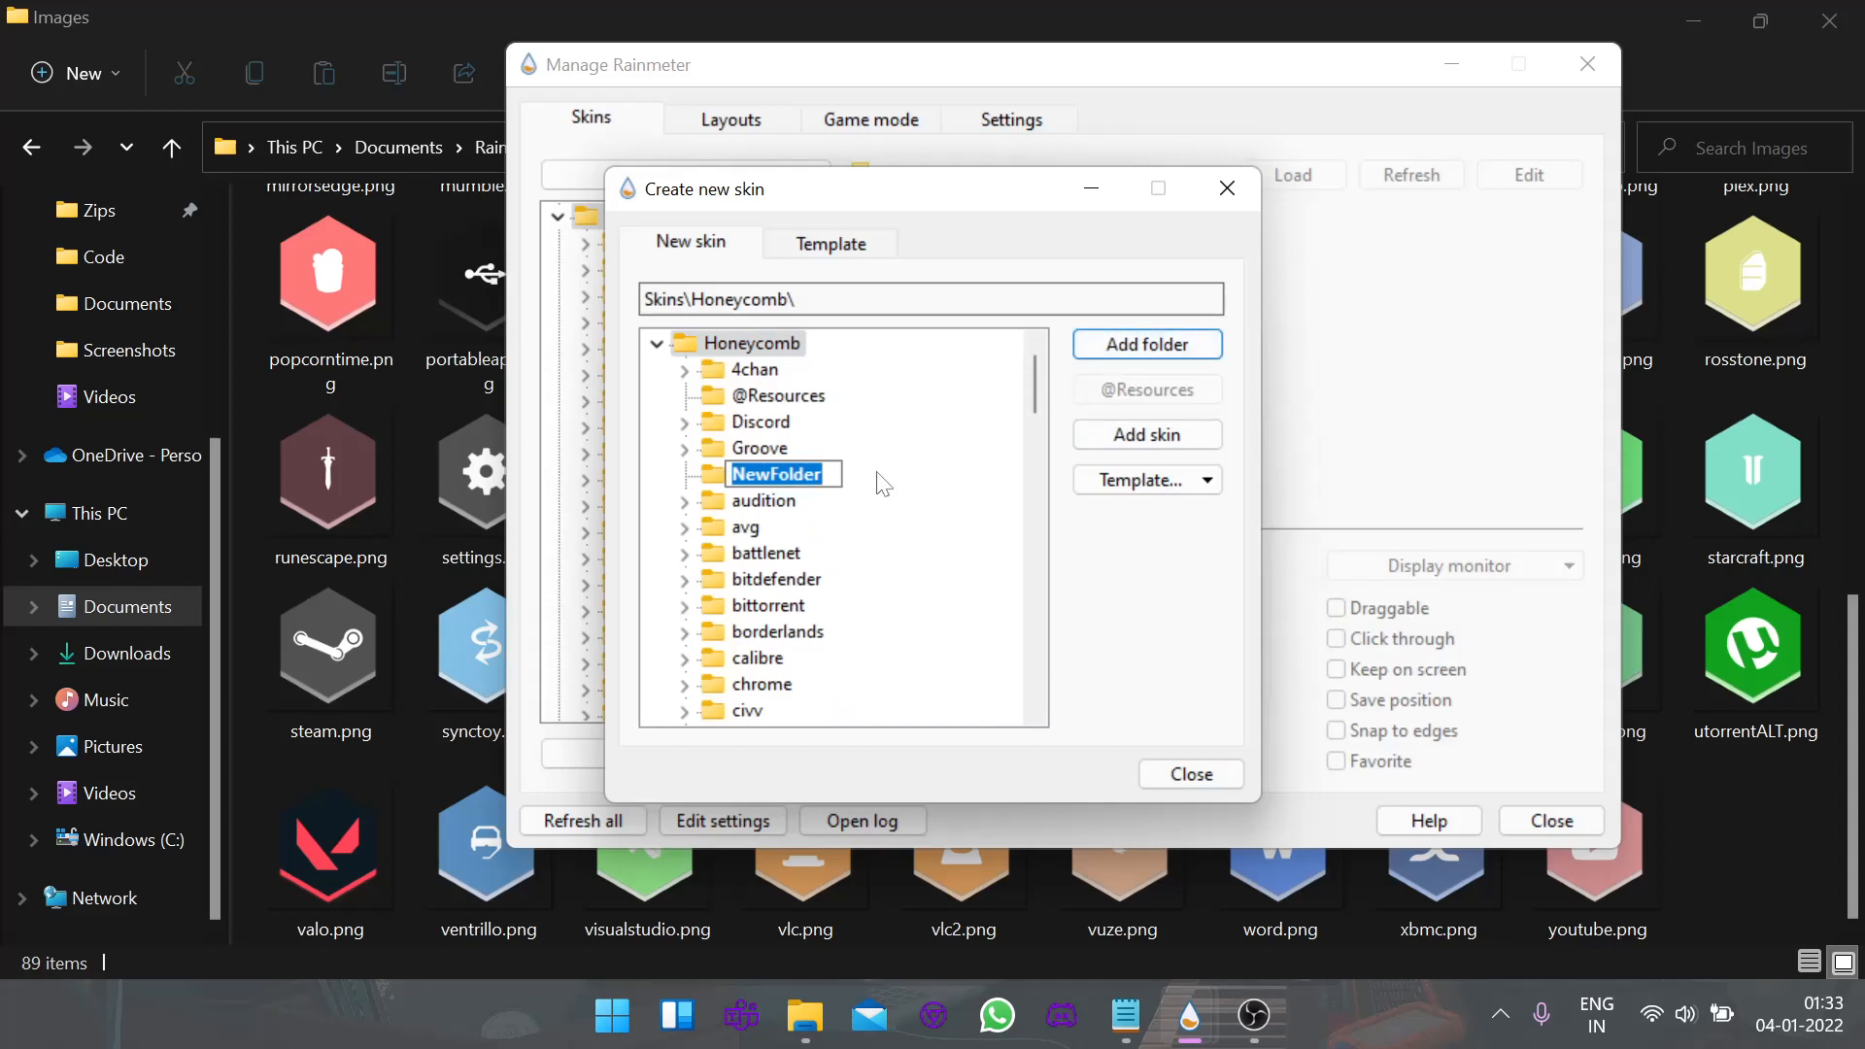
pyautogui.write('Valorant')
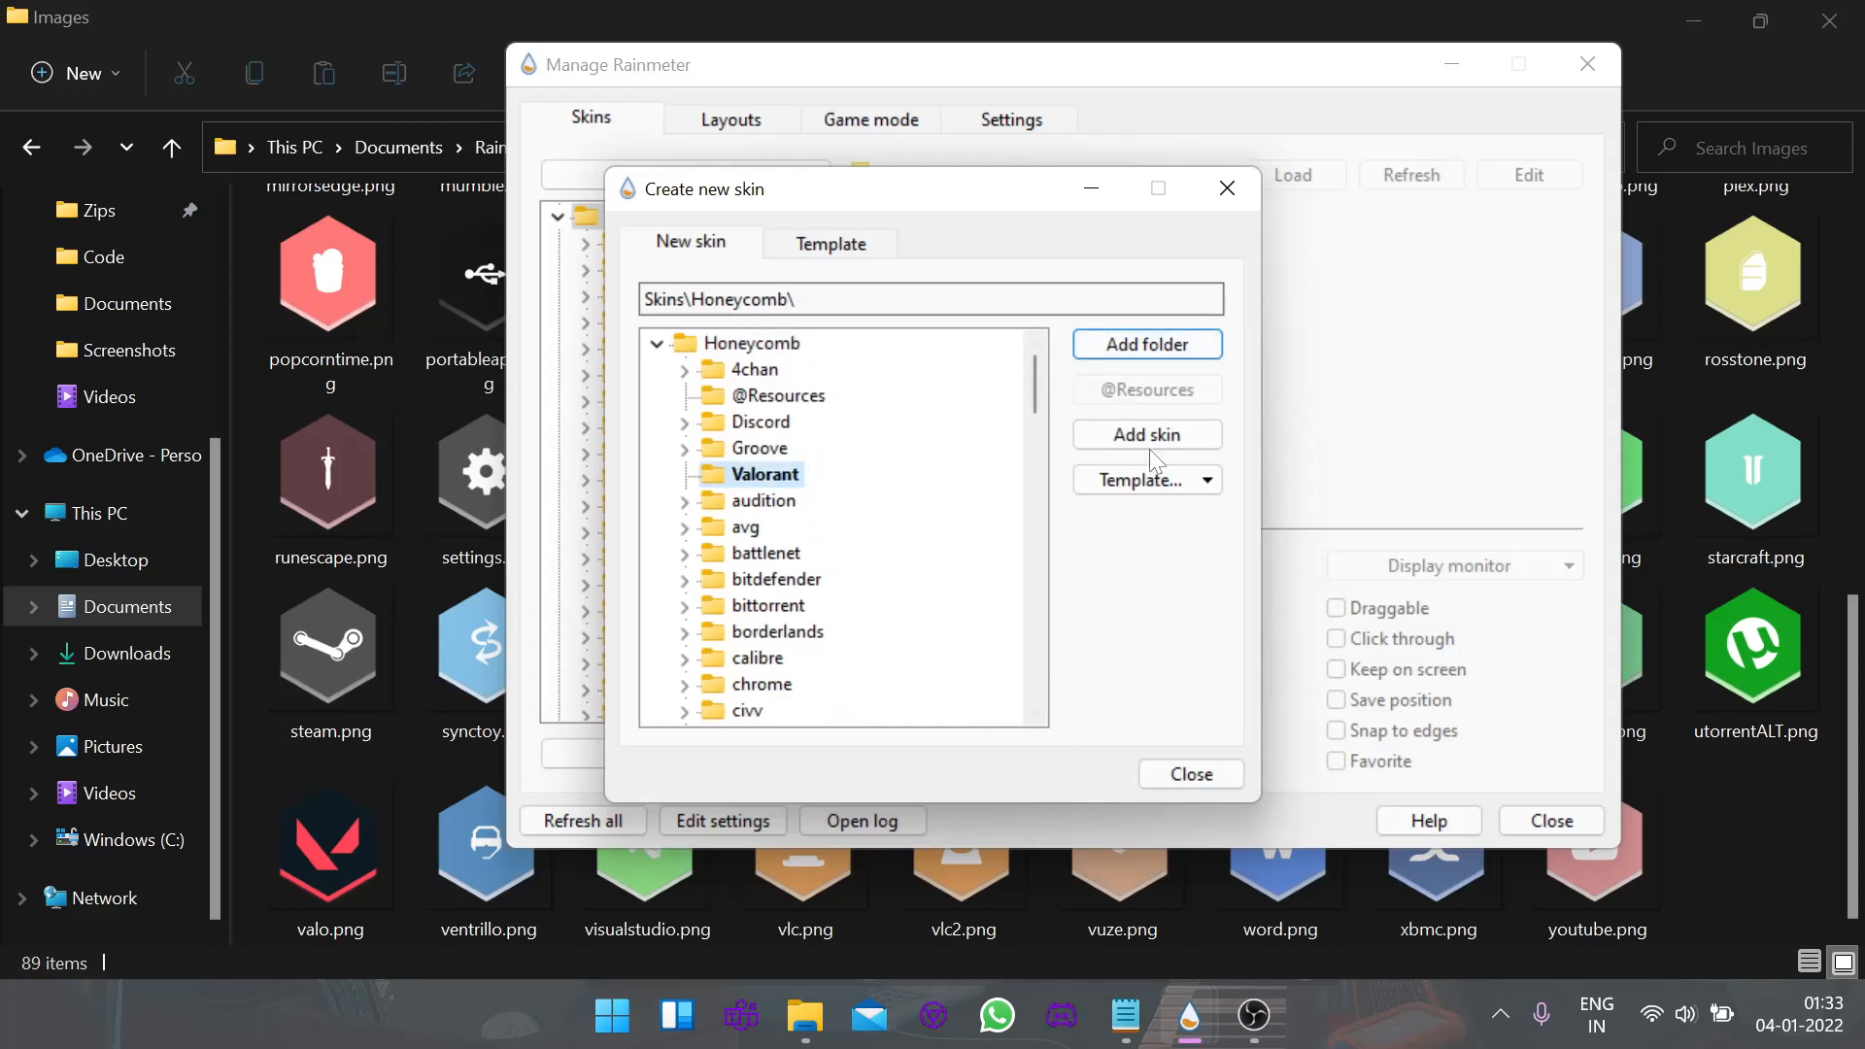
pyautogui.click(1147, 434)
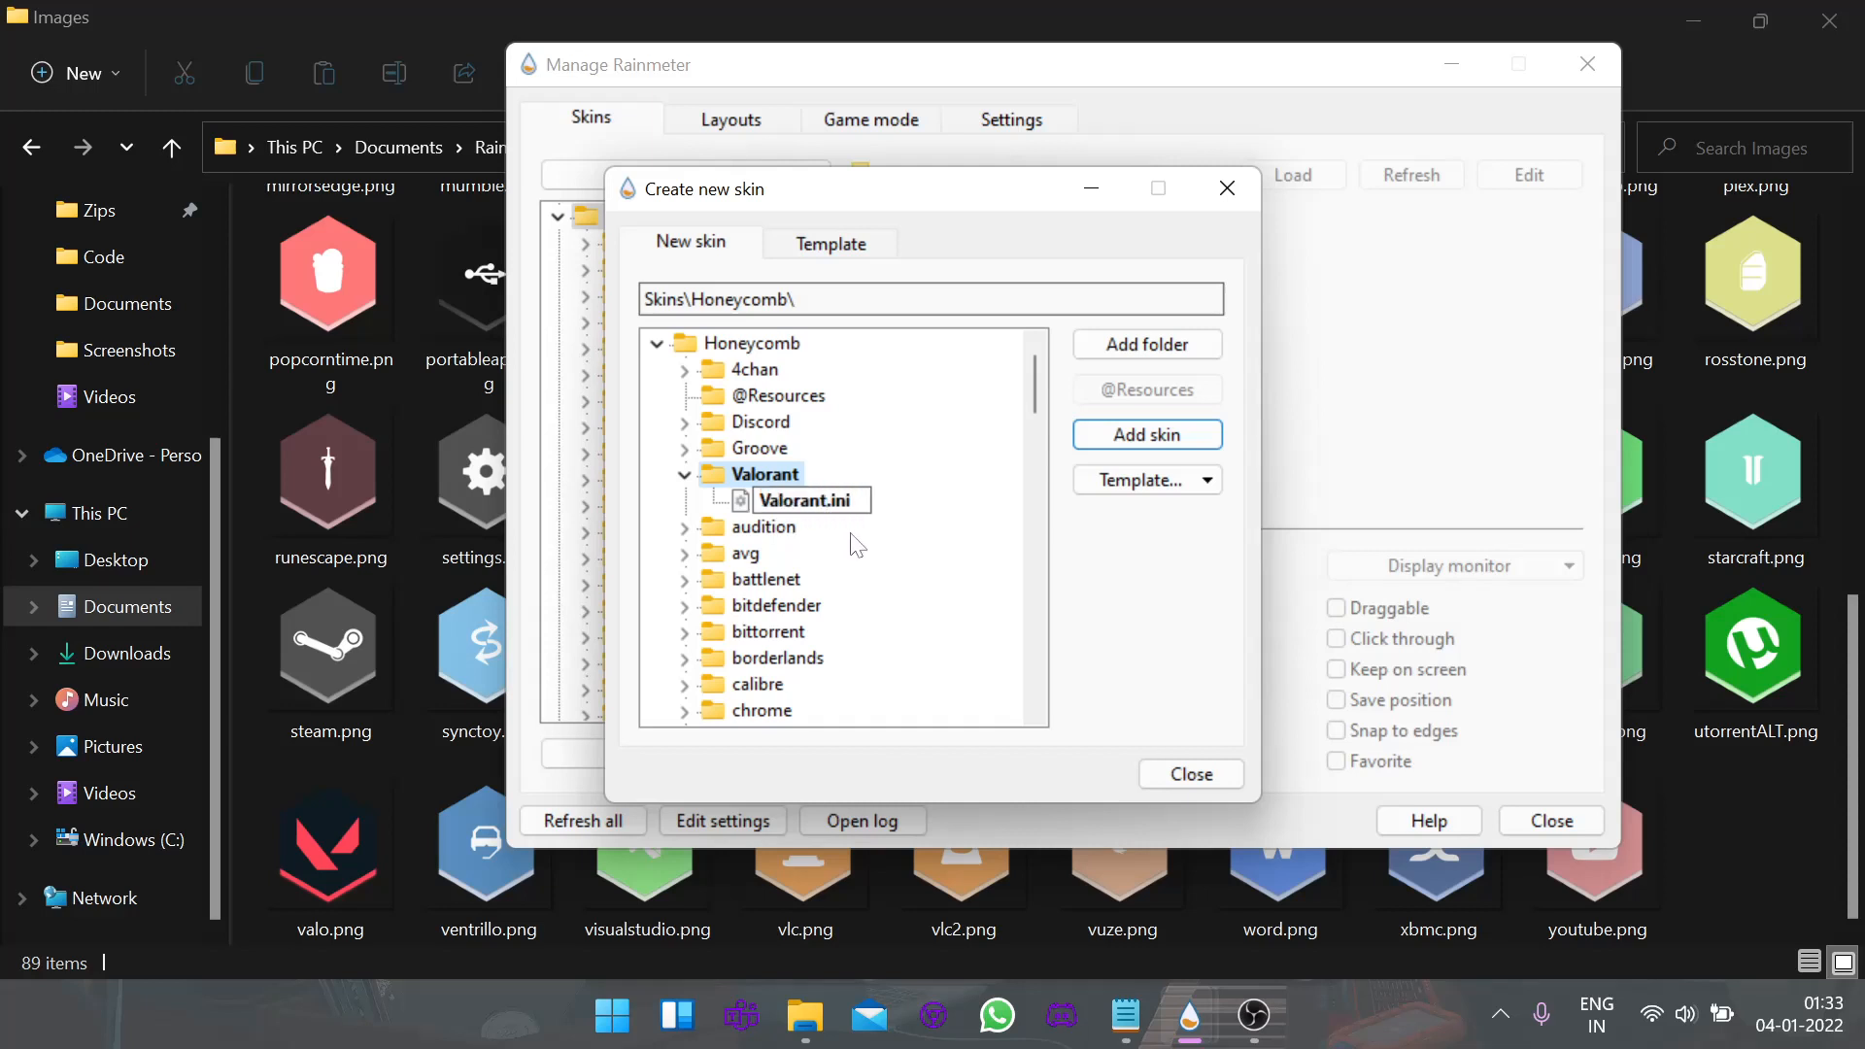
pyautogui.doubleClick(805, 500)
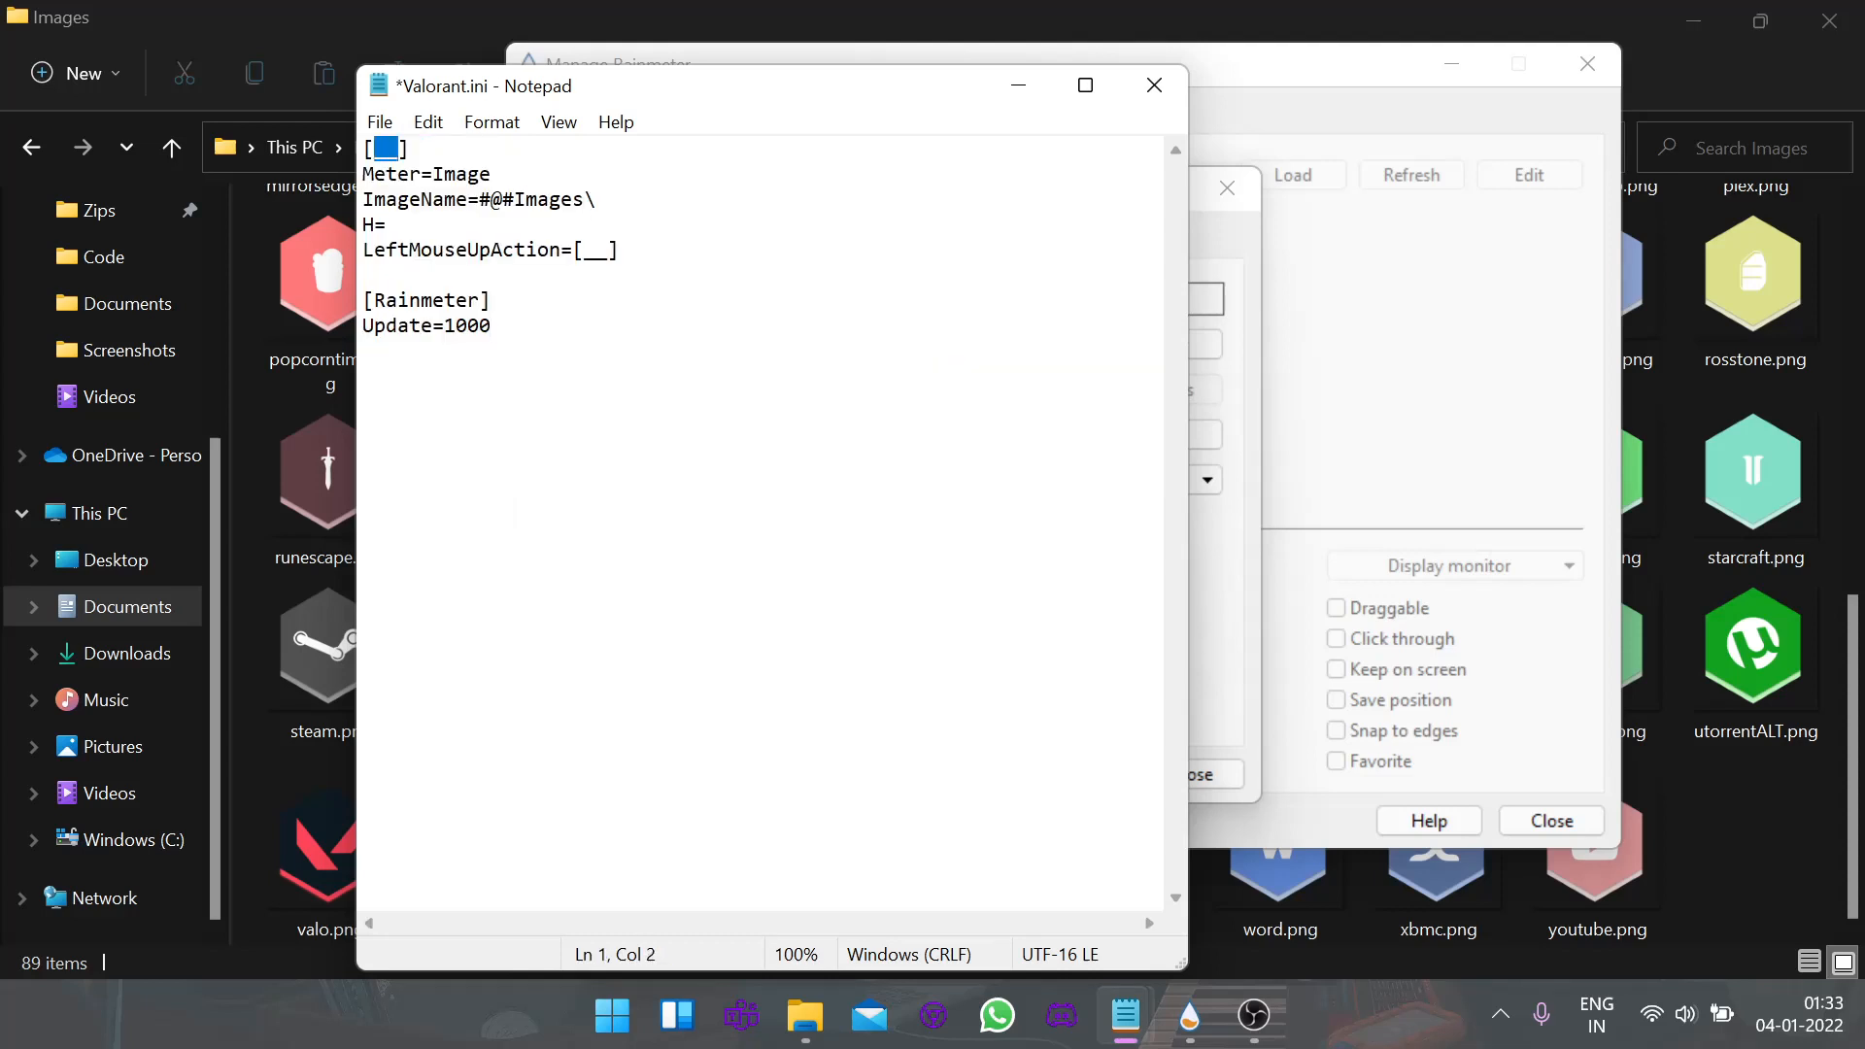
# - Name the section Valorant, set ImageName to #@#Images\valo.png and H=70
pyautogui.write('Valorant')
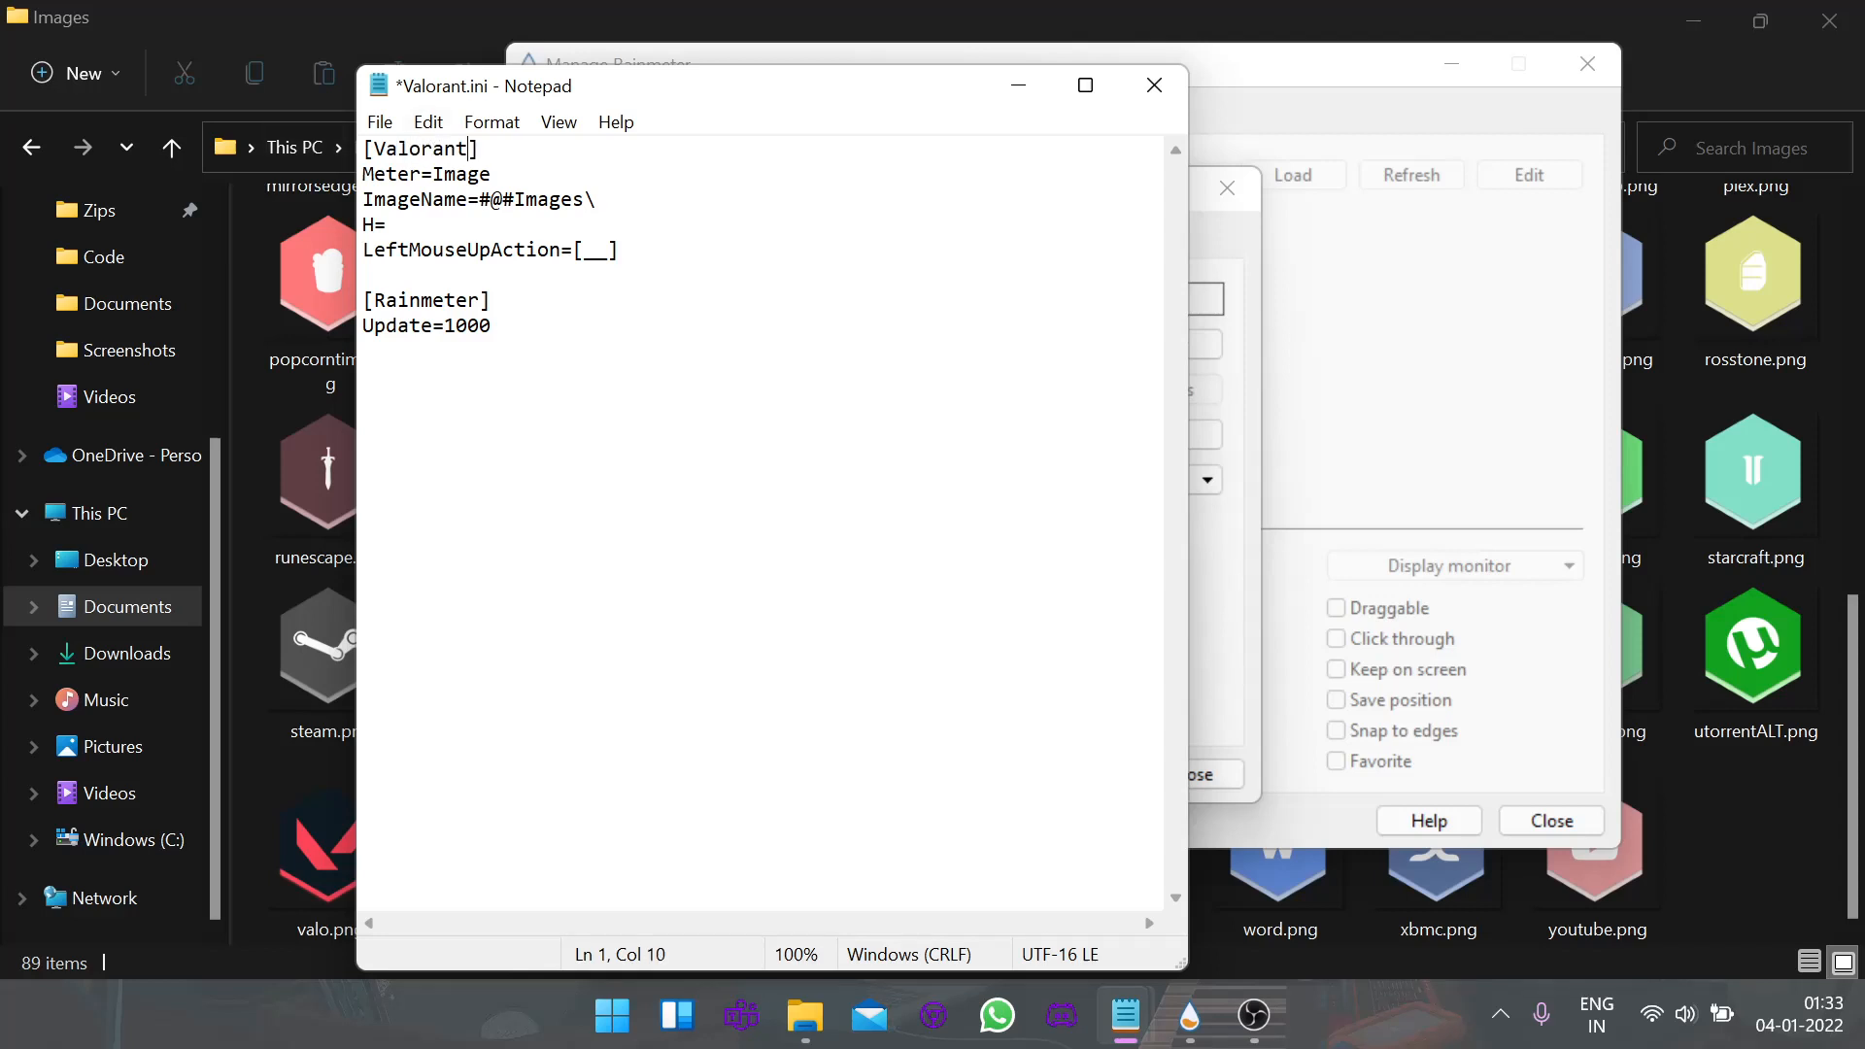
pyautogui.doubleClick(414, 199)
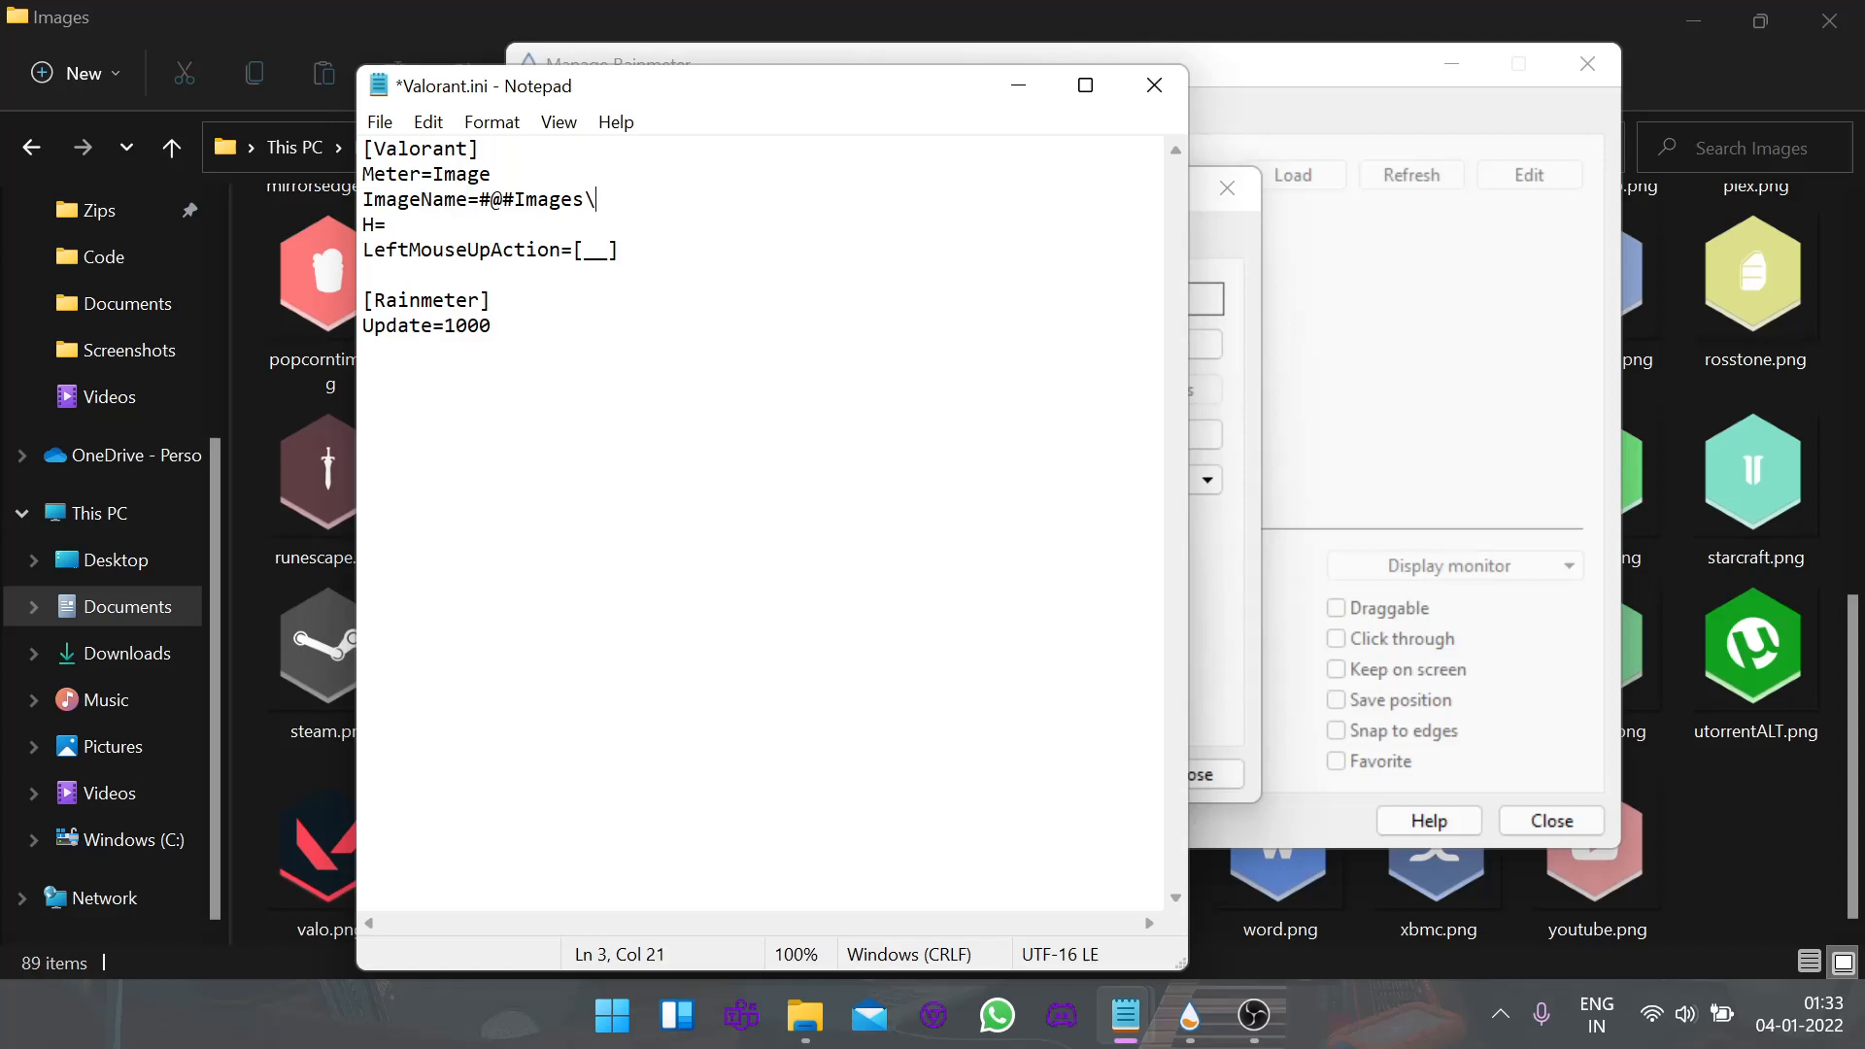
pyautogui.write('valo')
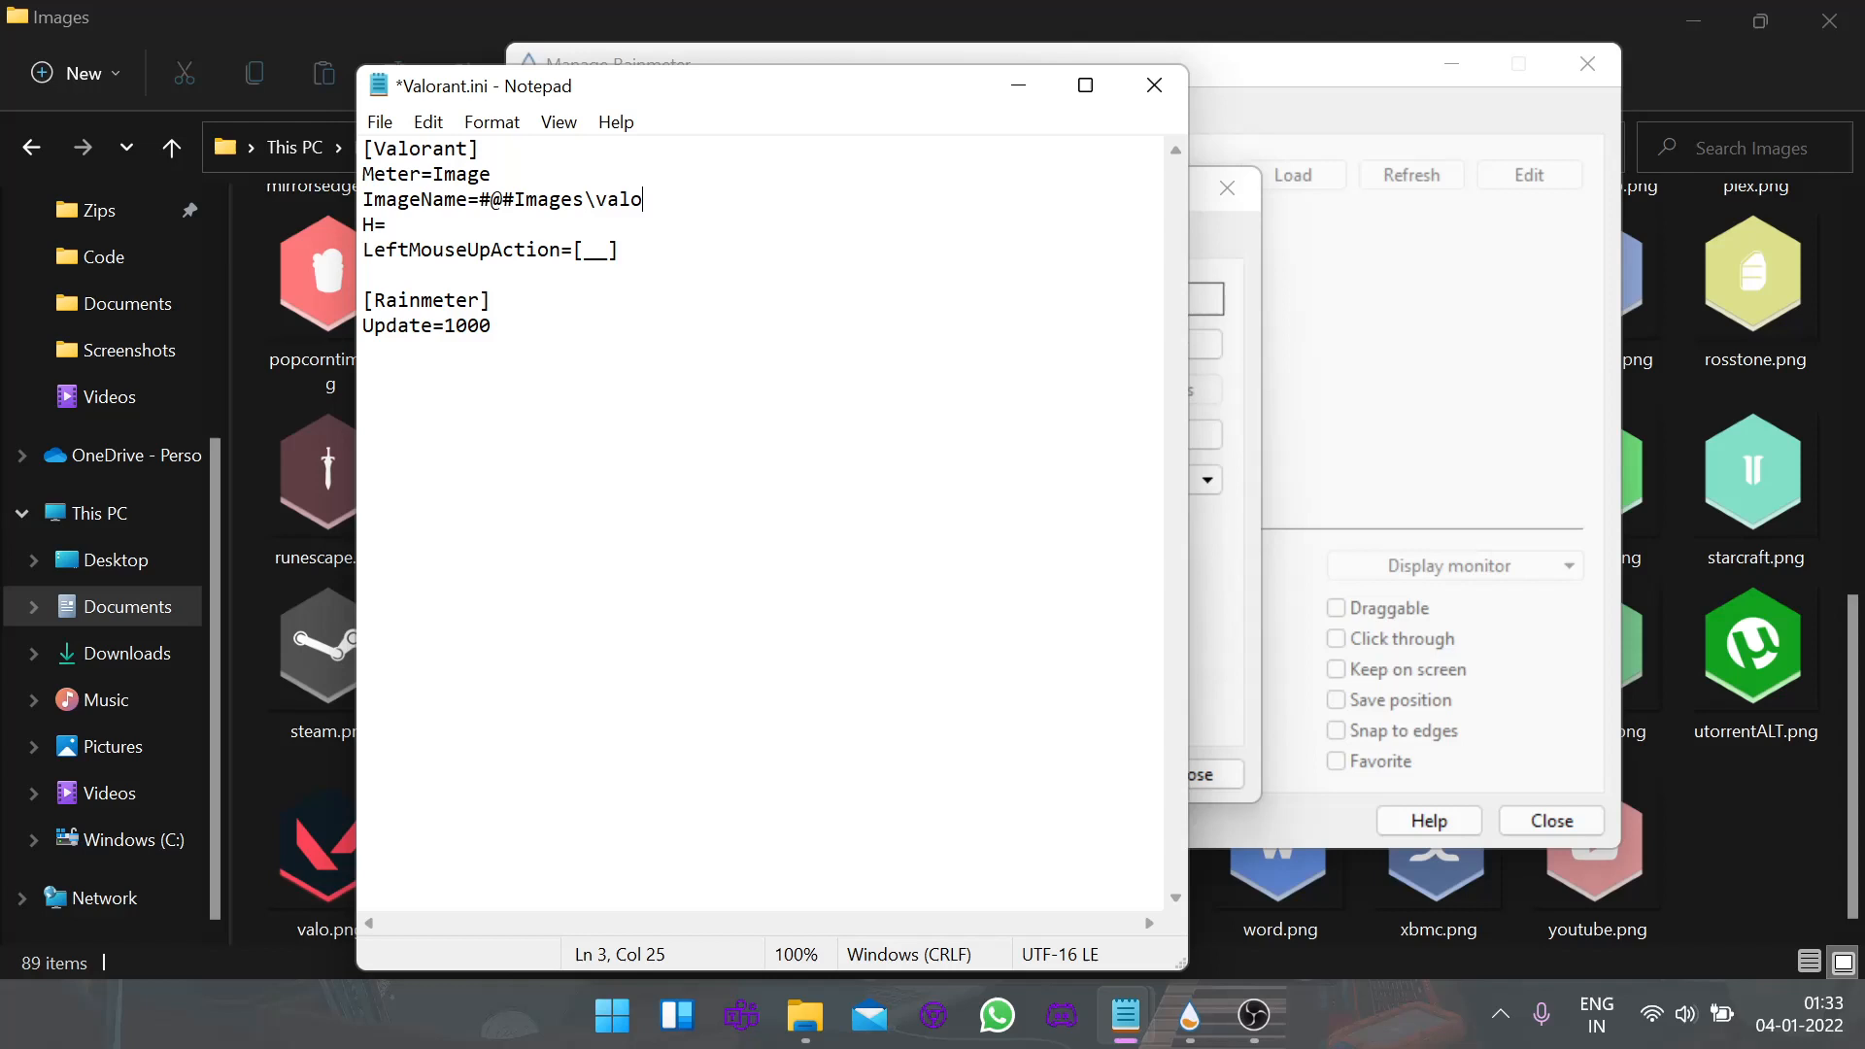
pyautogui.write('.png')
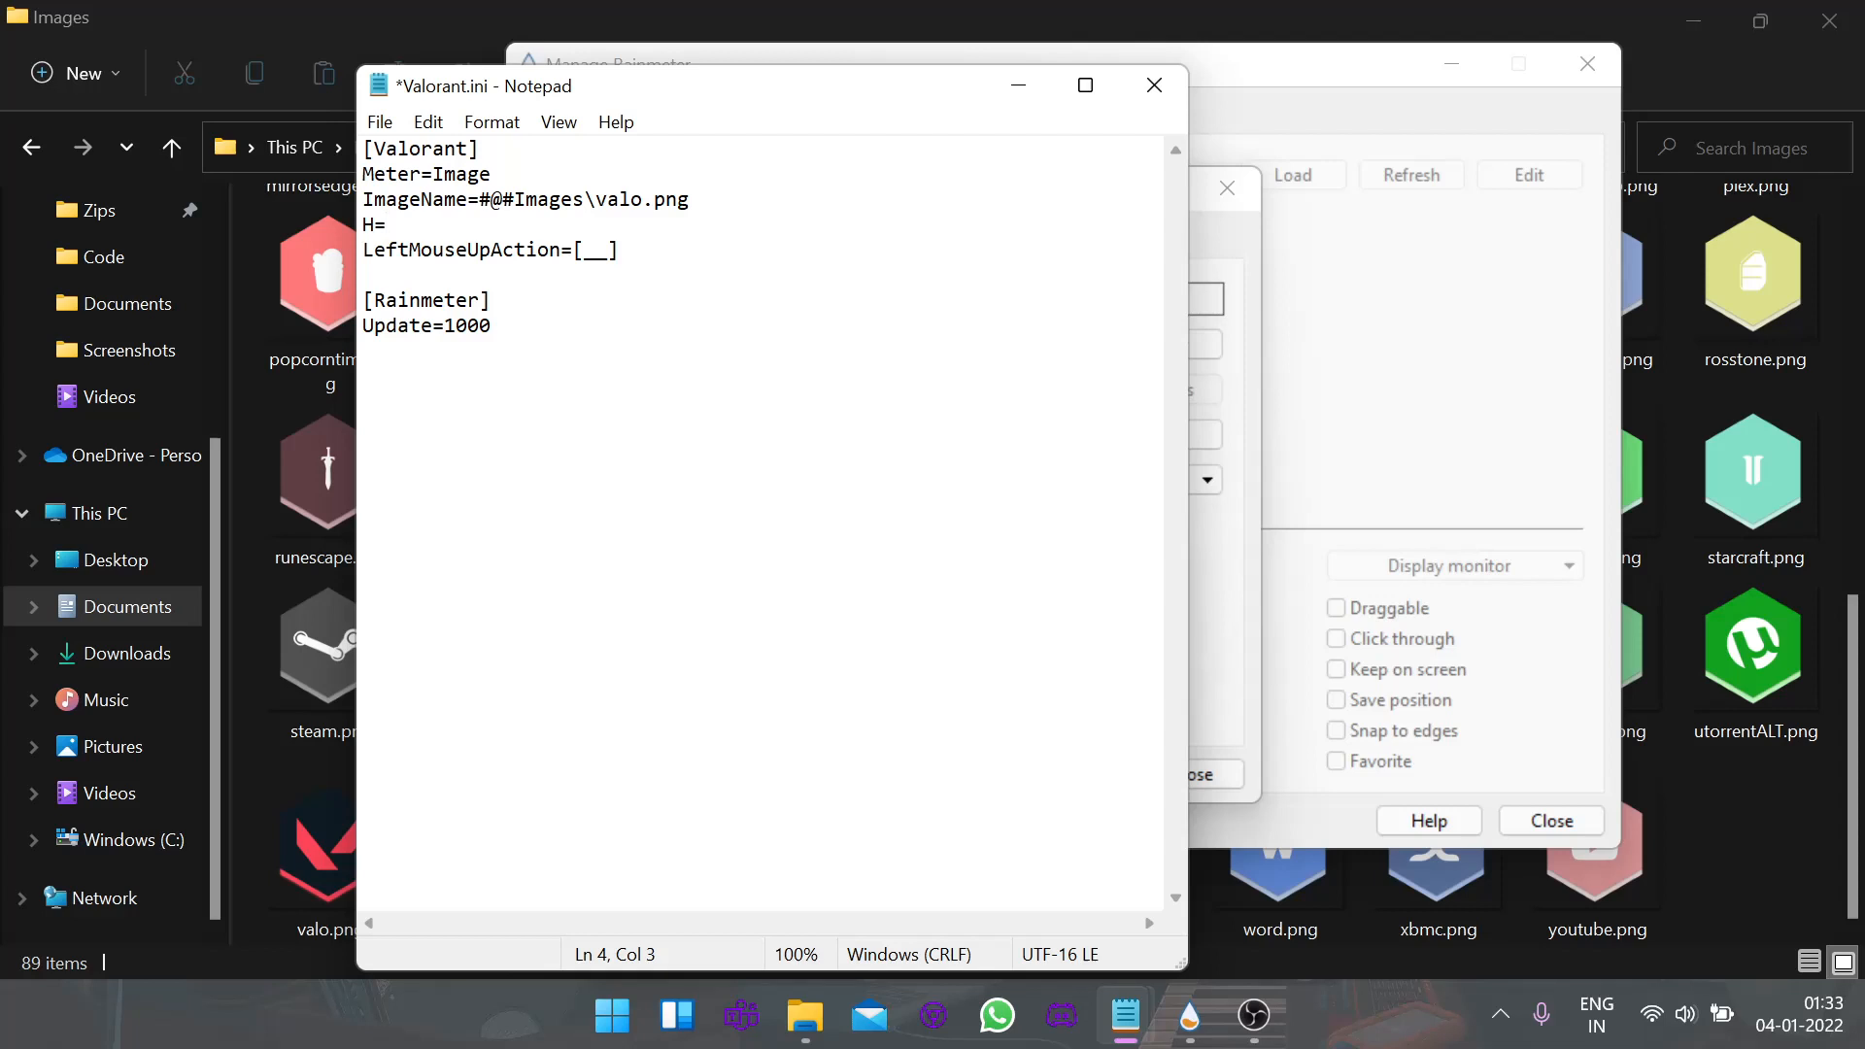
pyautogui.write('70')
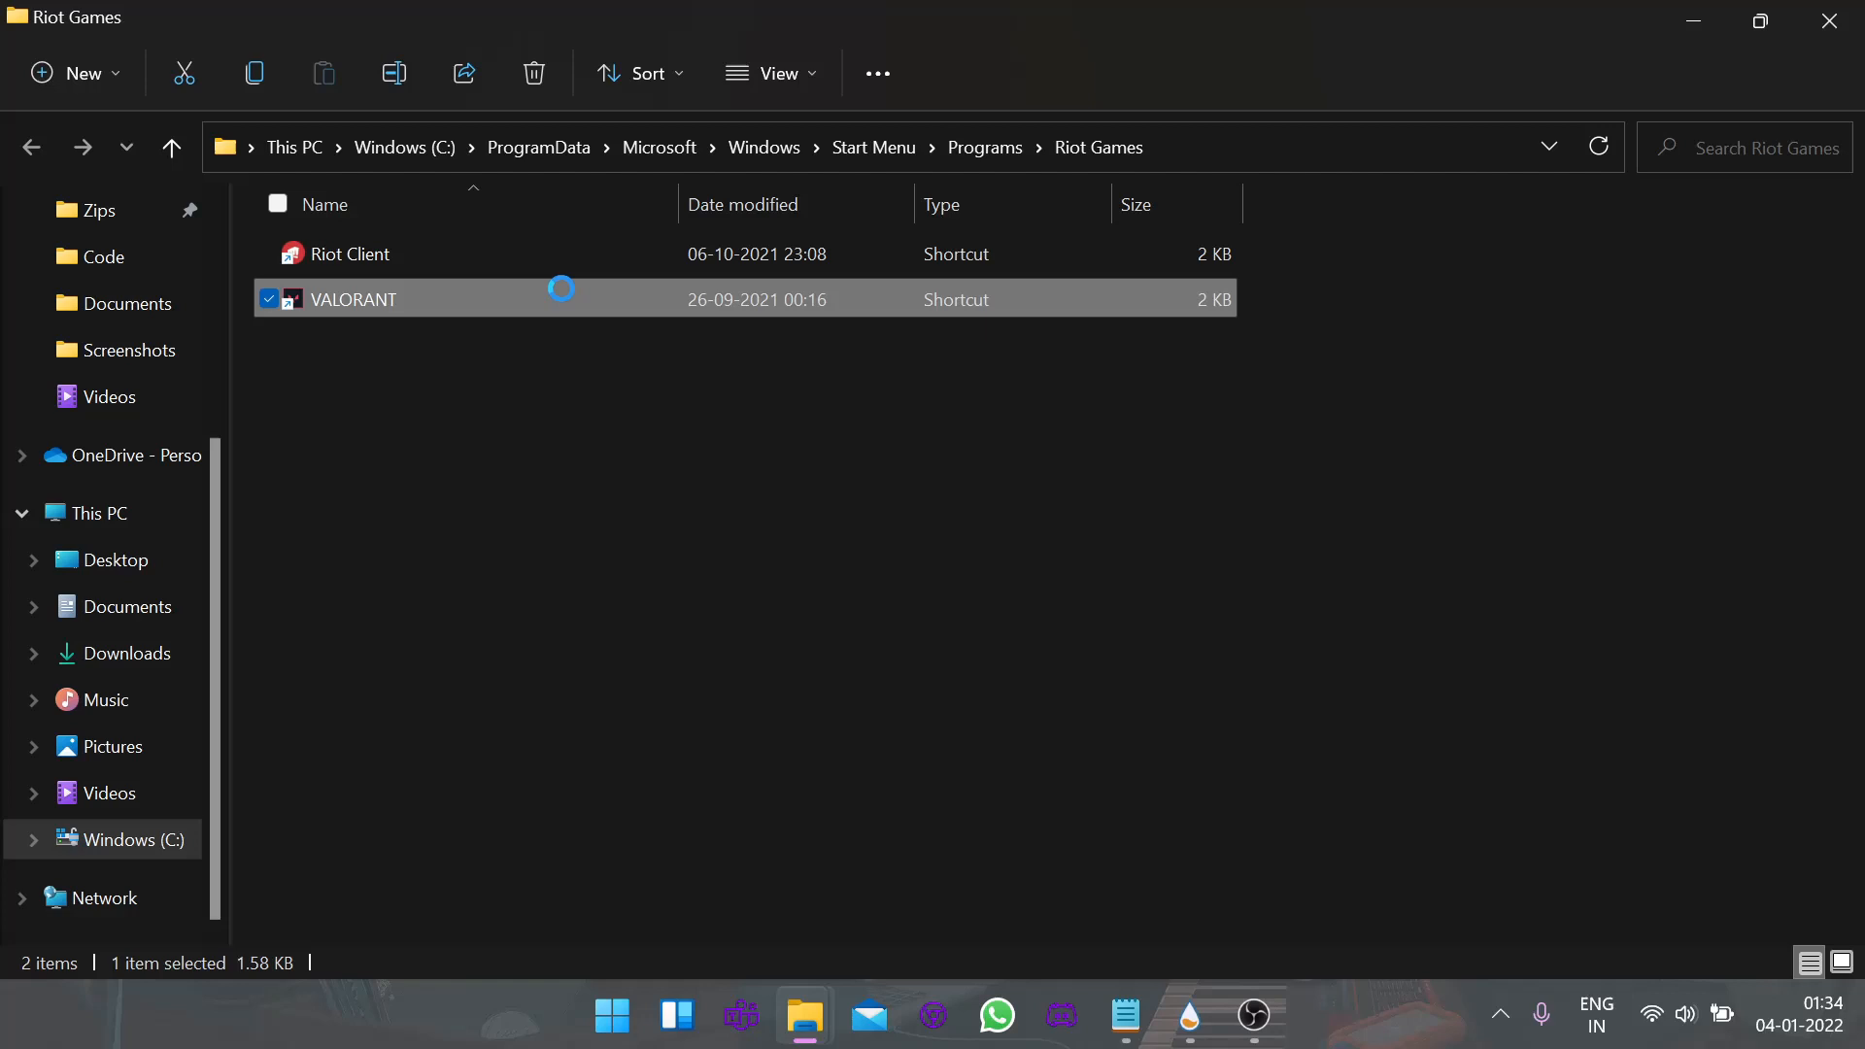
# - Copy the VALORANT shortcut's path from the Riot Games Start Menu folder
pyautogui.rightClick(353, 299)
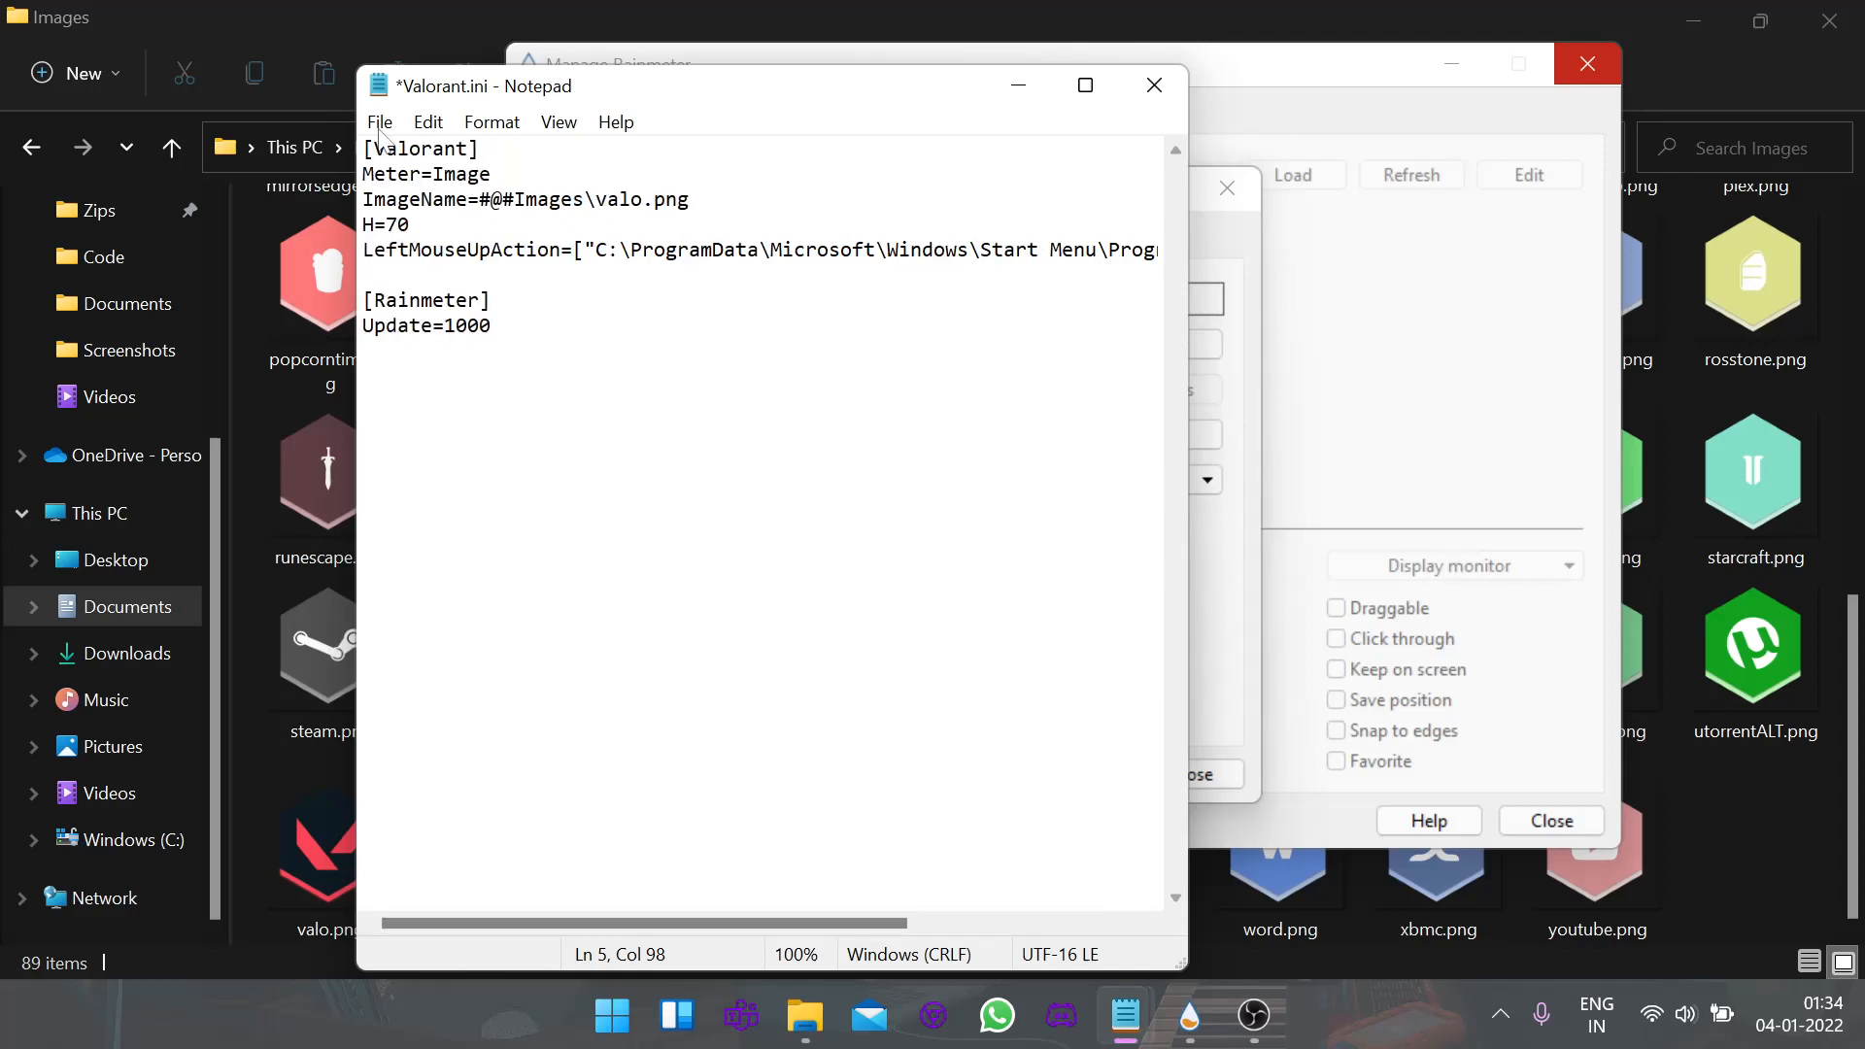
# - Save Valorant.ini with the VALORANT shortcut path in LeftMouseUpAction
pyautogui.press('ctrl+s')
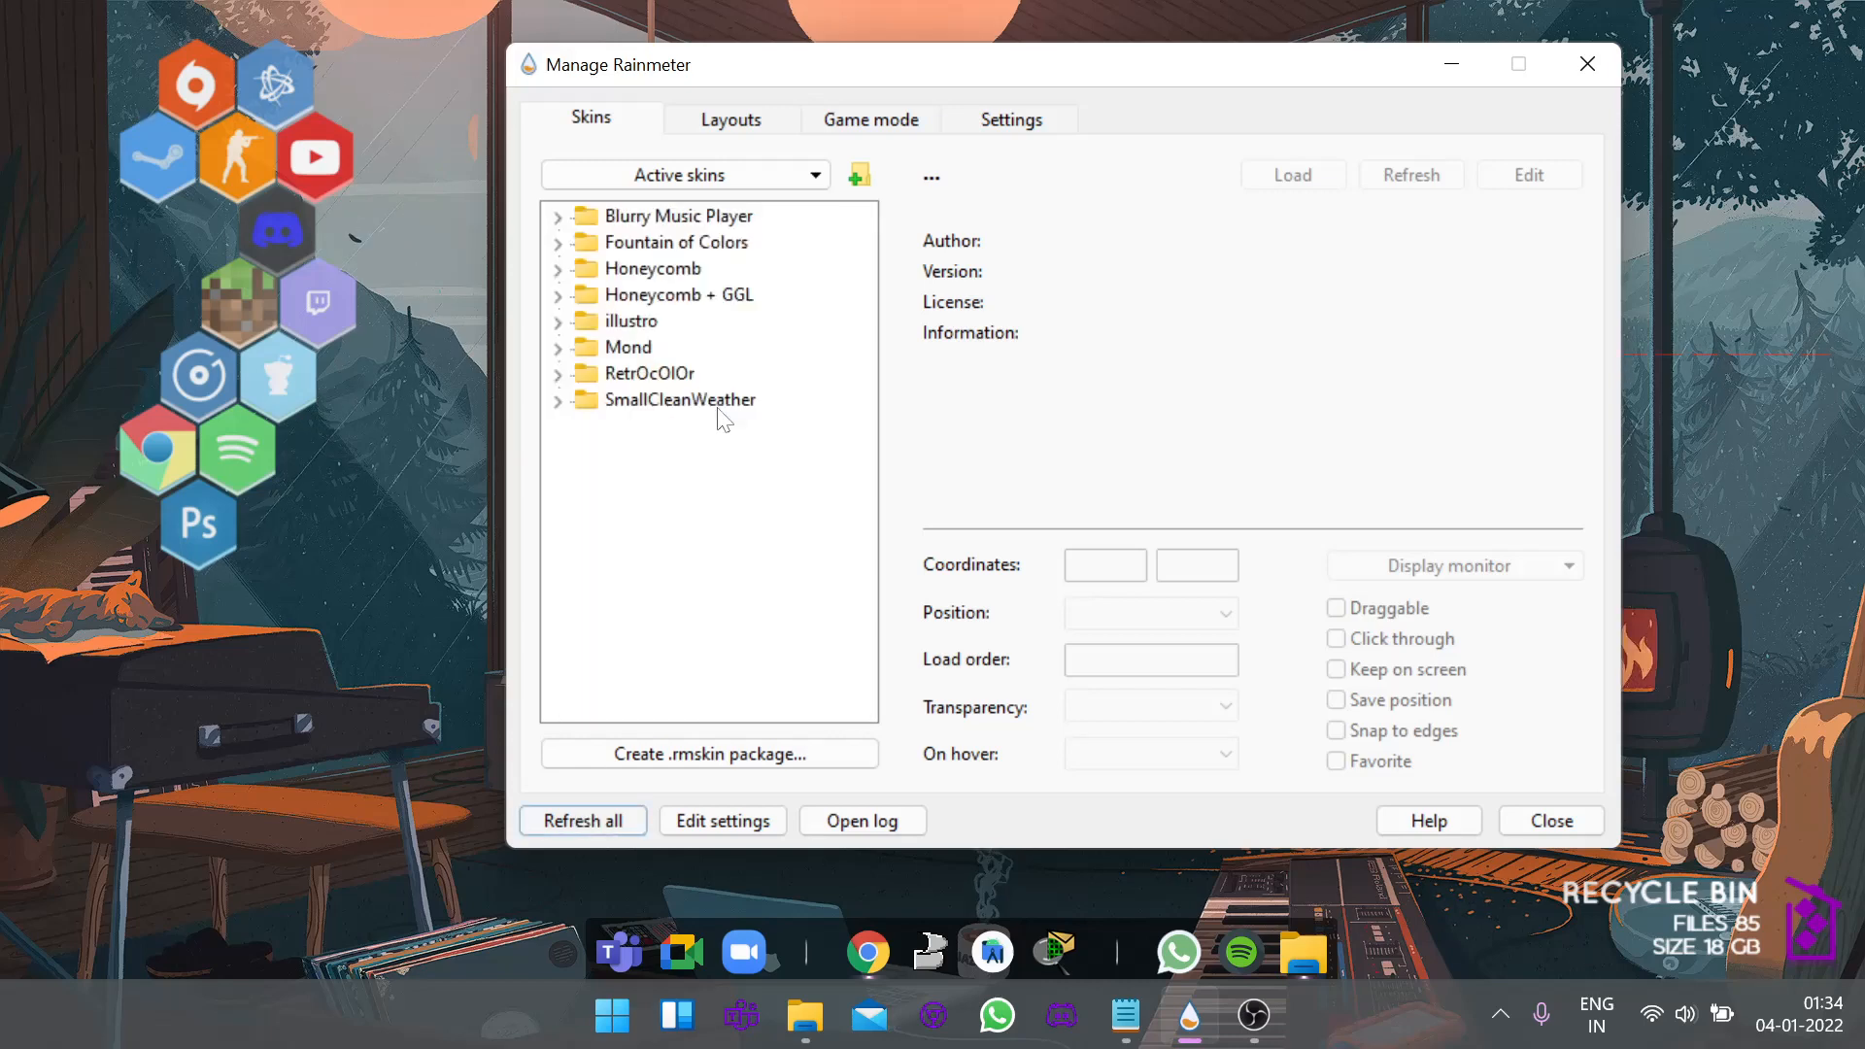
# - Load Honeycomb's Valorant.ini skin onto the desktop and close Manage Rainmeter
pyautogui.scroll(-3)
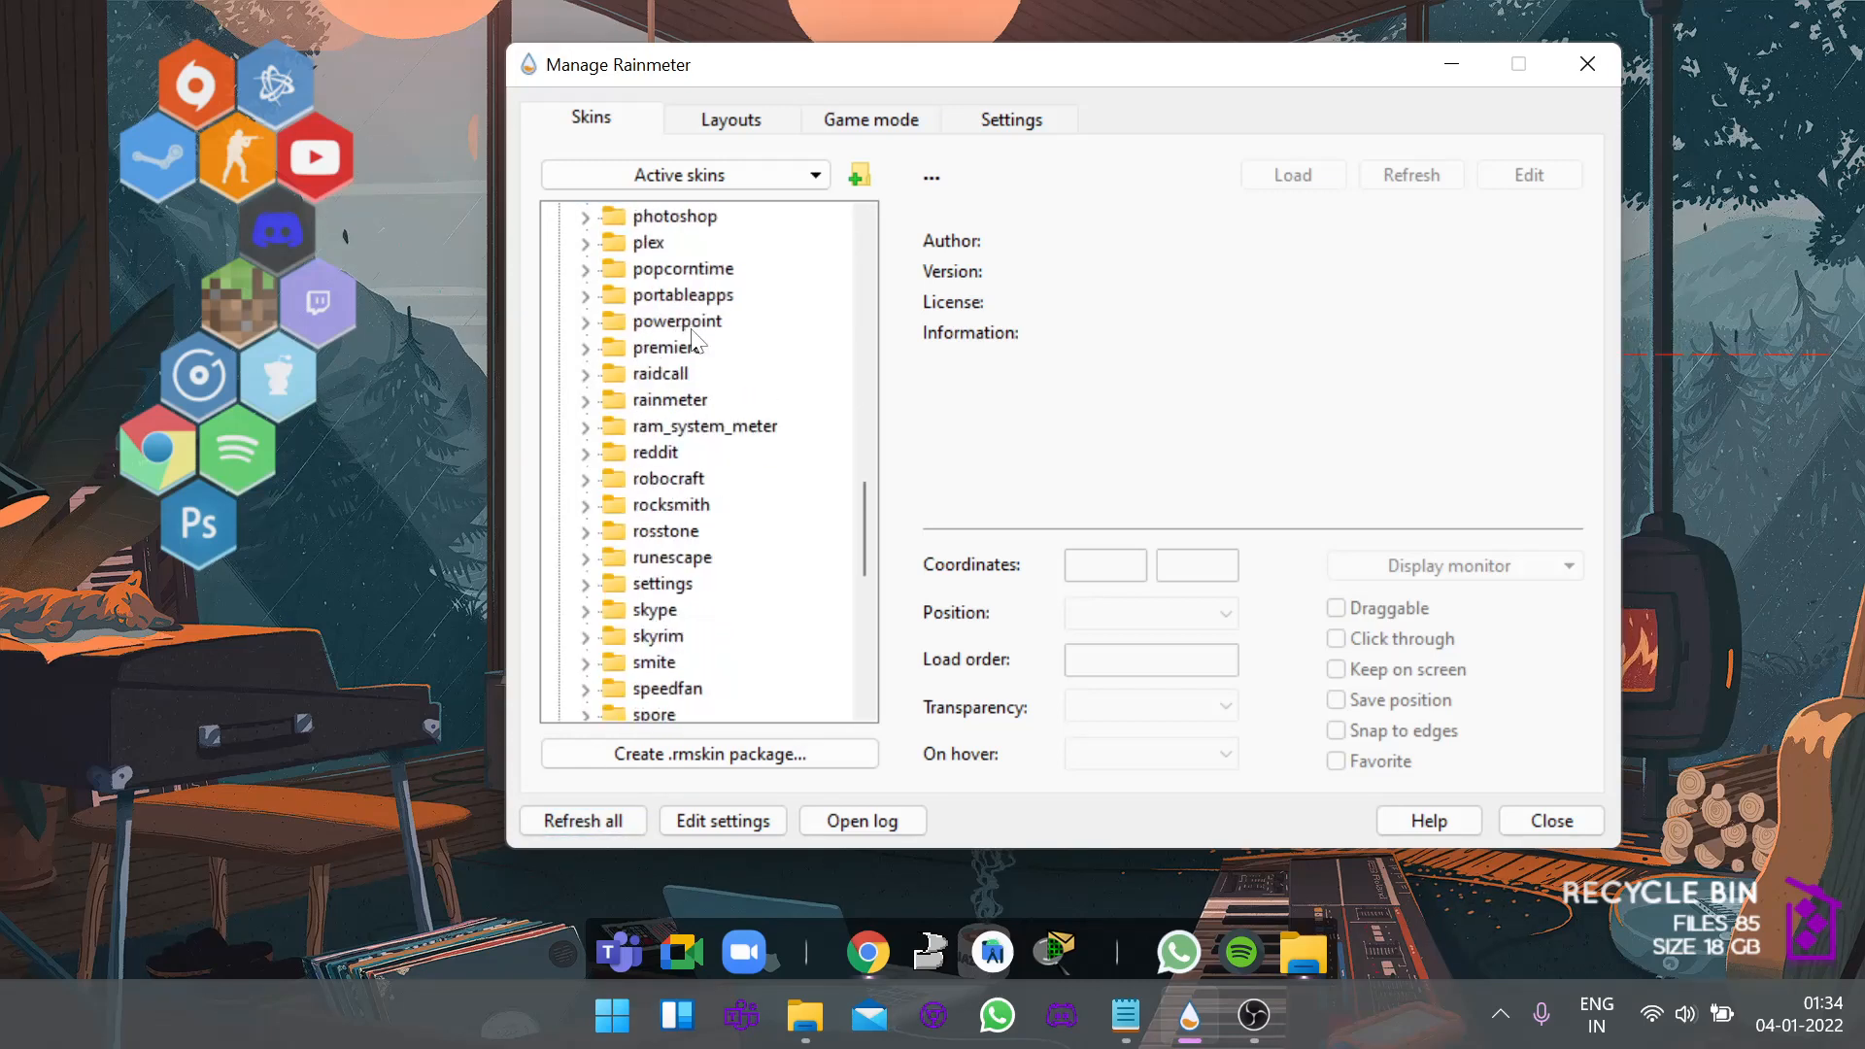
pyautogui.scroll(-3)
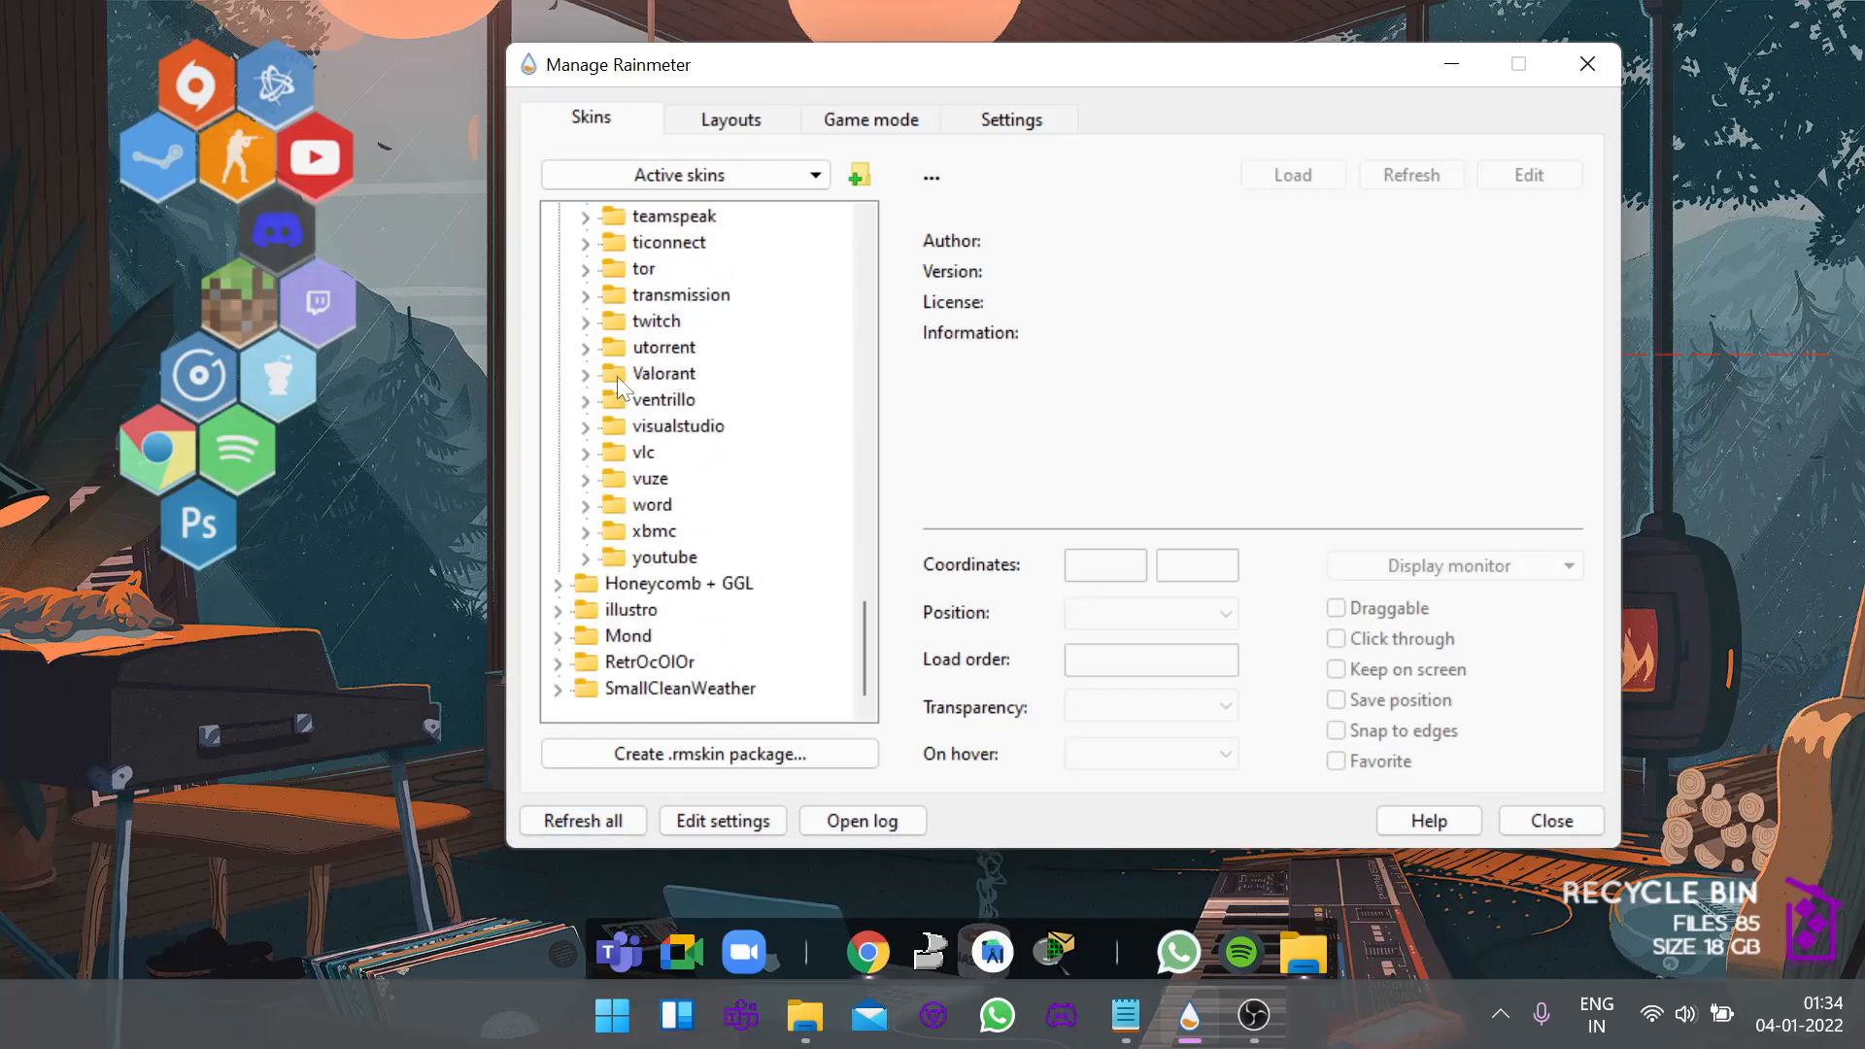
pyautogui.click(588, 373)
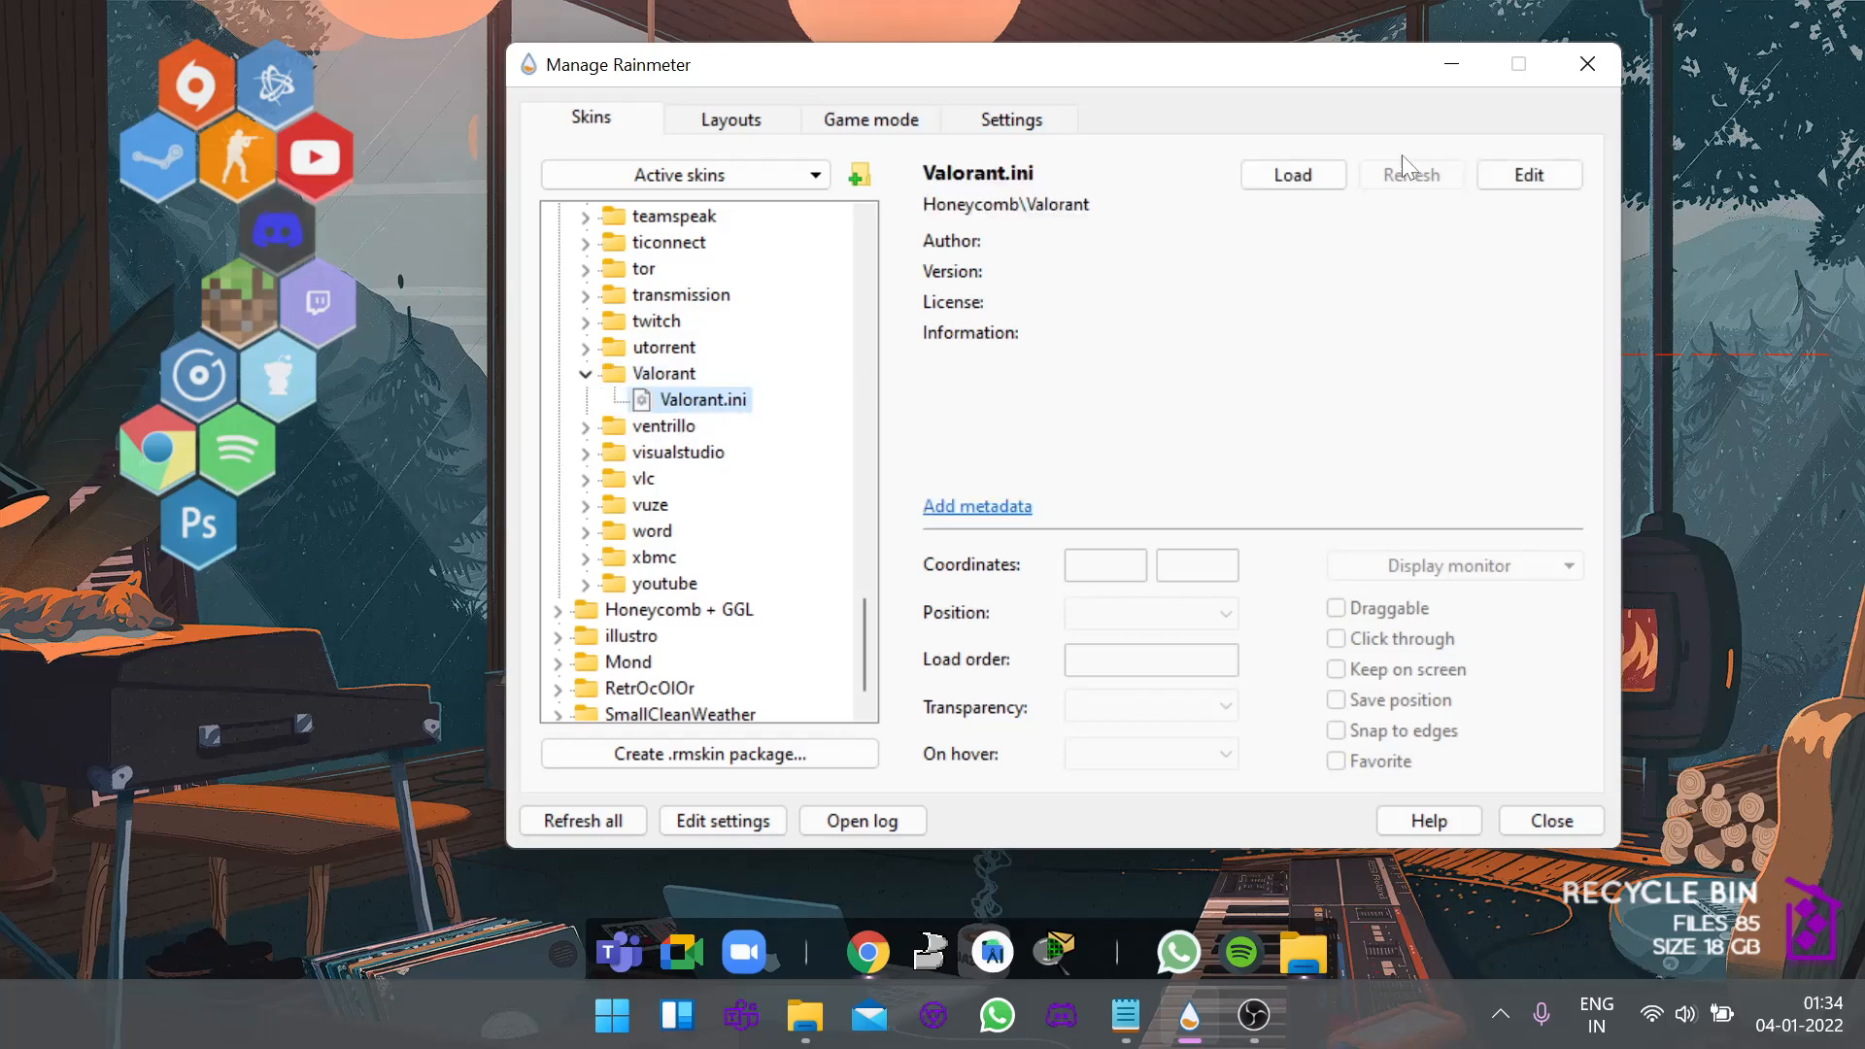
pyautogui.click(1292, 175)
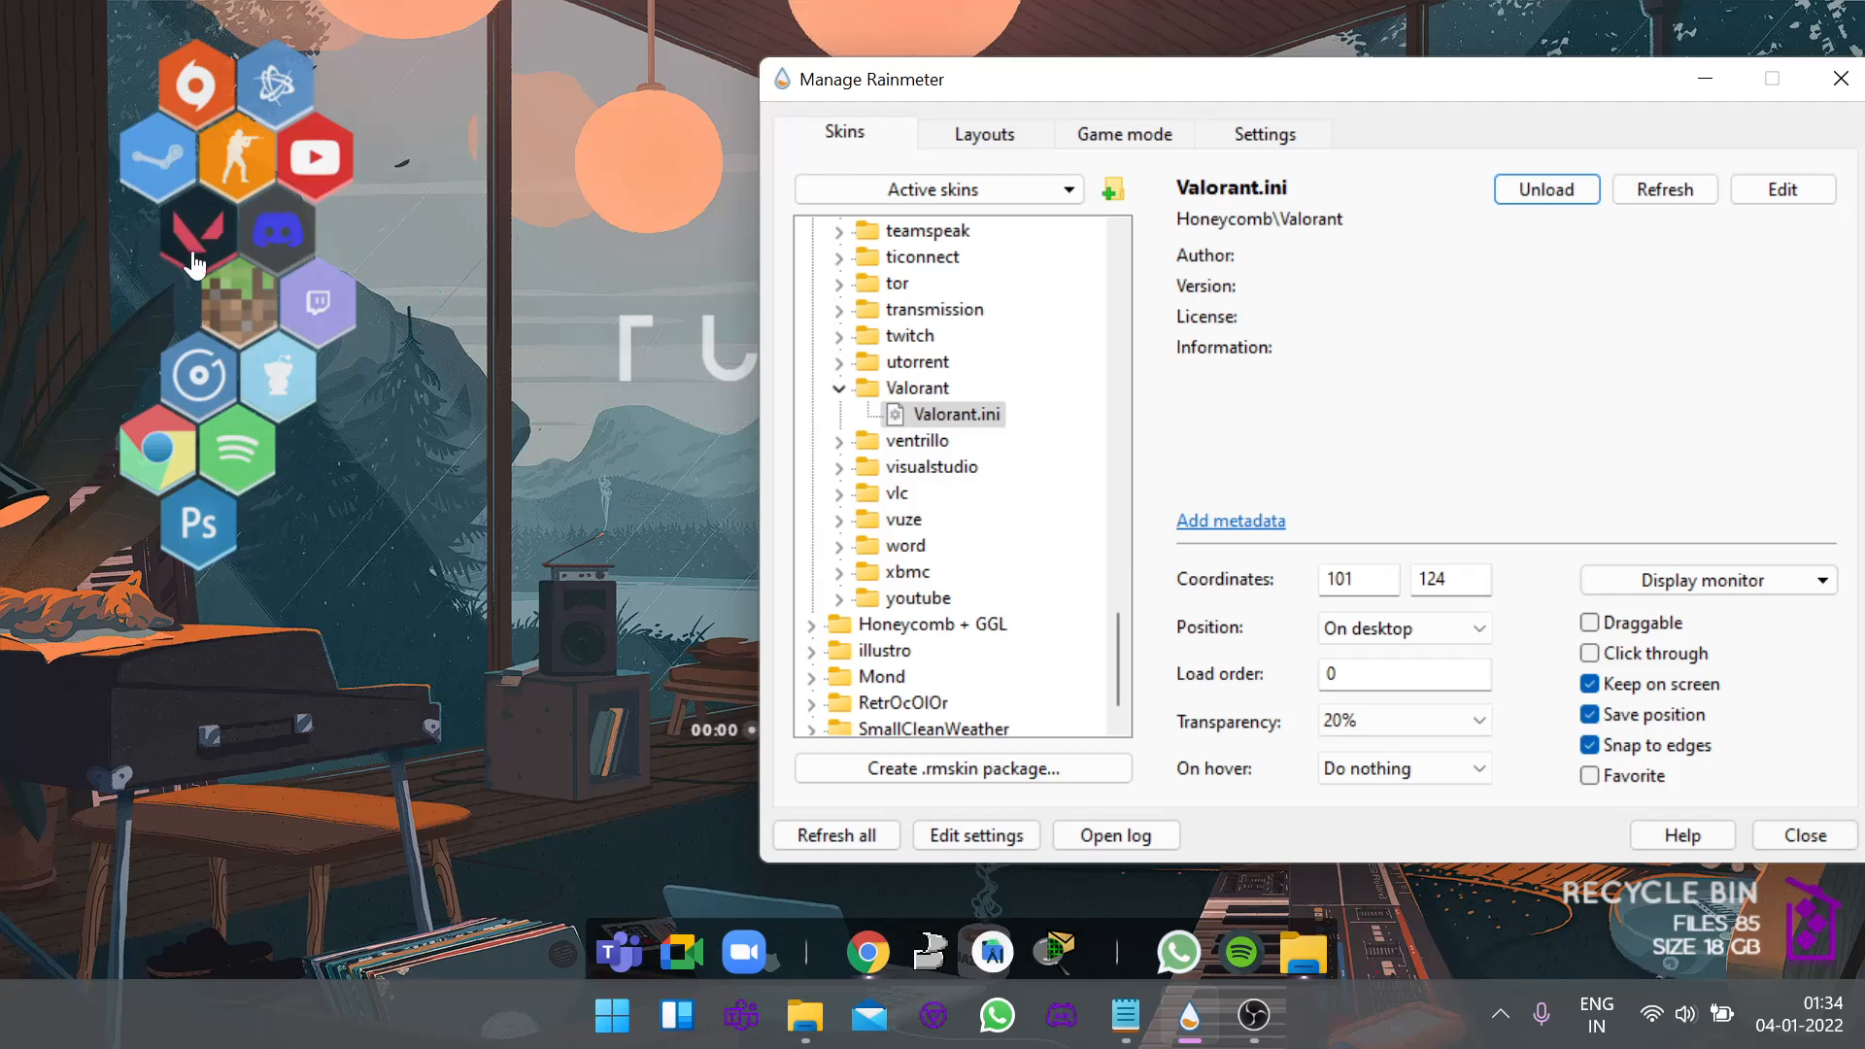
pyautogui.moveTo(202, 251)
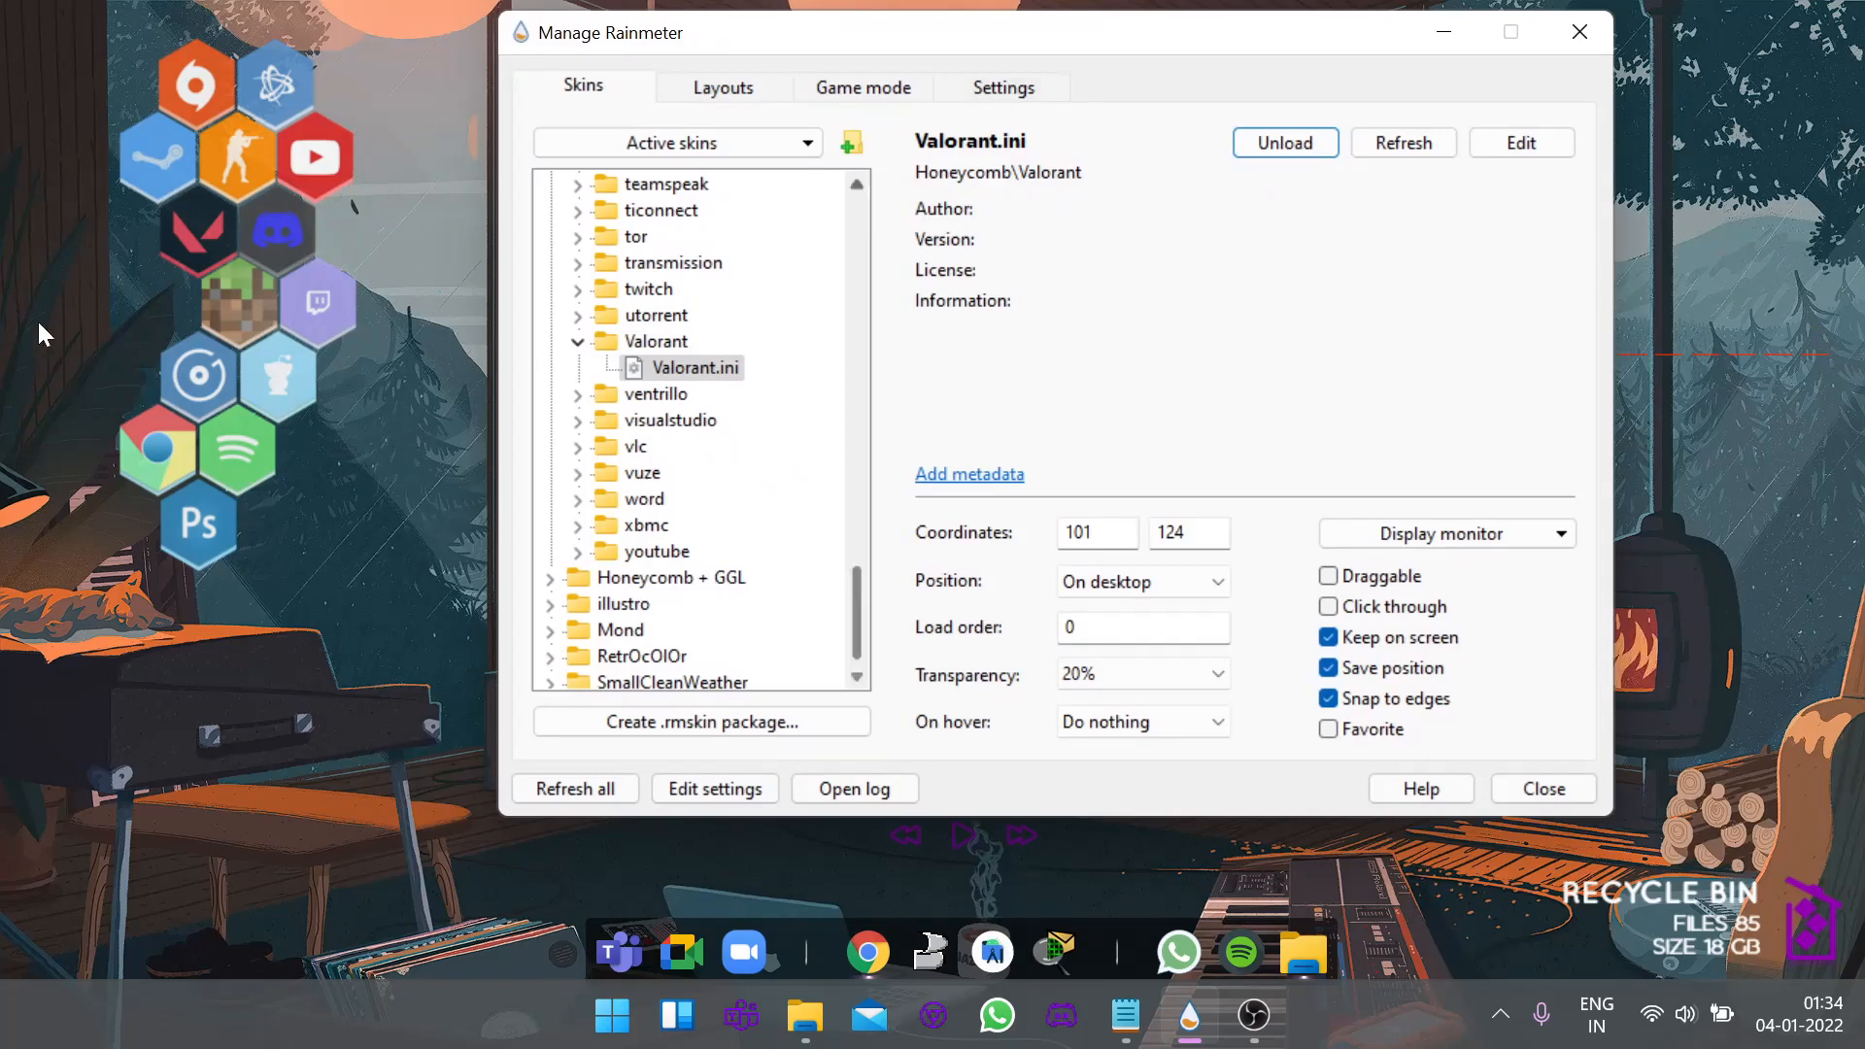
pyautogui.moveTo(32, 144)
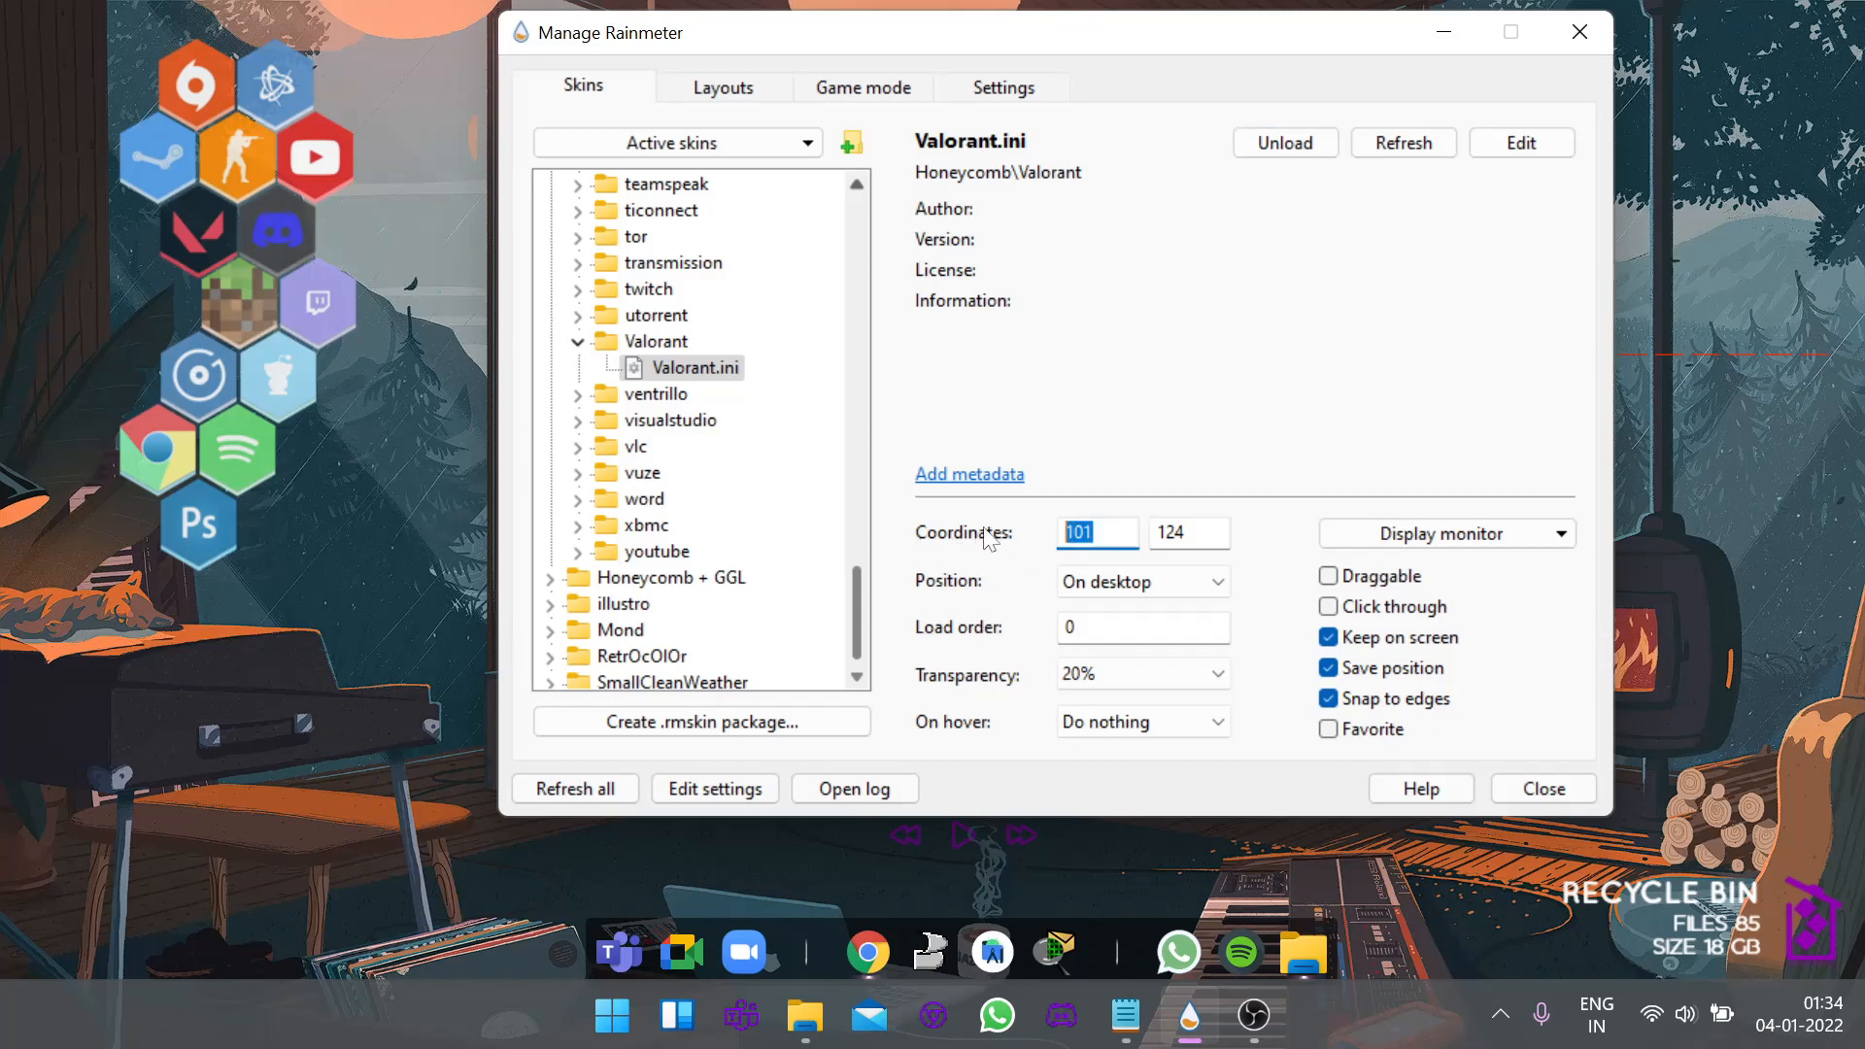
pyautogui.moveTo(791, 516)
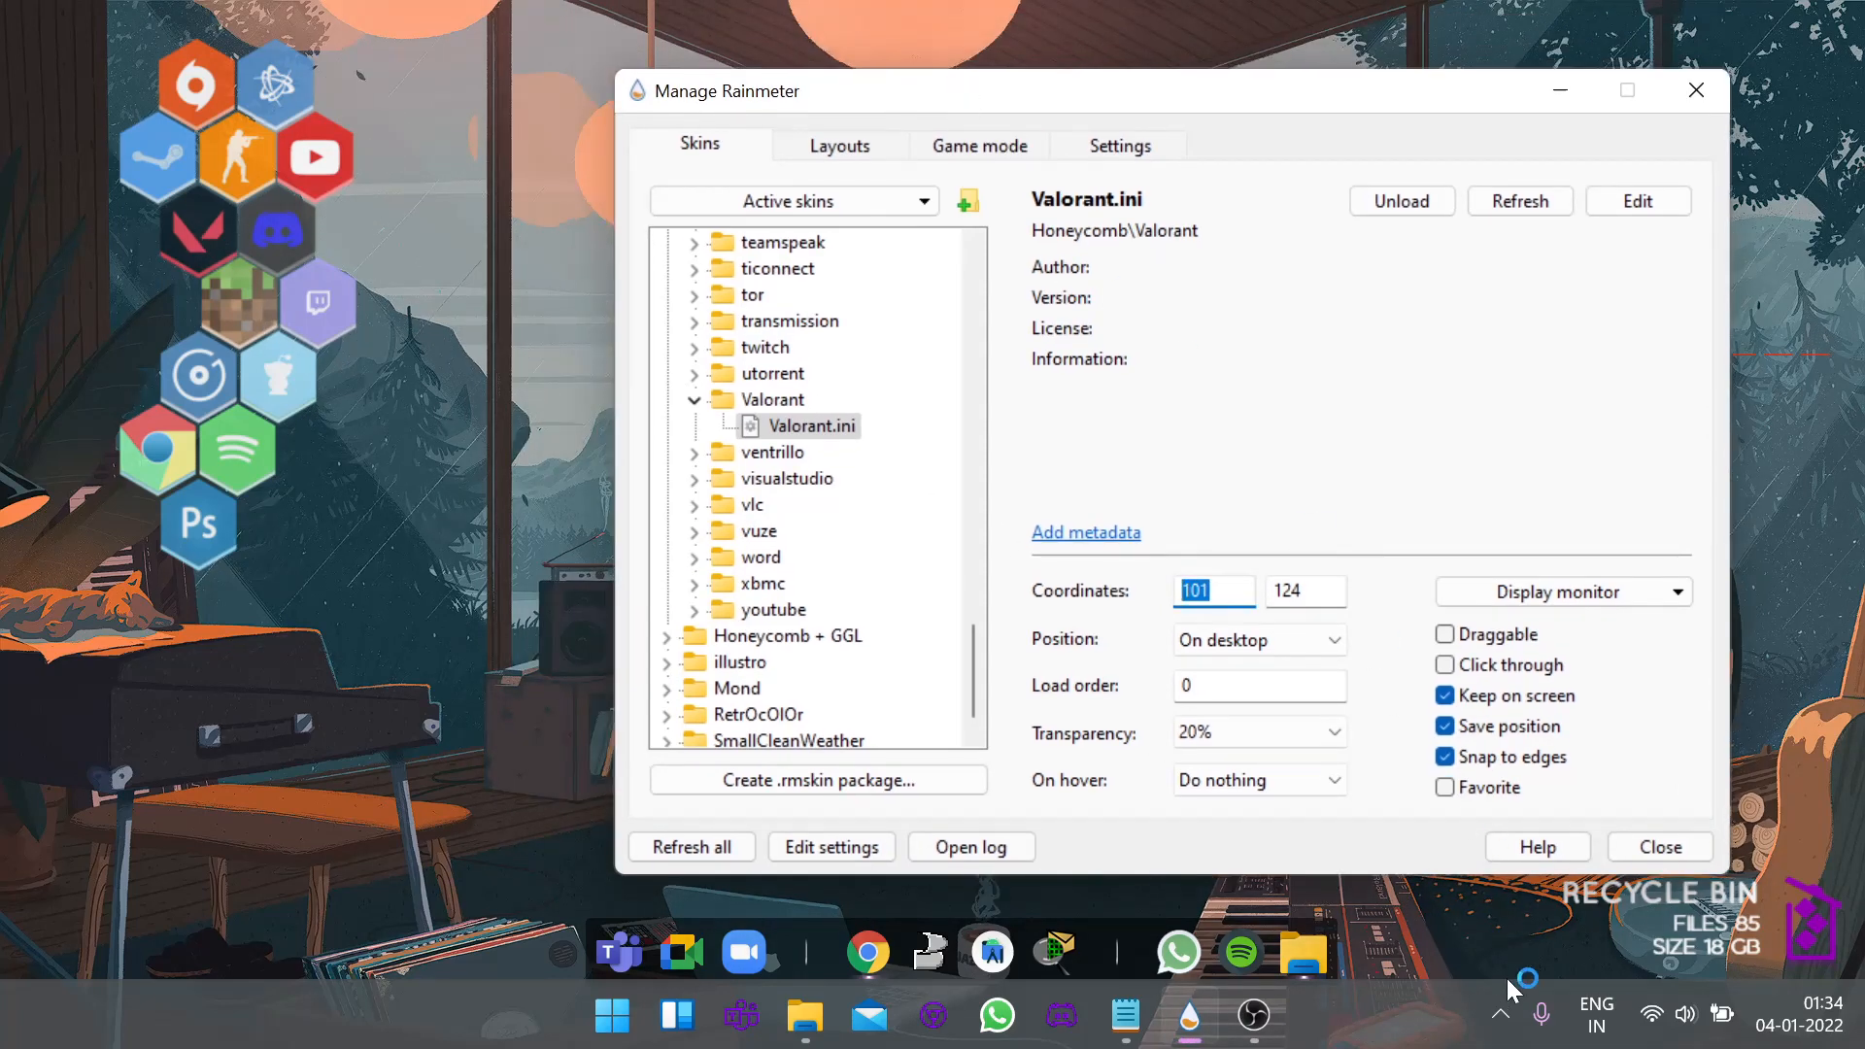
pyautogui.moveTo(1042, 748)
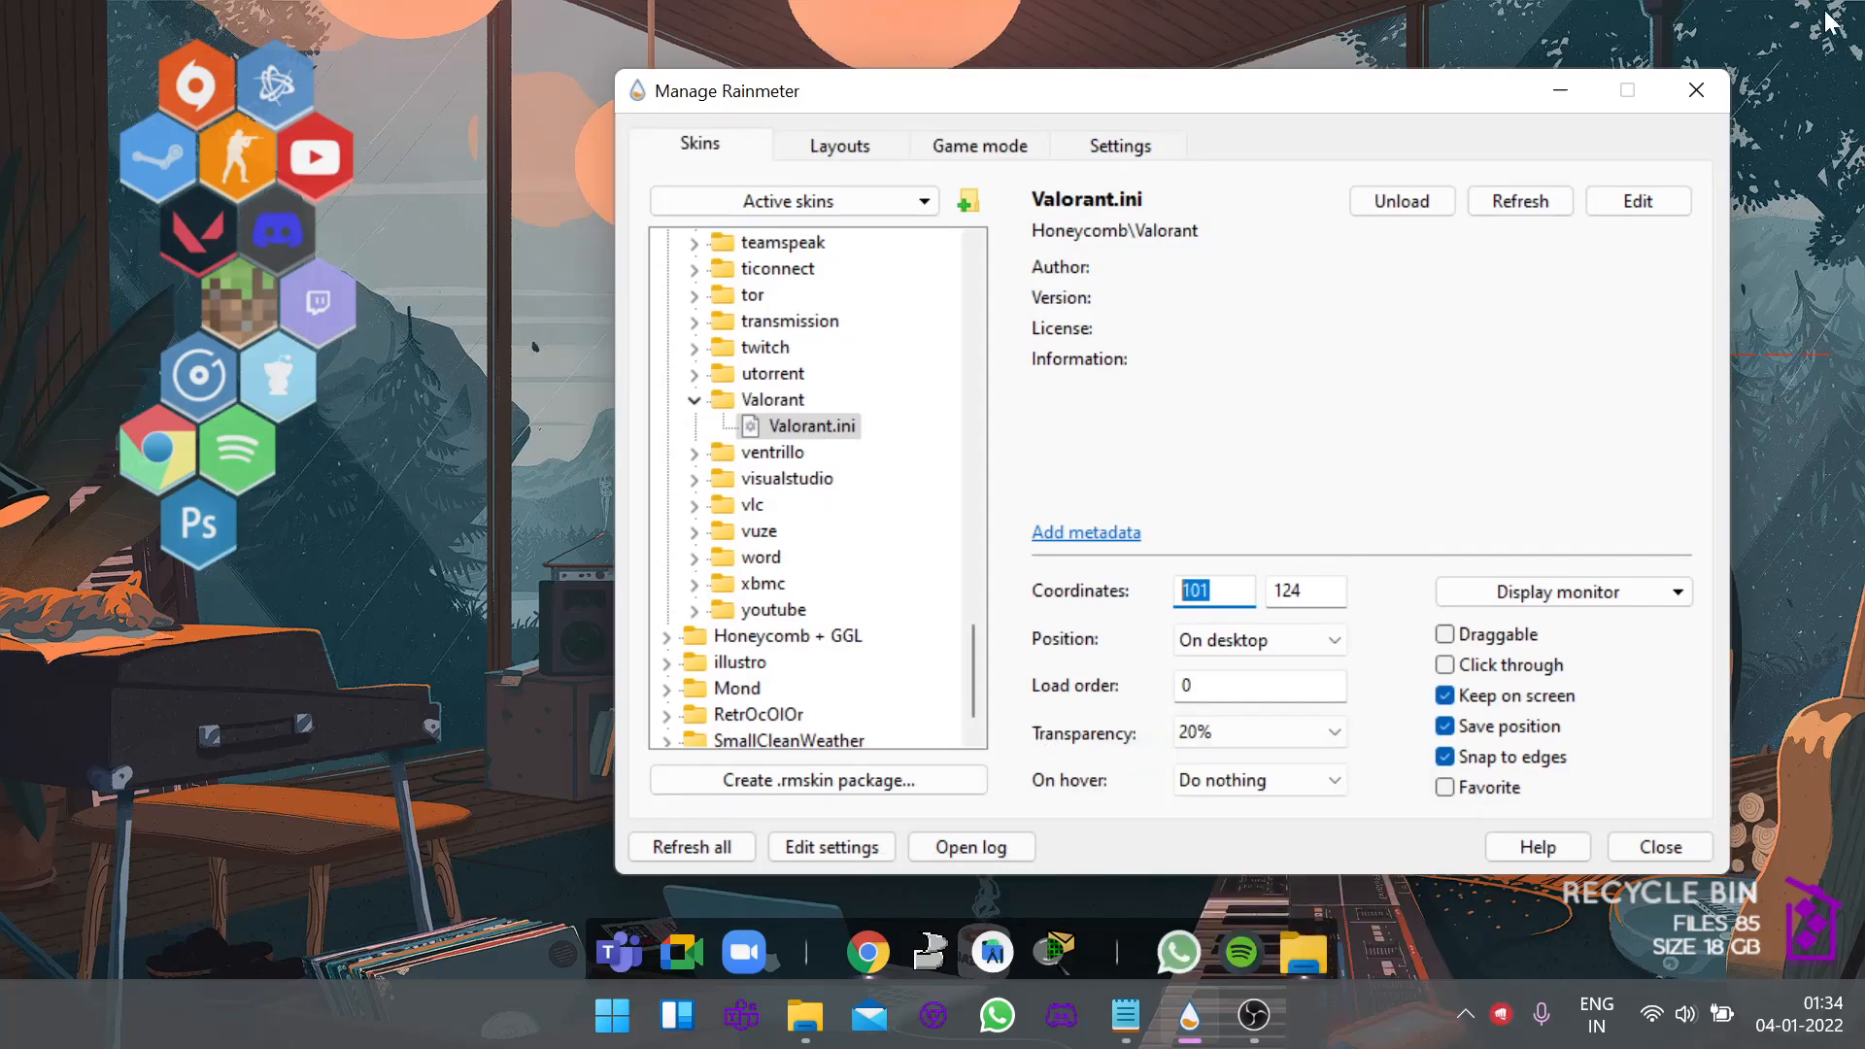
pyautogui.moveTo(1499, 1016)
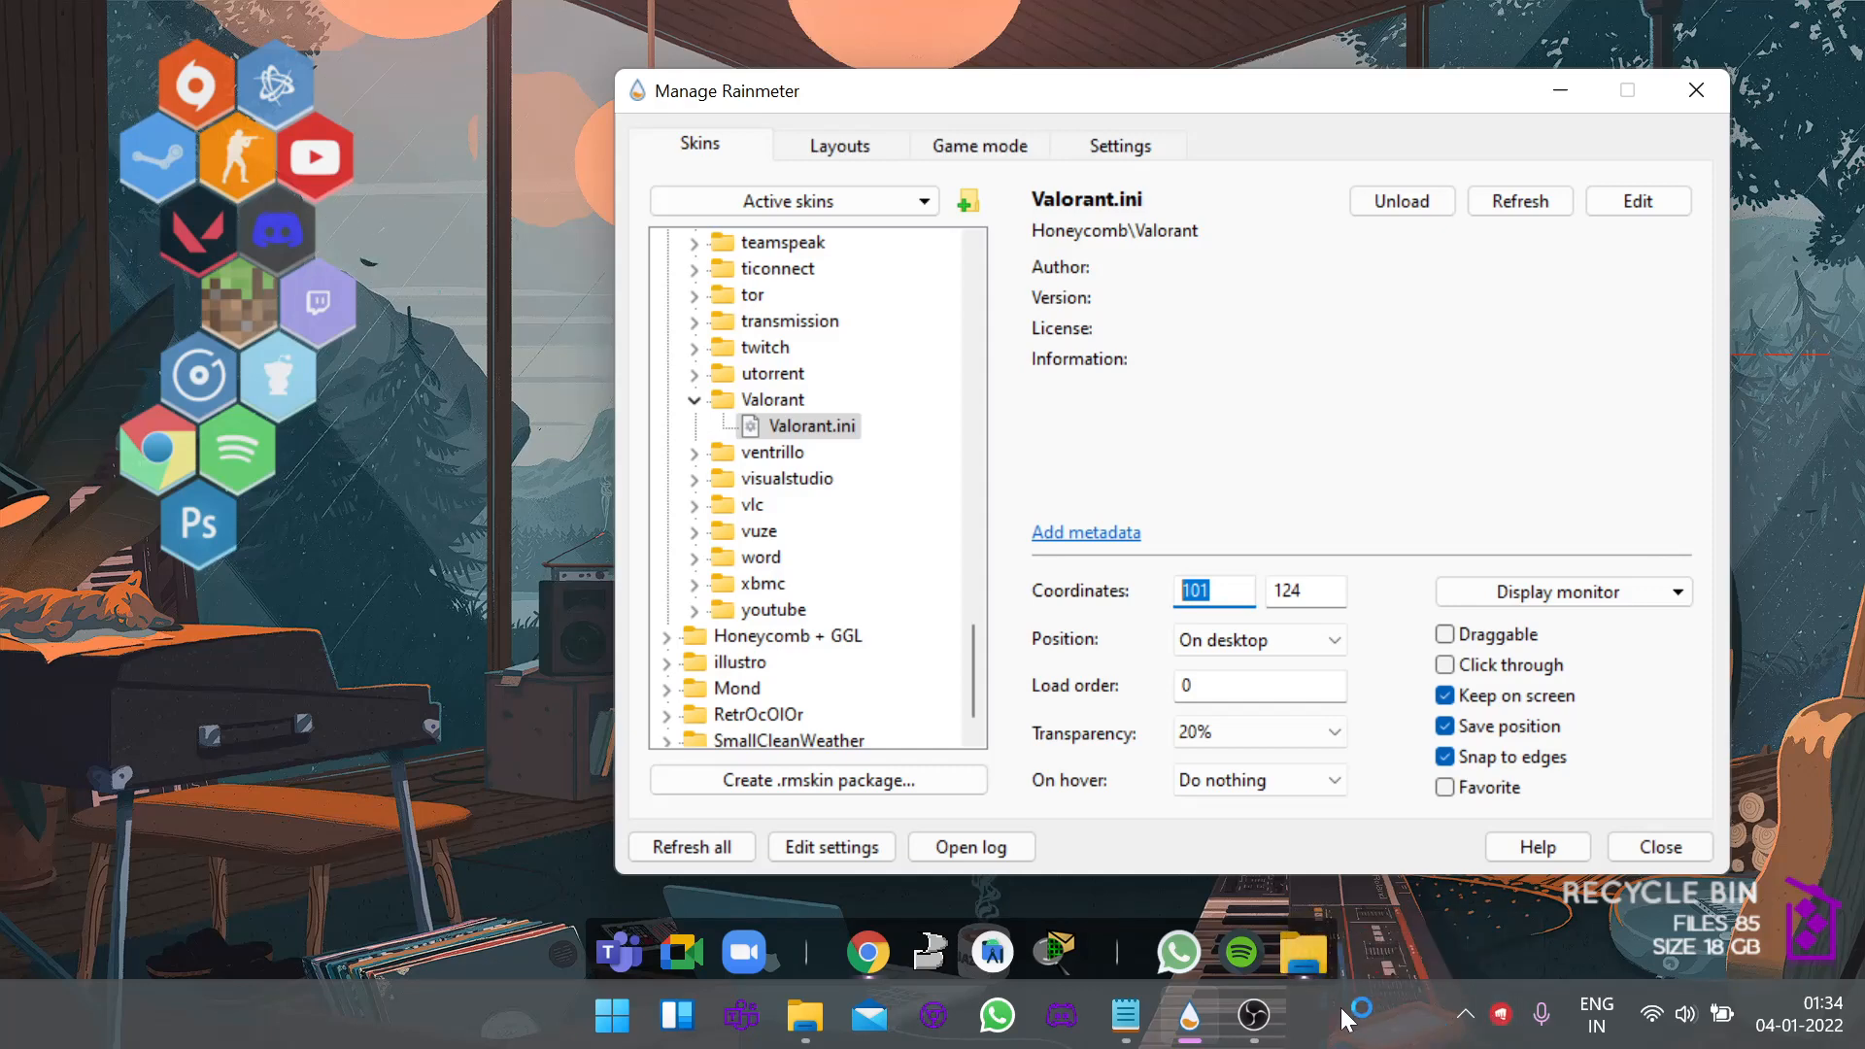
pyautogui.click(1660, 847)
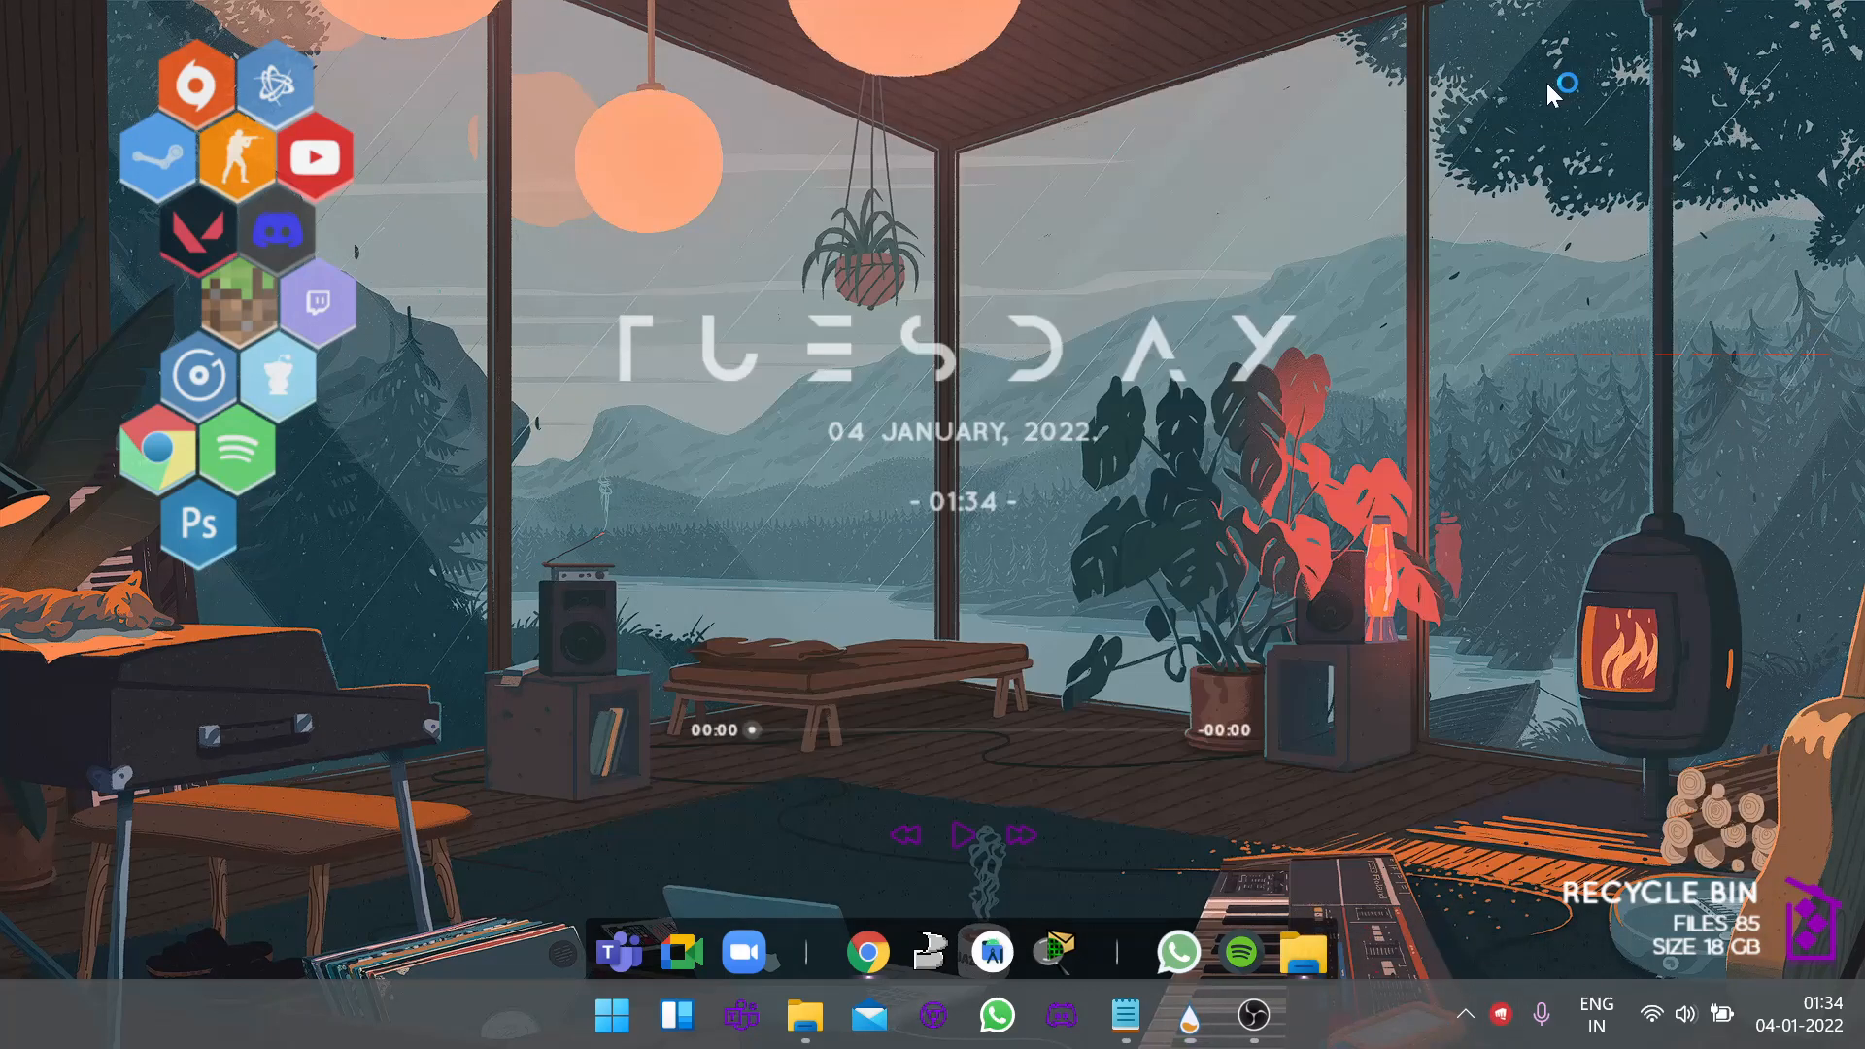
pyautogui.moveTo(1379, 735)
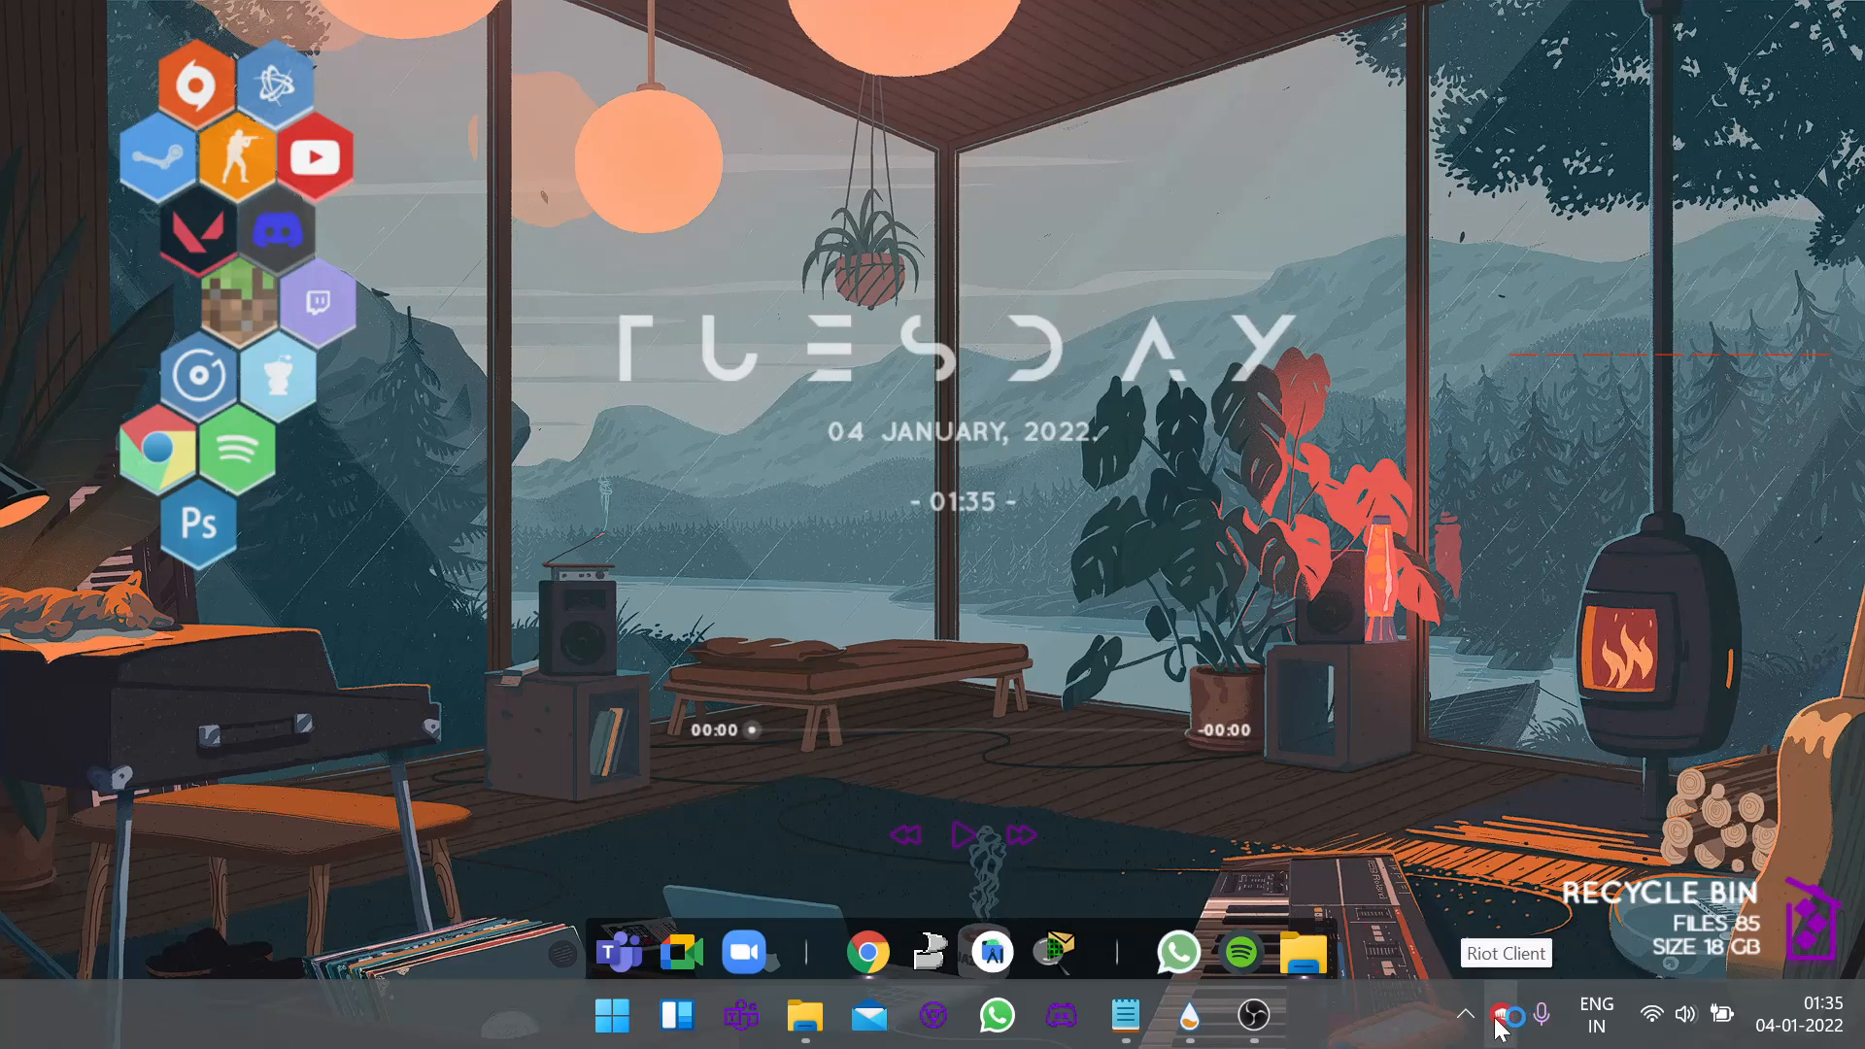
pyautogui.moveTo(1427, 836)
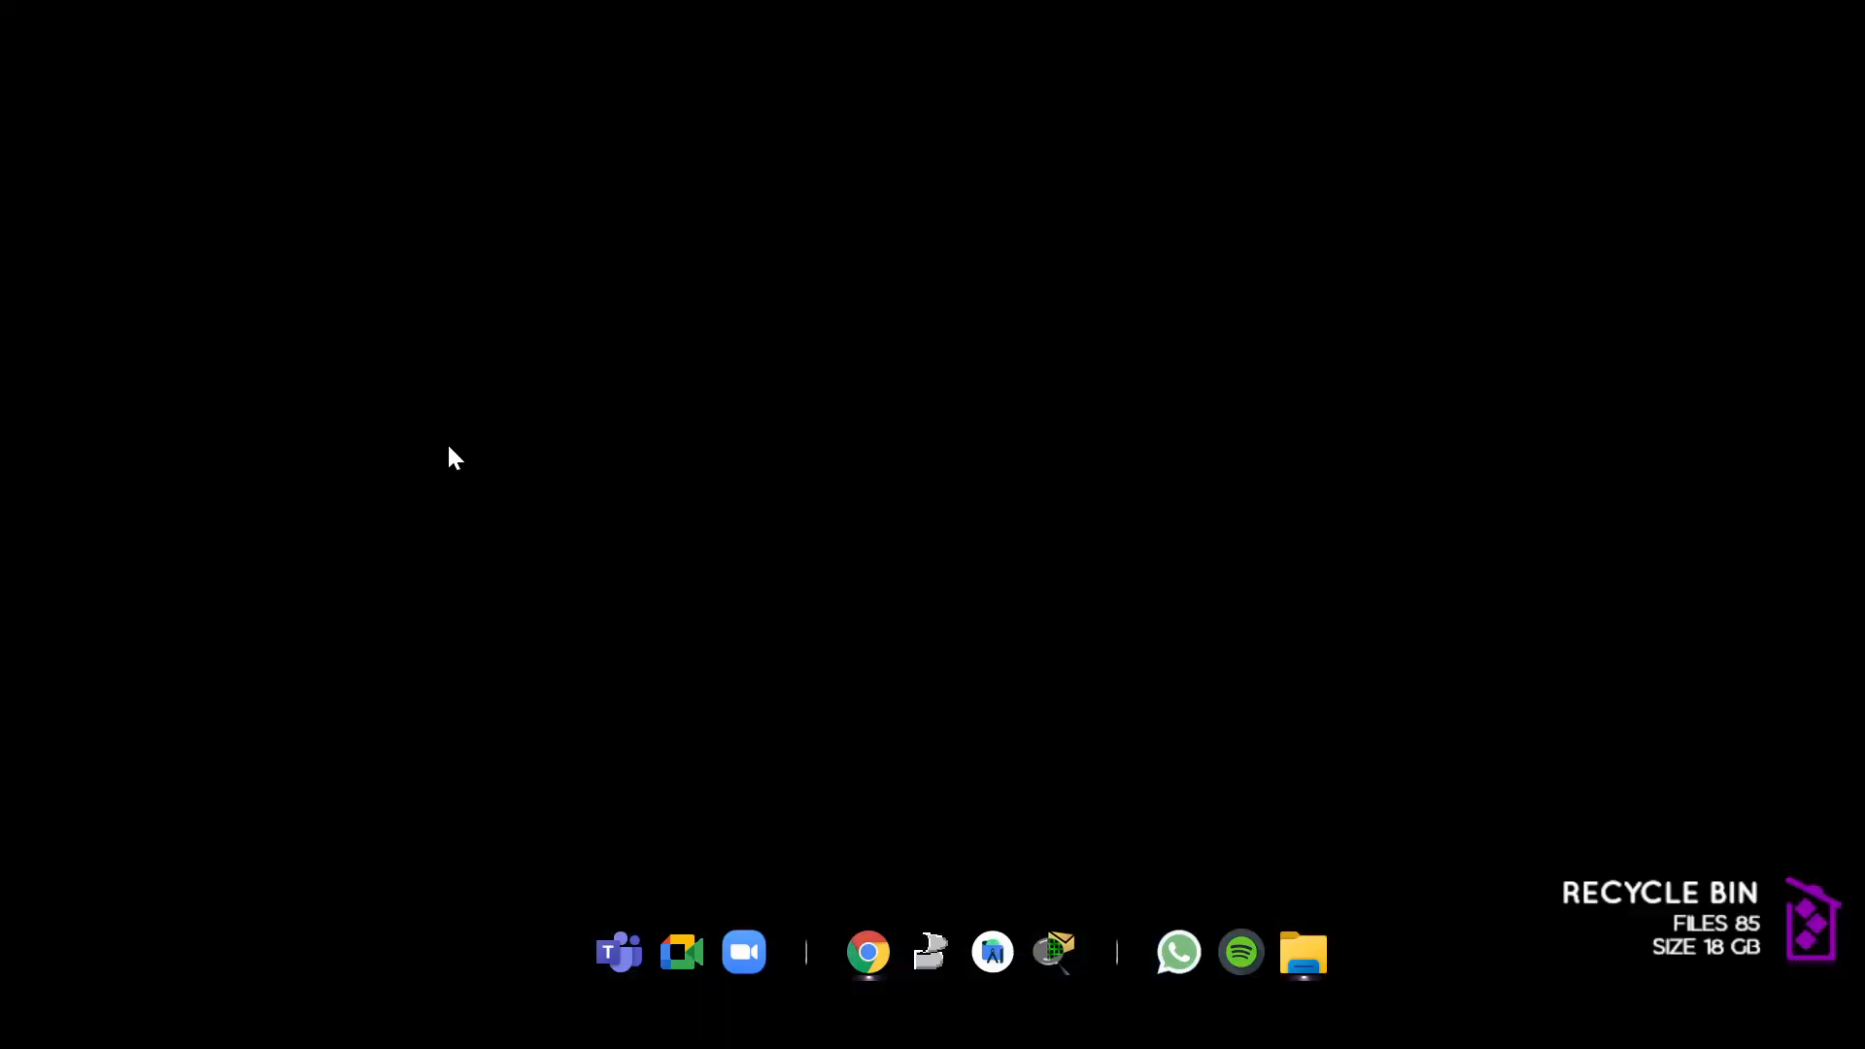
pyautogui.moveTo(1035, 591)
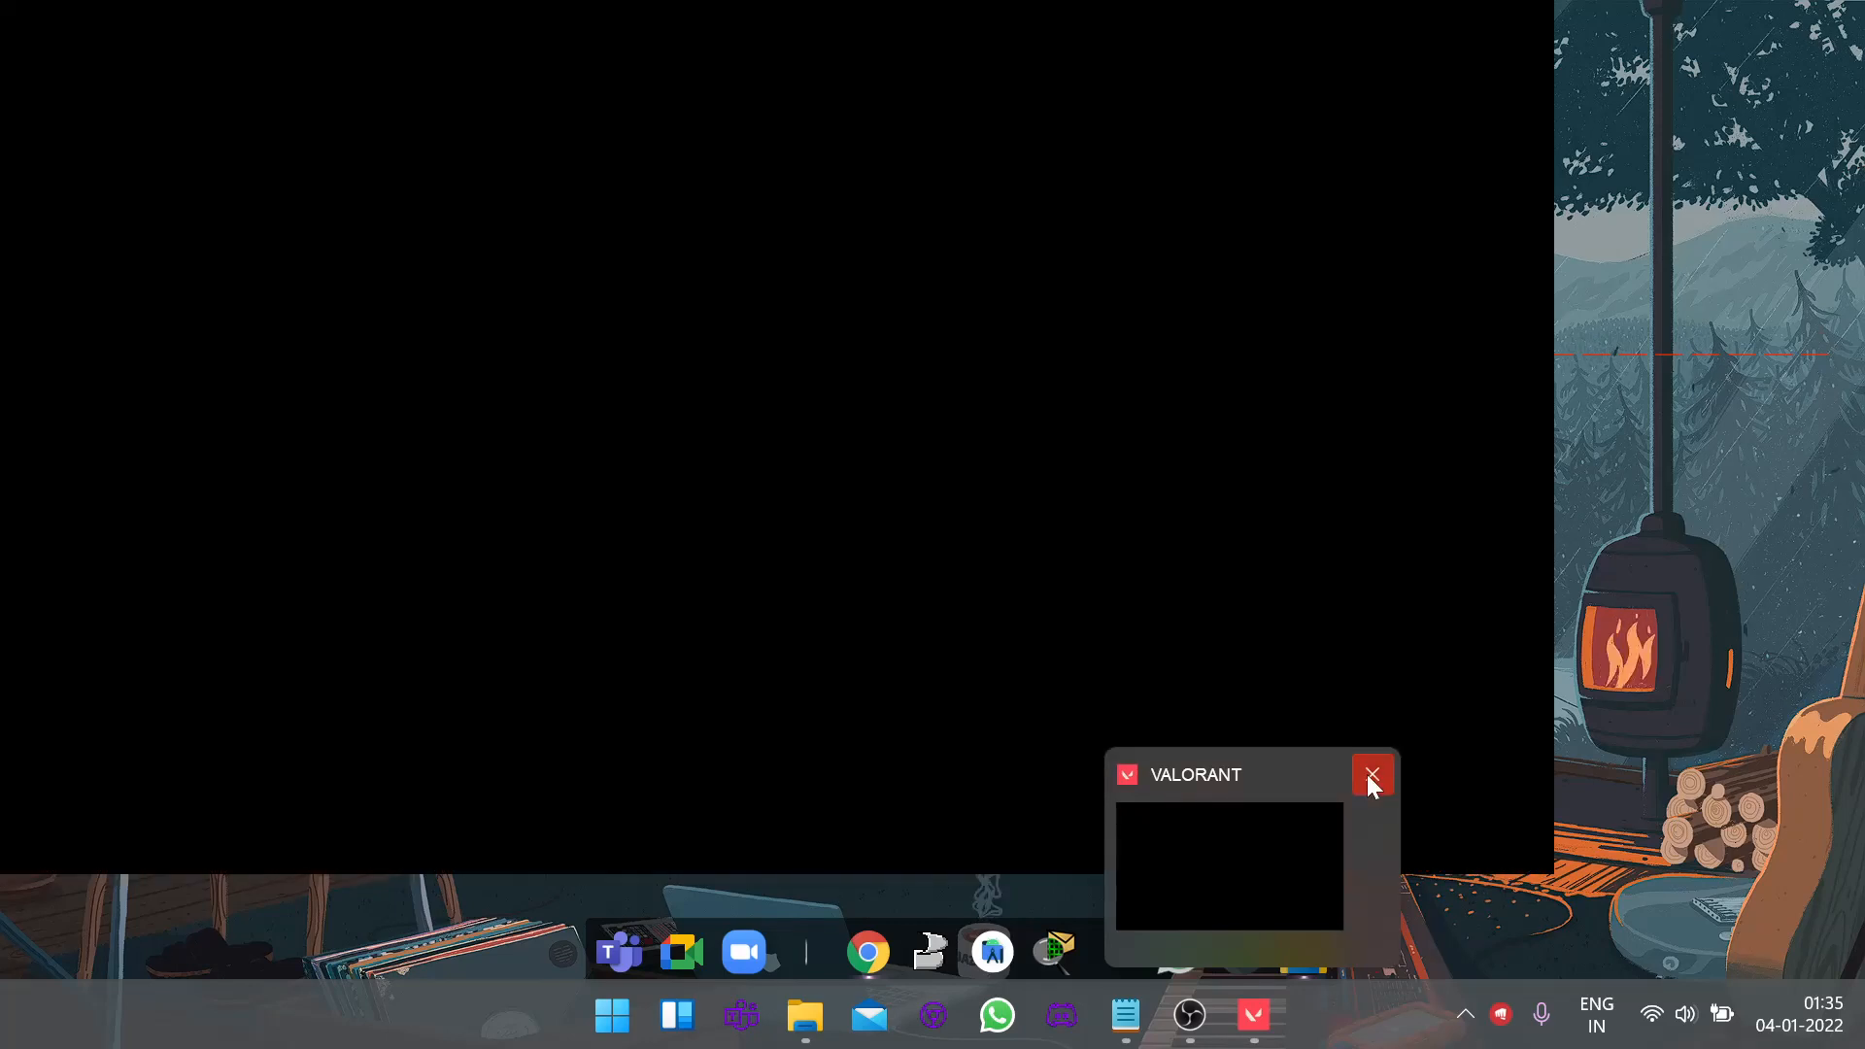
pyautogui.click(1373, 774)
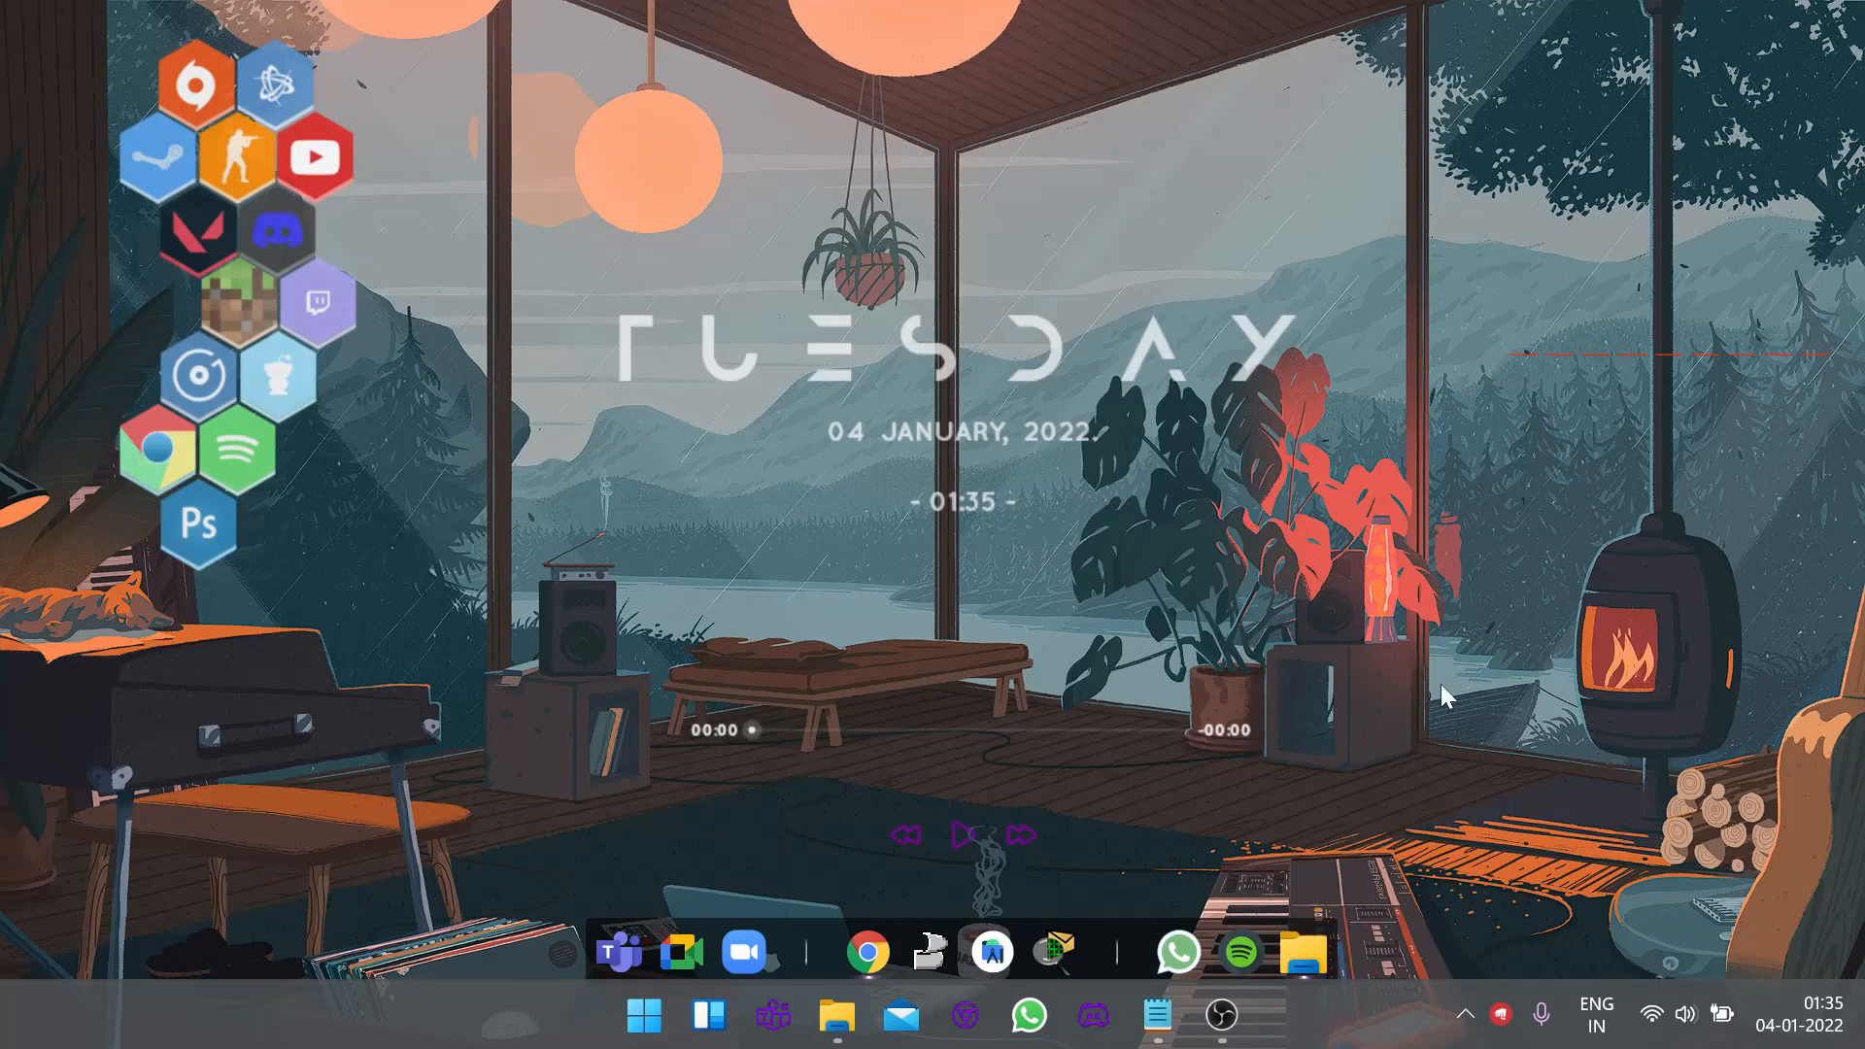
pyautogui.moveTo(1423, 656)
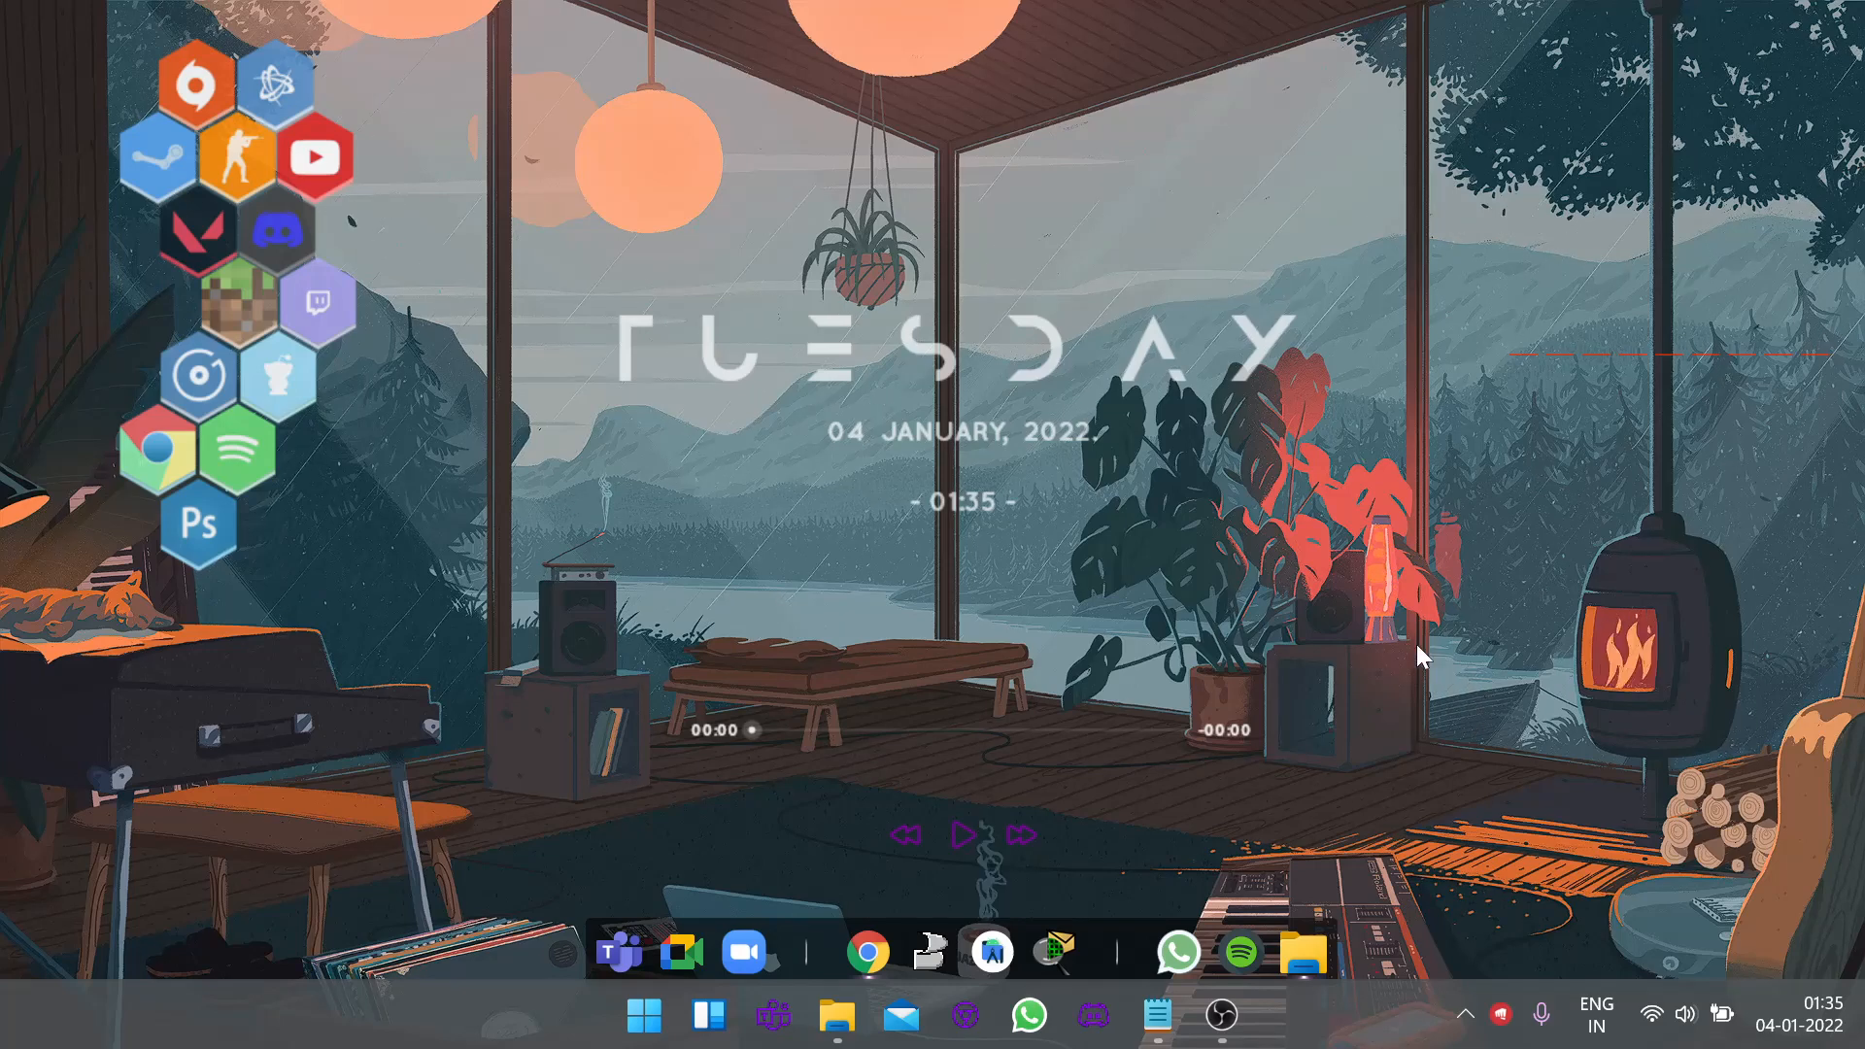